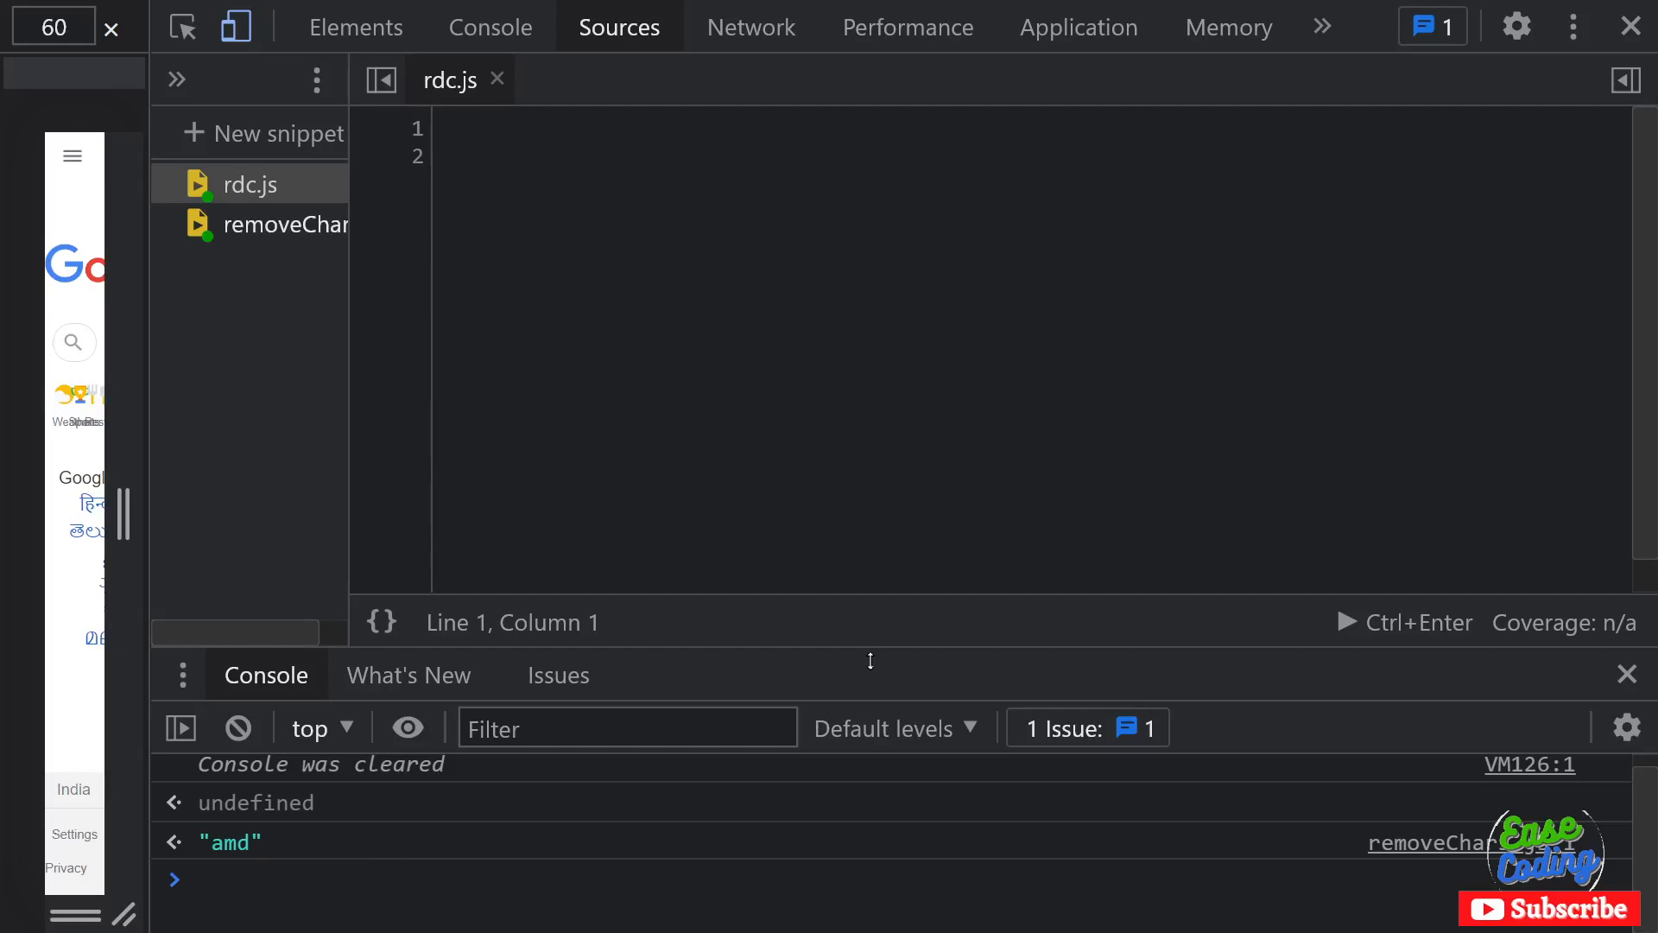
mouse_move(821, 645)
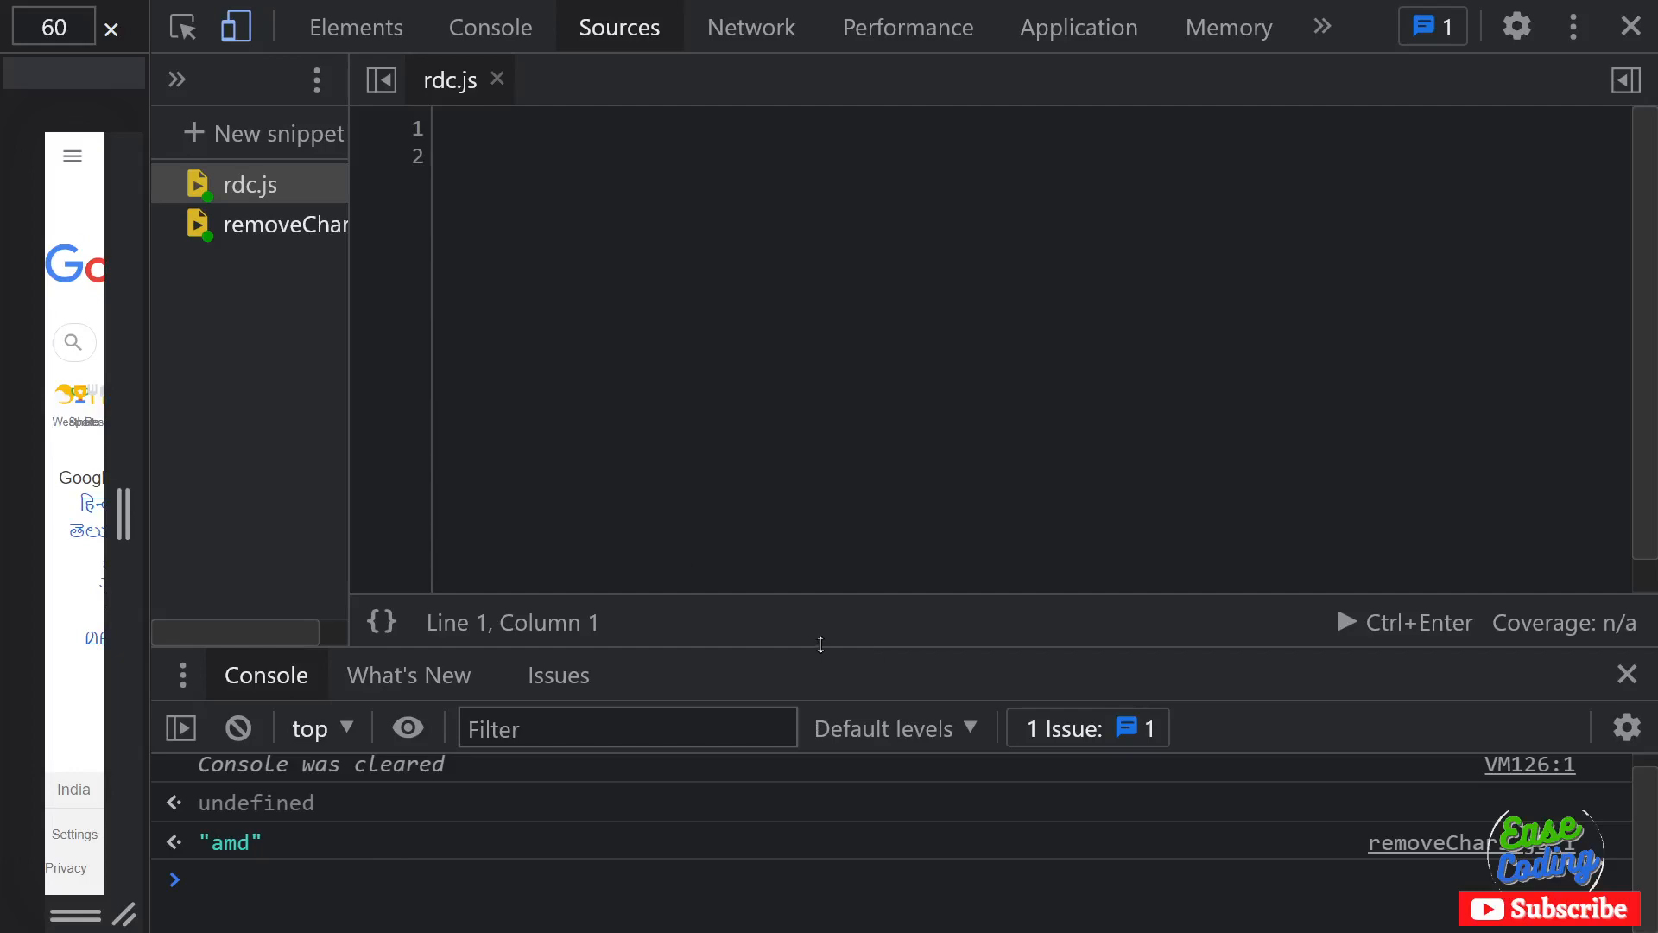
Step: Place the caret in the empty rdc.js snippet and collapse the snippets navigator
left_click(461, 129)
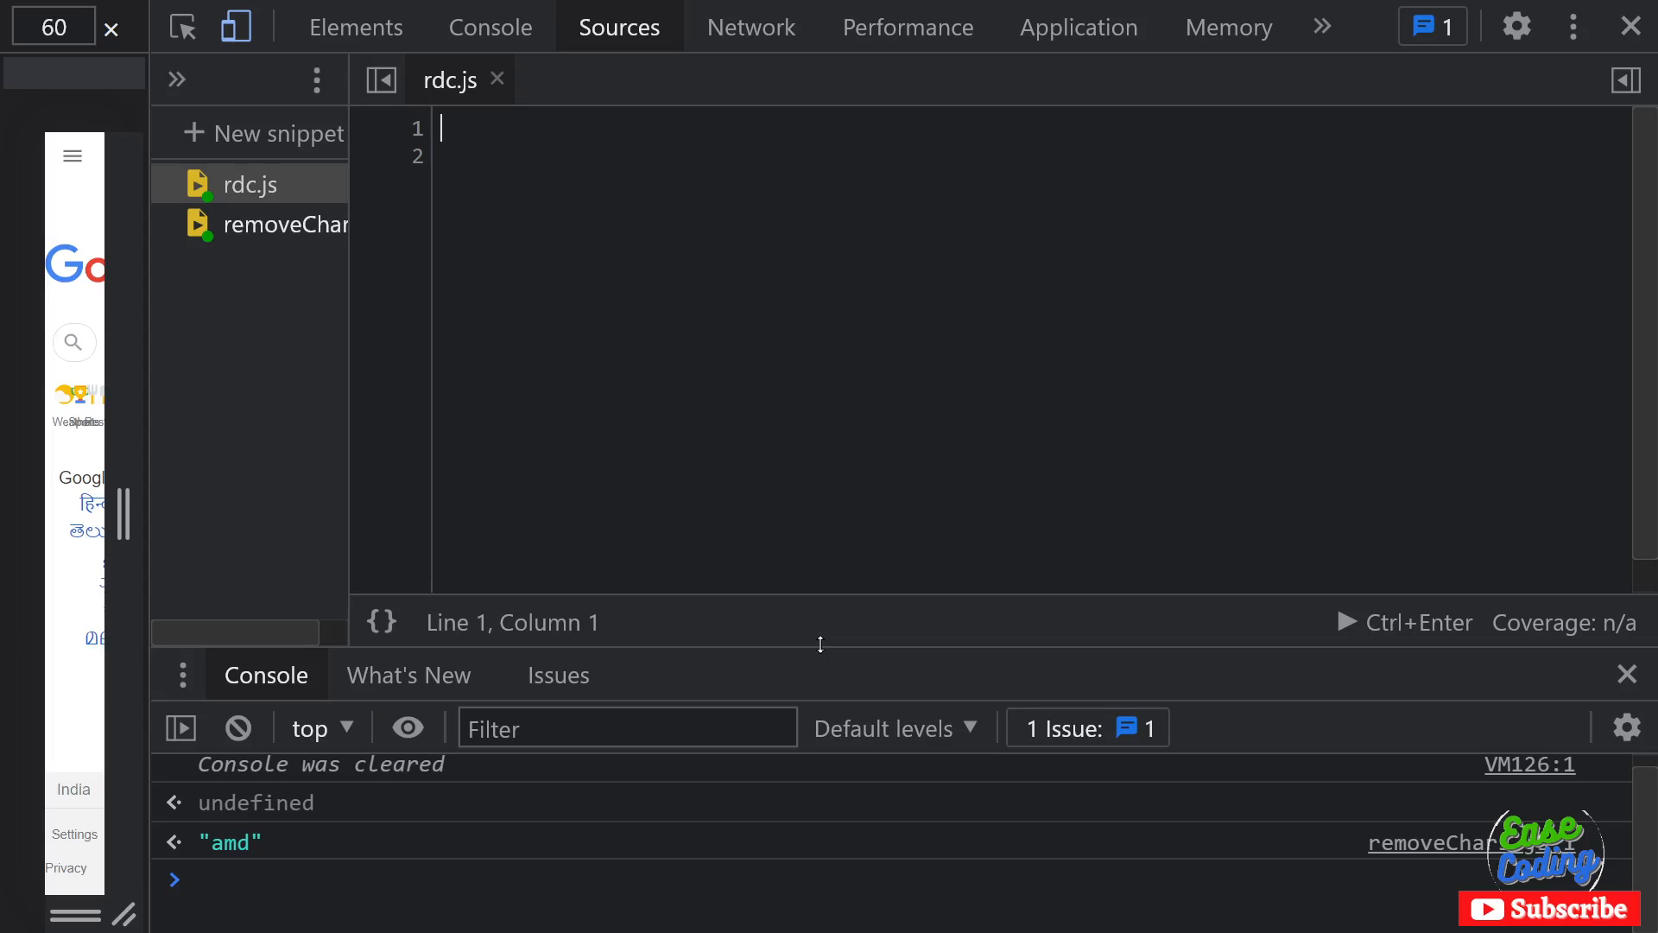
mouse_move(332, 233)
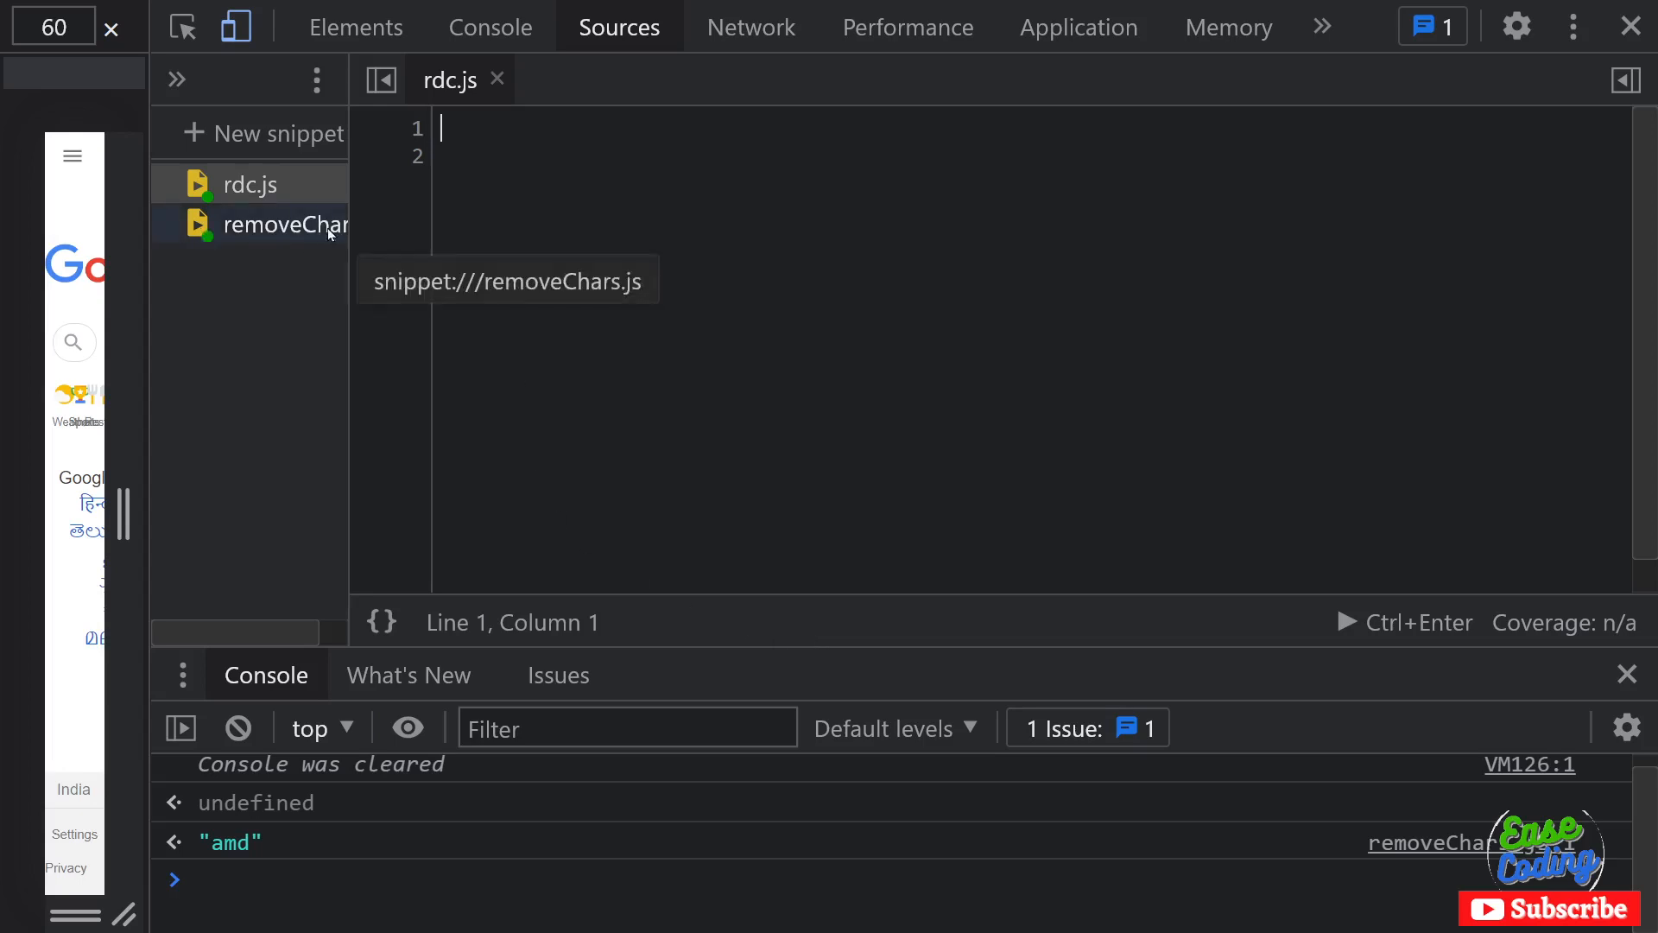
mouse_move(577, 246)
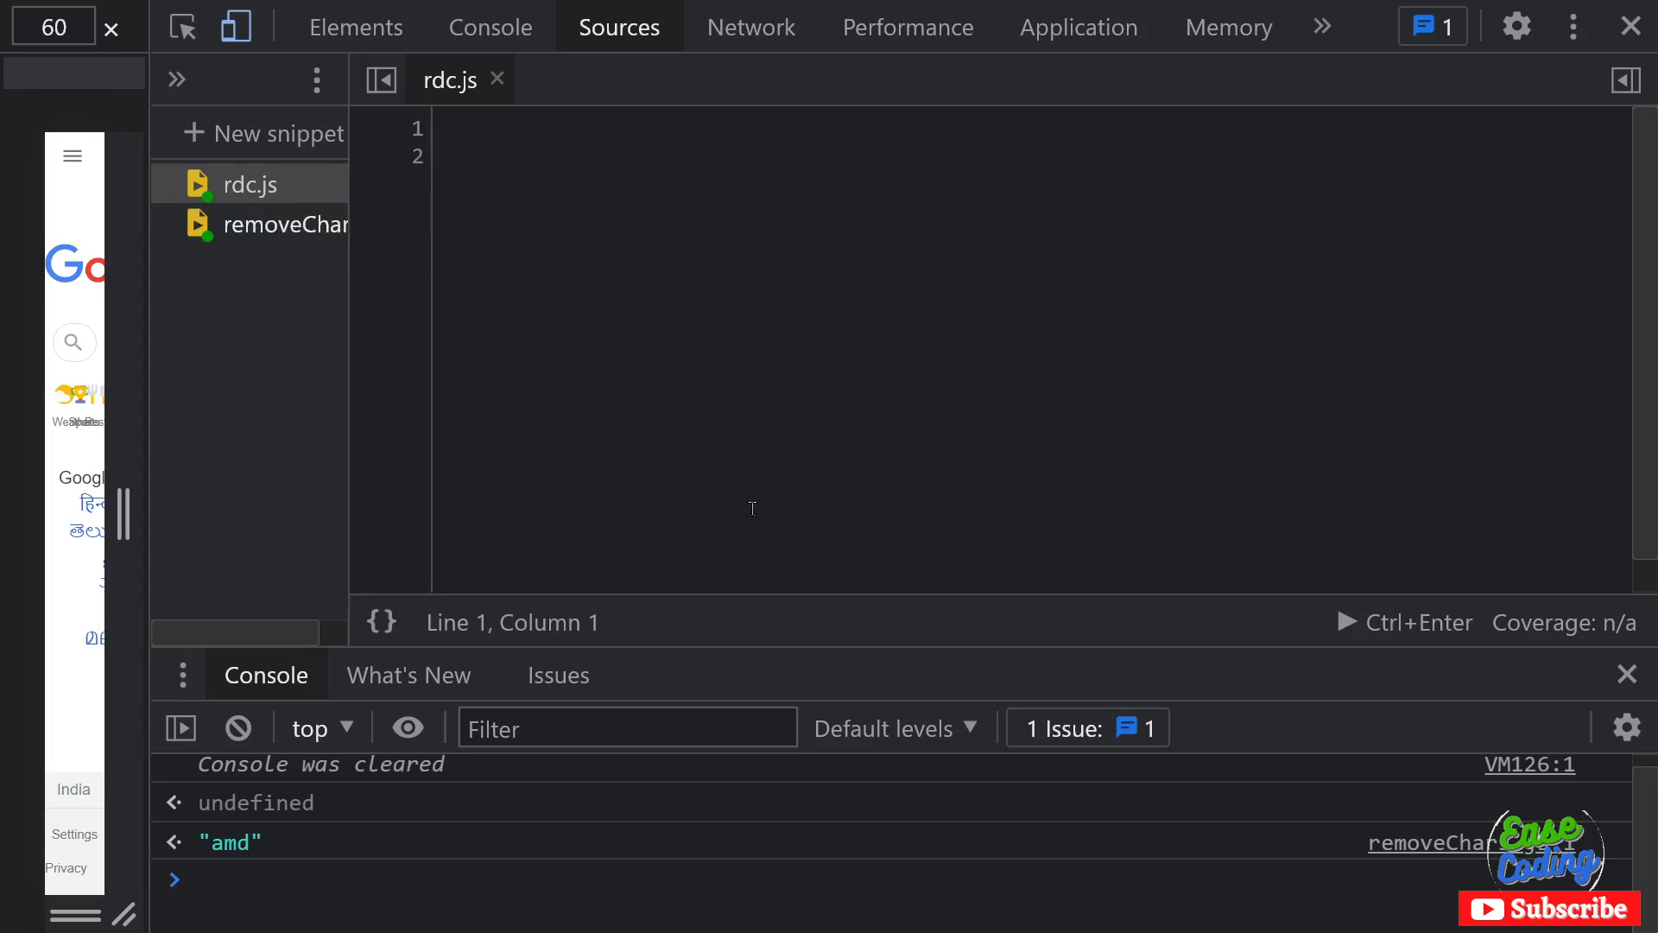
mouse_move(698, 544)
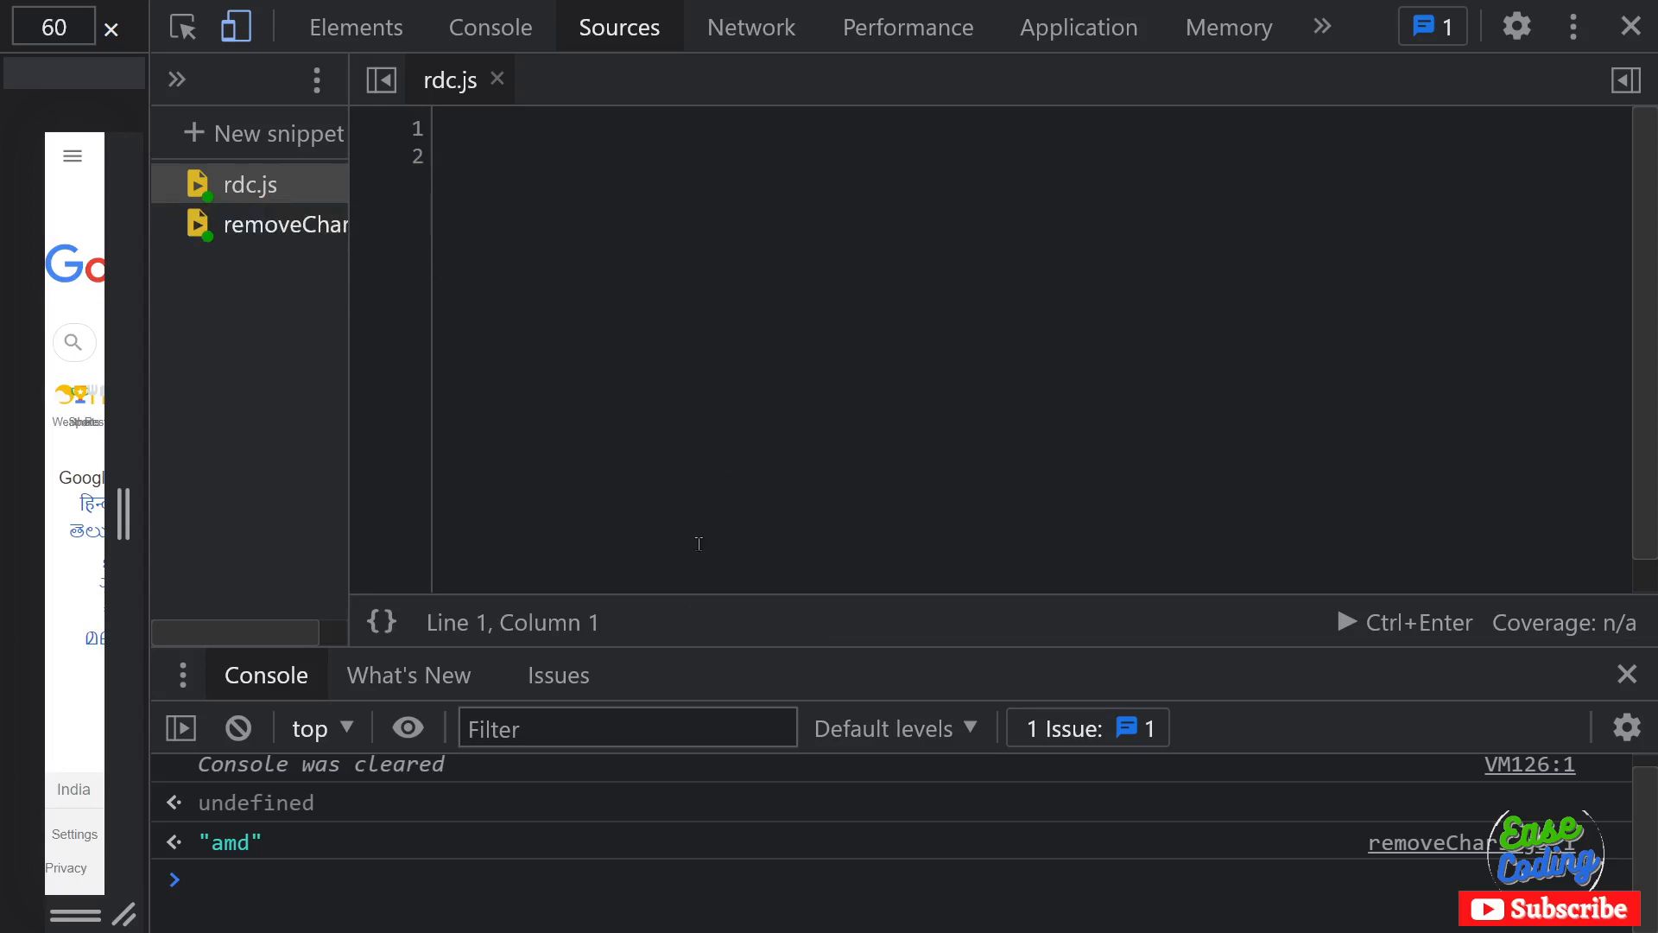
mouse_move(549, 313)
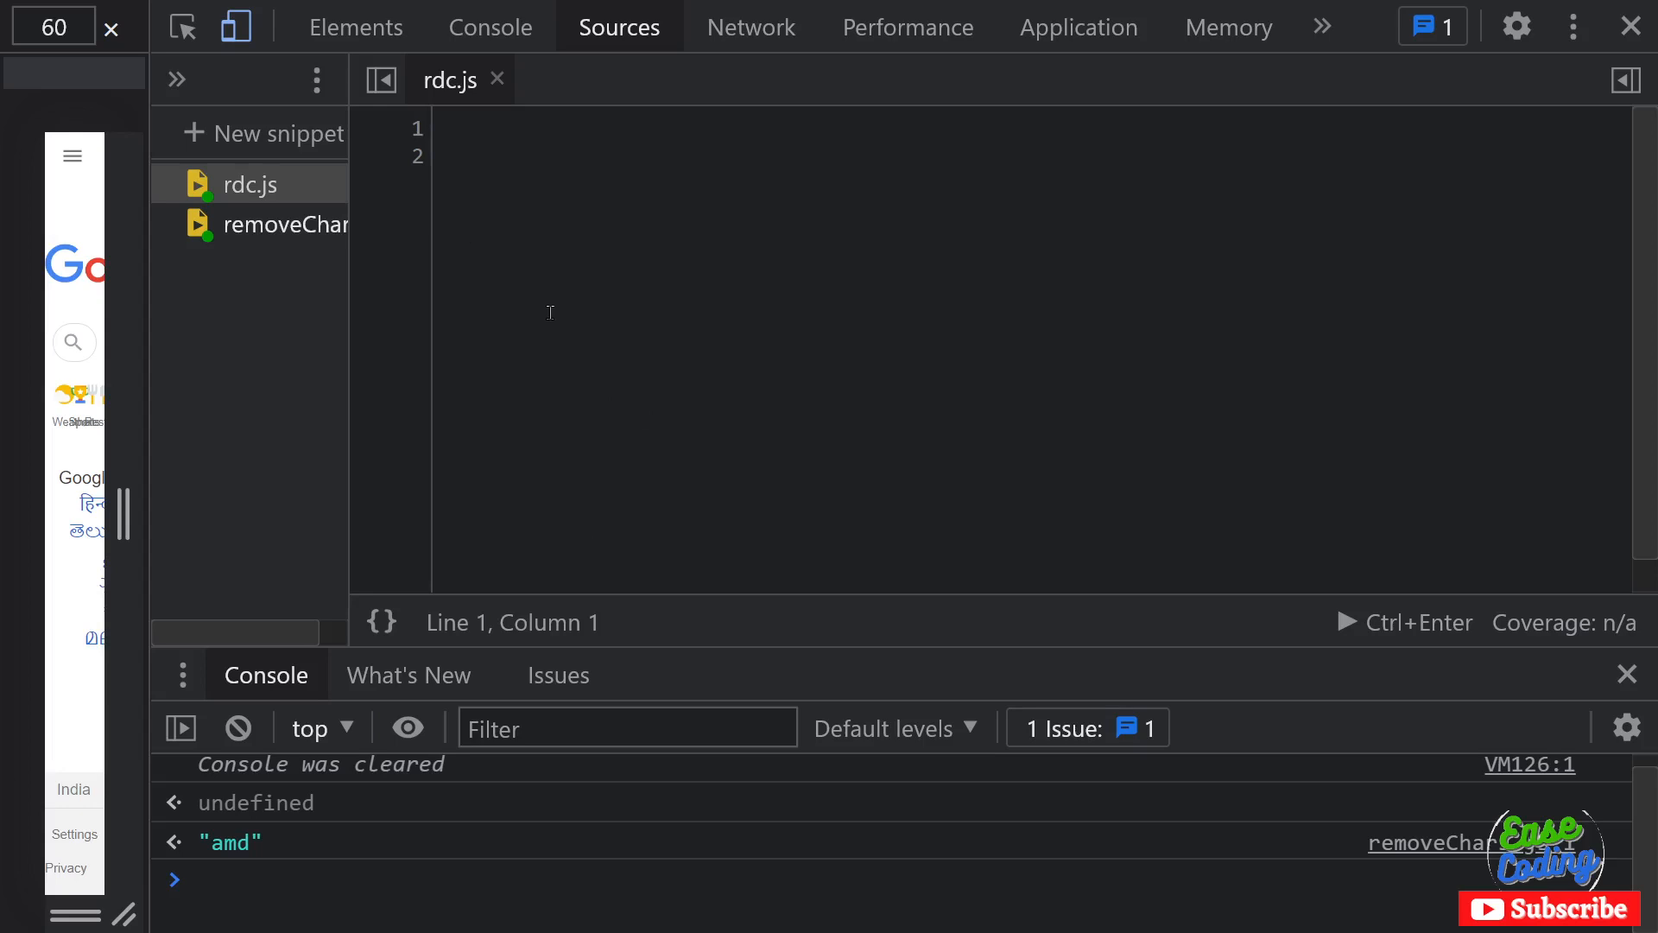
left_click(461, 128)
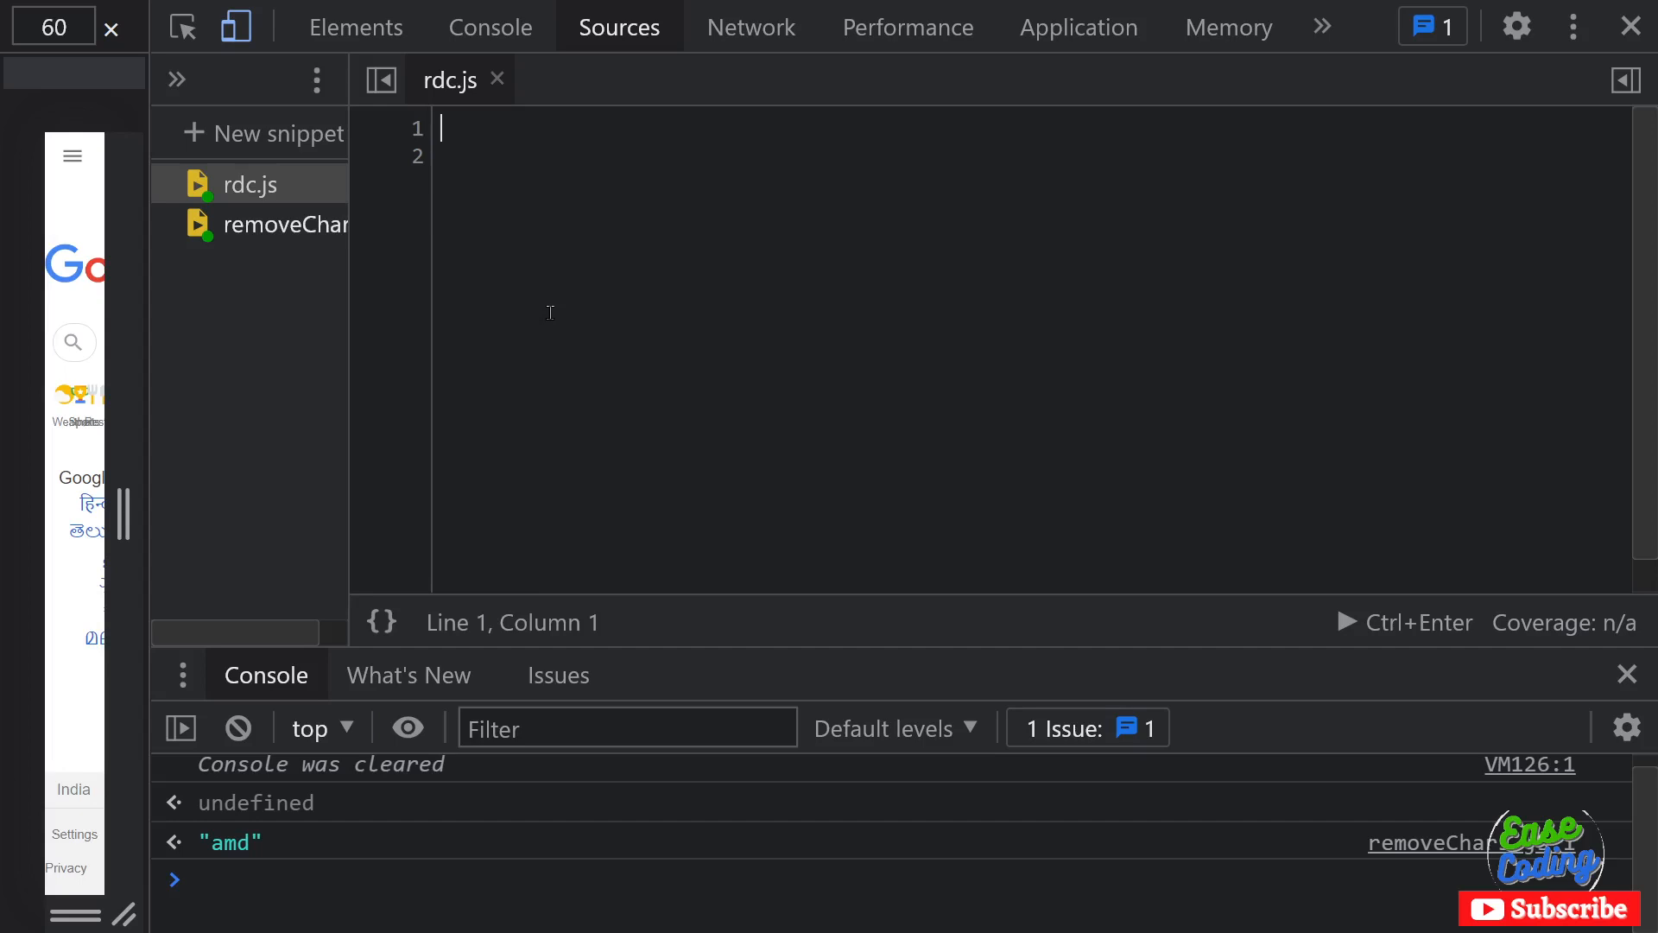
mouse_move(361, 124)
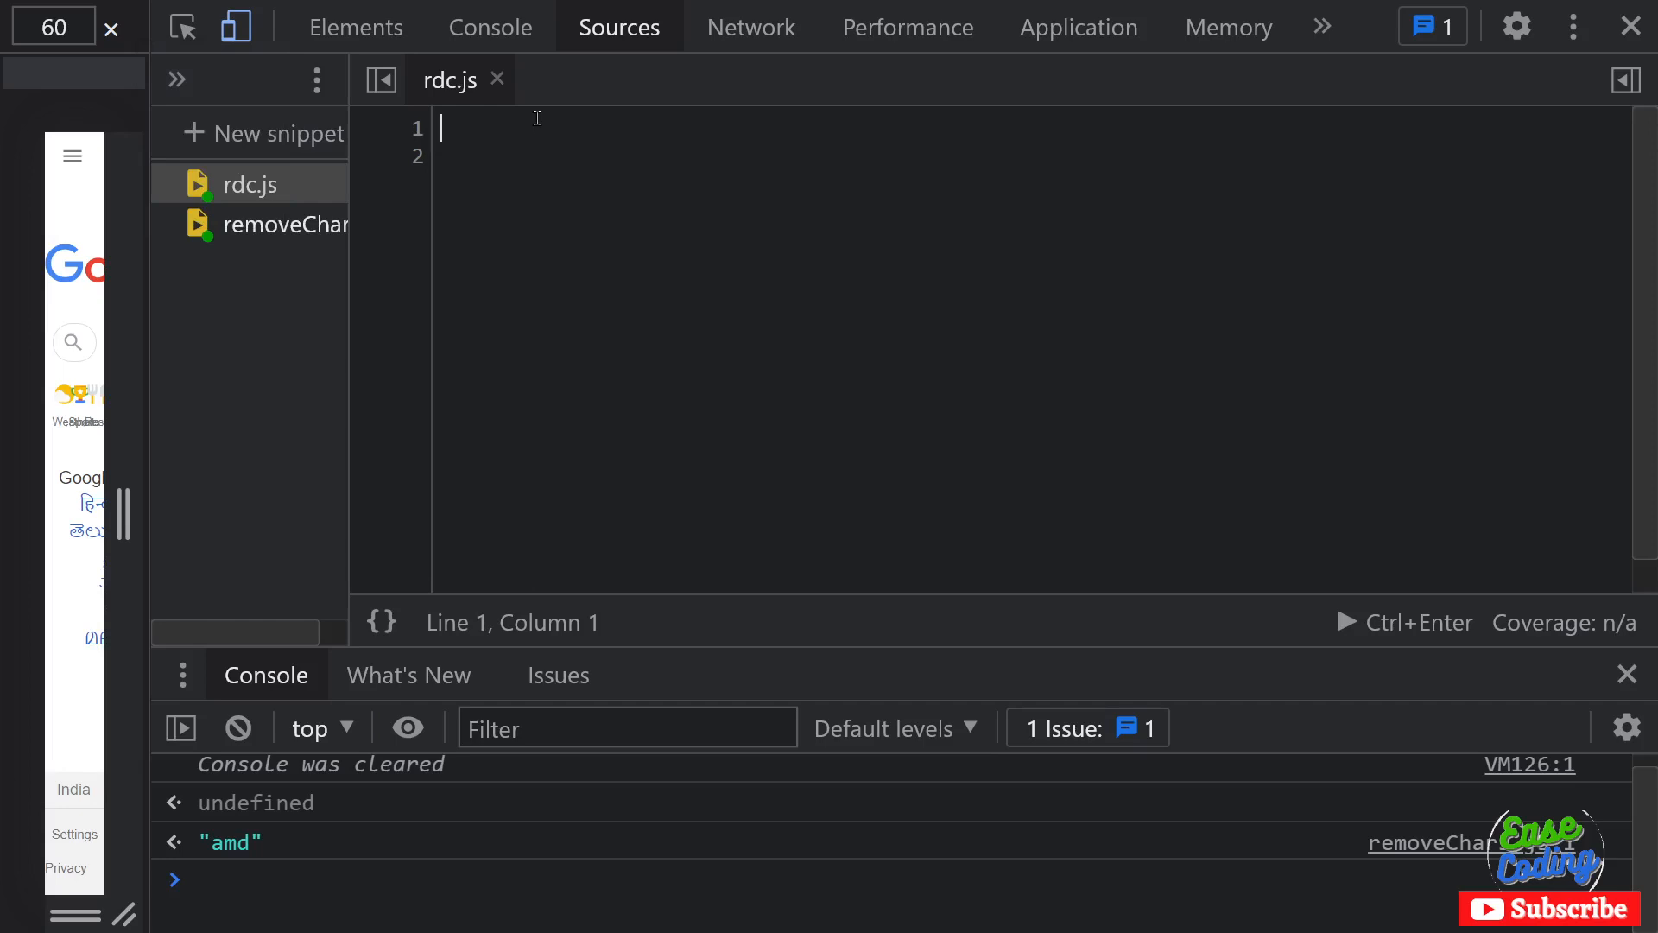
left_click(1627, 674)
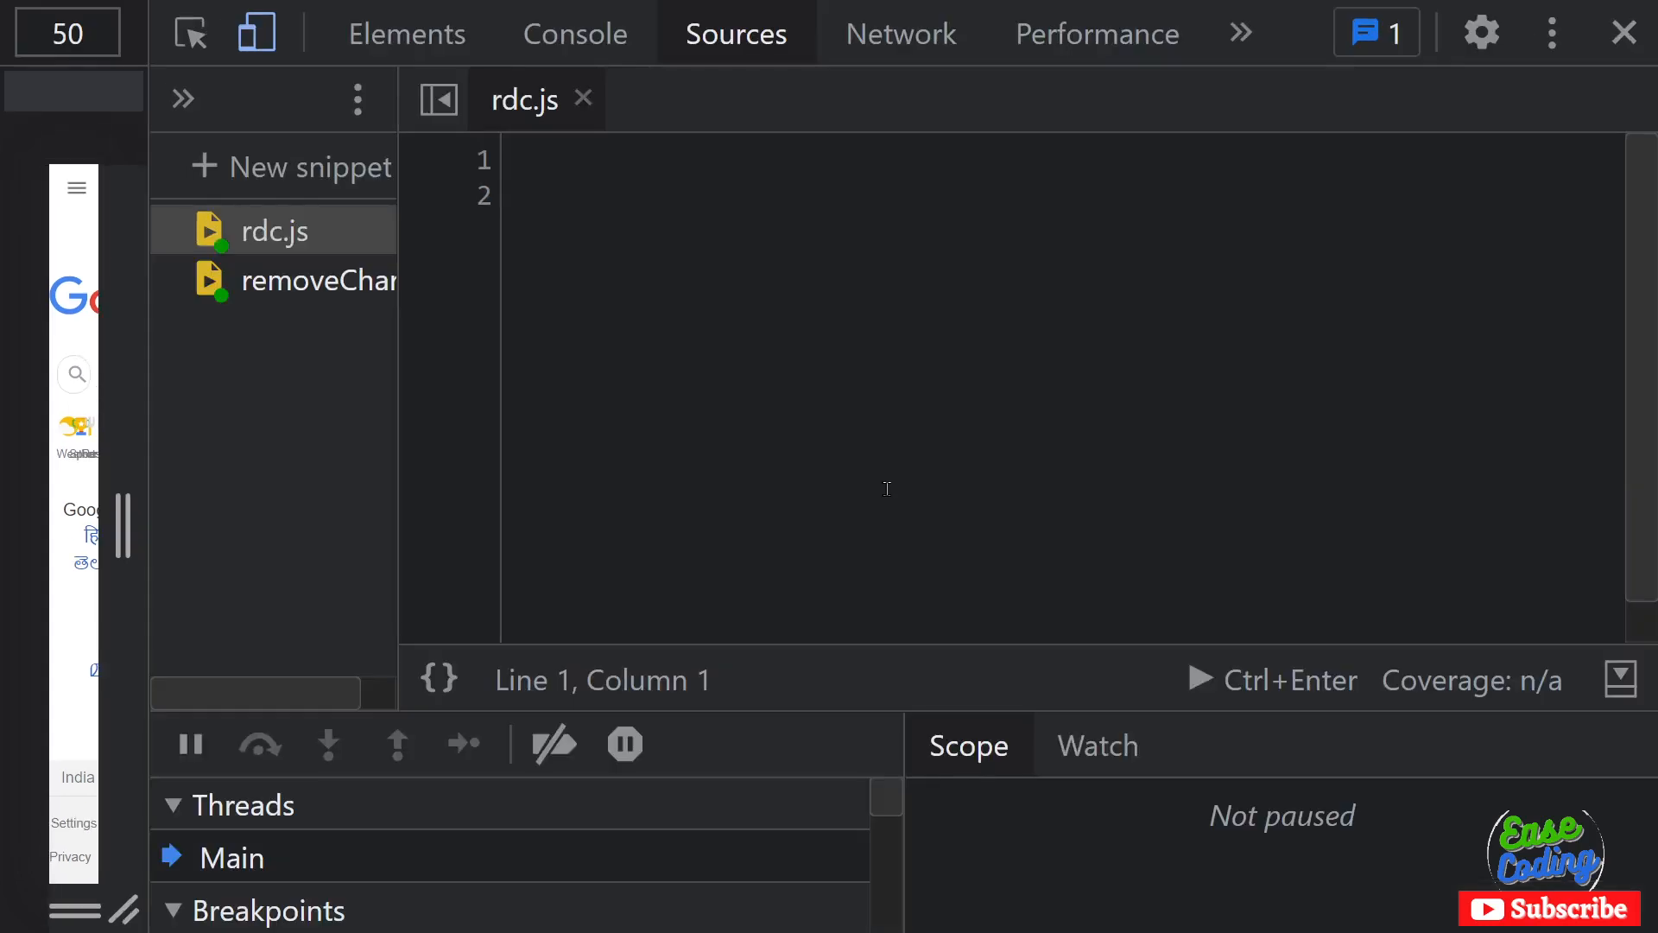
mouse_move(598, 252)
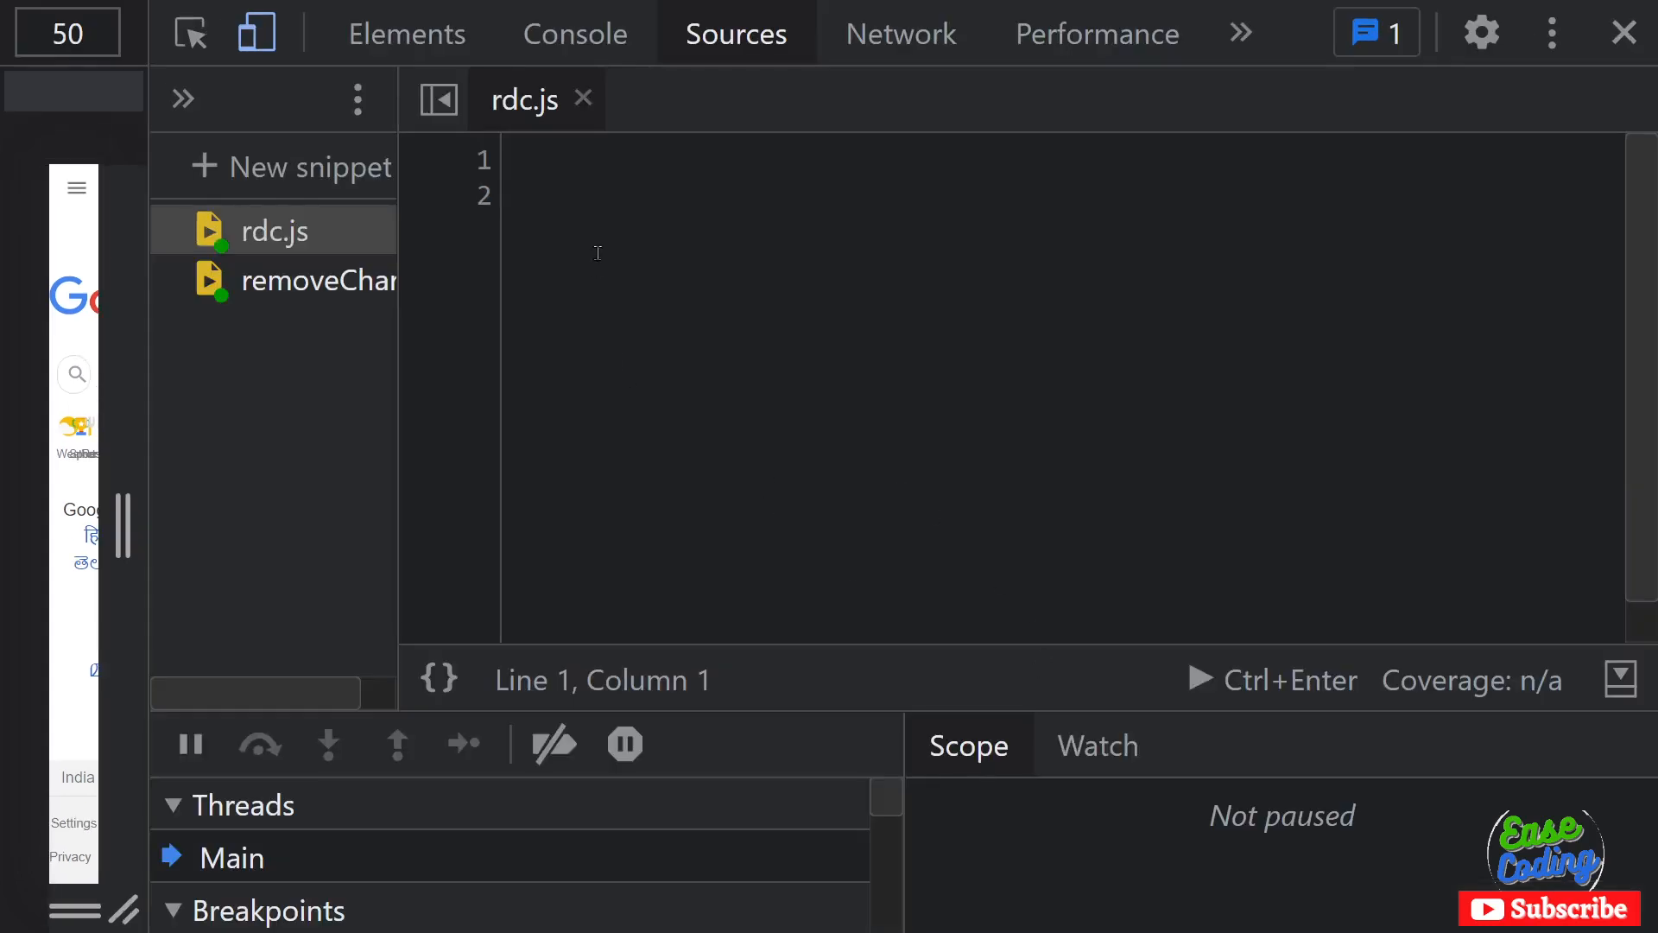
mouse_move(912, 268)
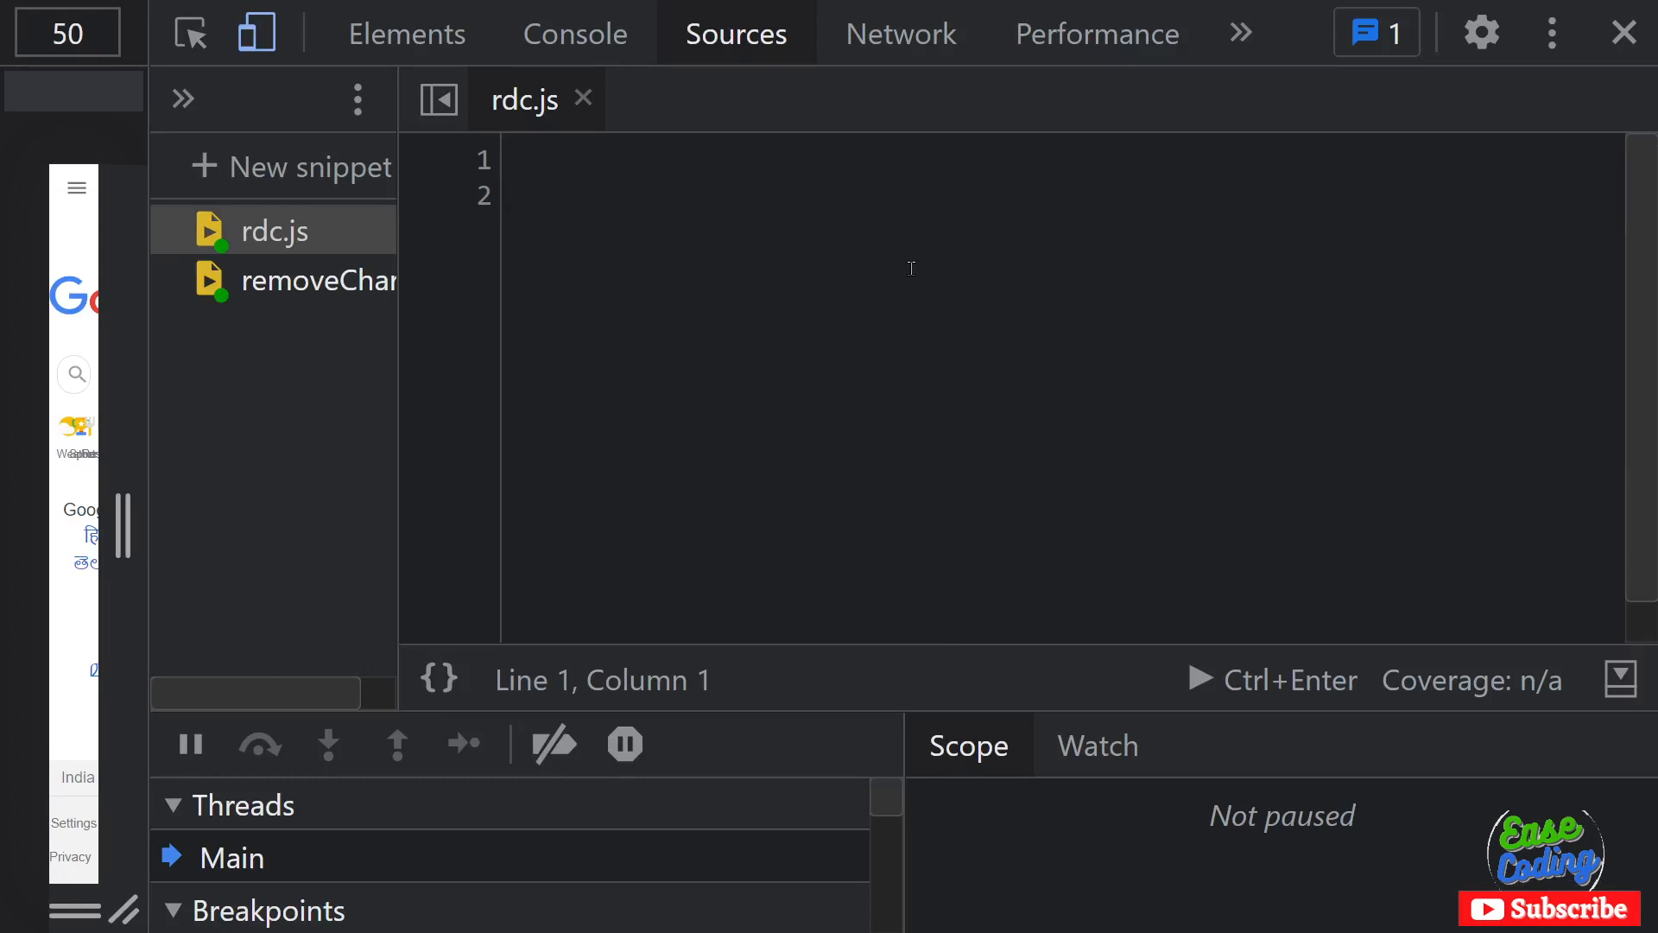
mouse_move(437, 101)
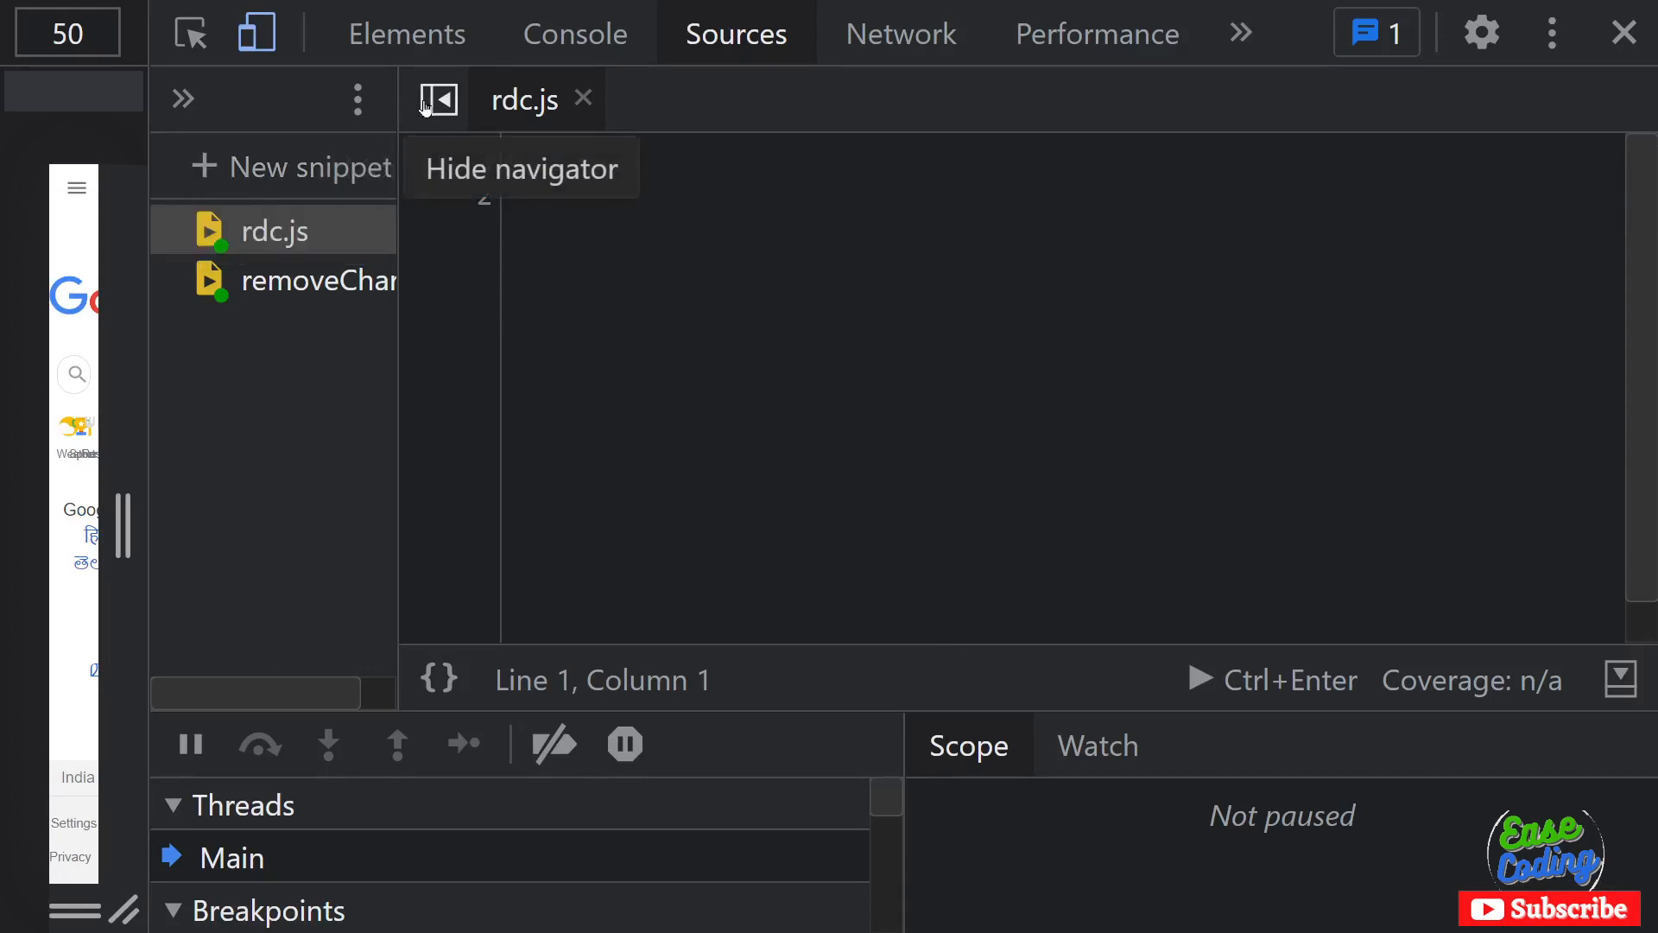
left_click(437, 100)
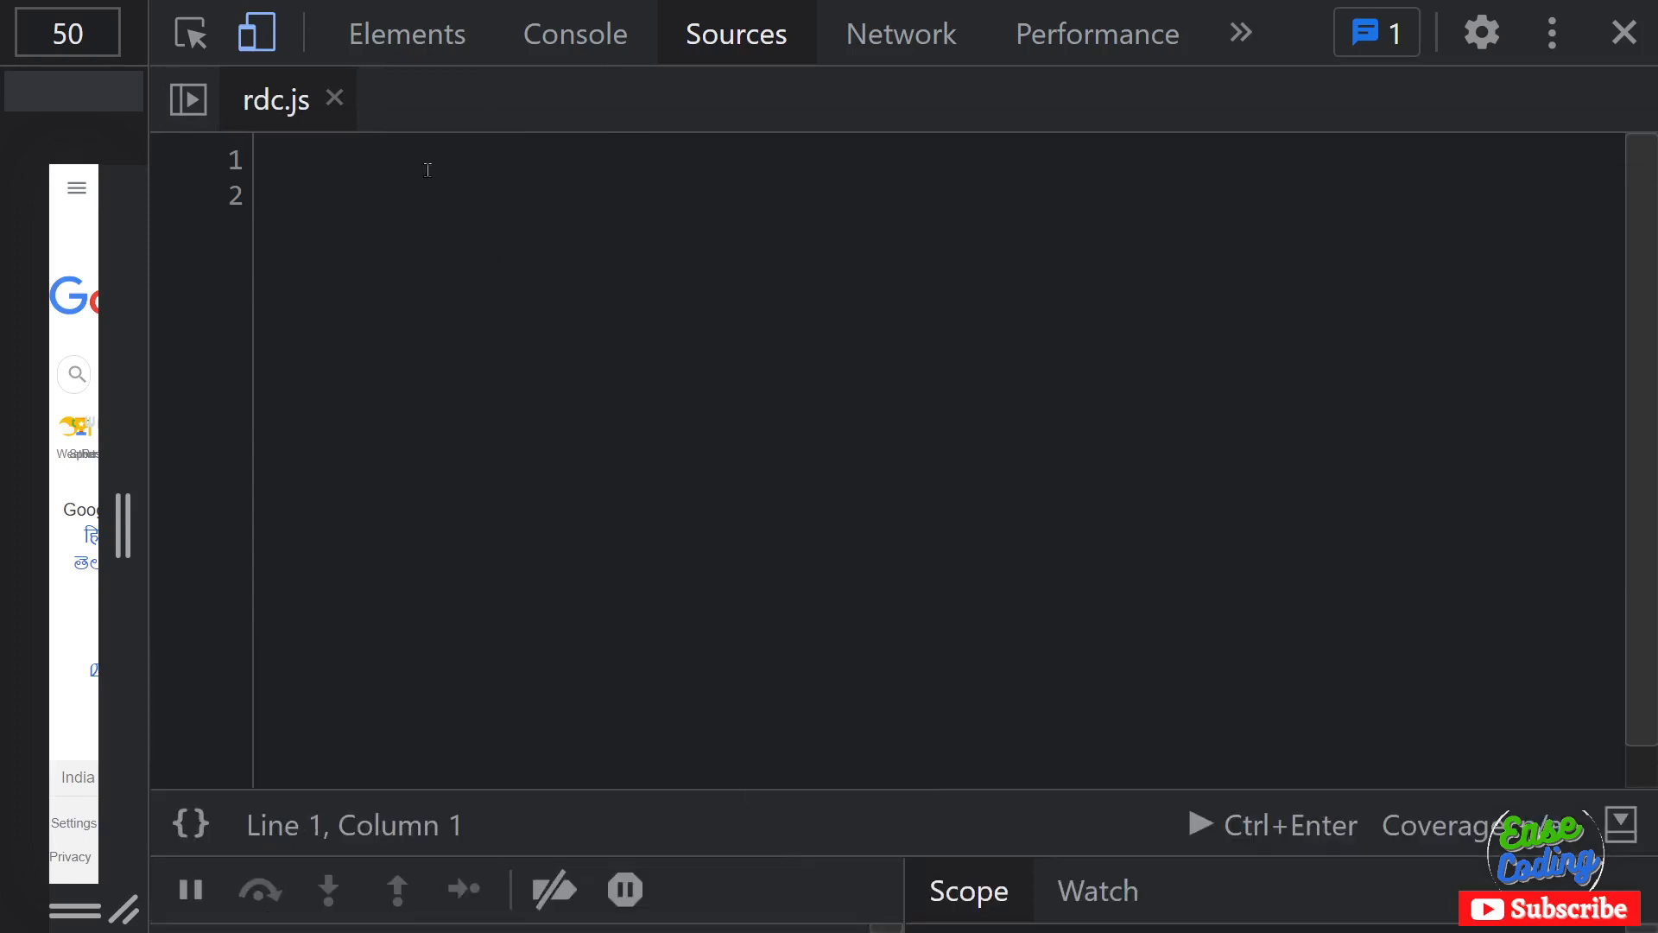
Step: Write the function shell function rdc(mystr){ in the snippet
type("function")
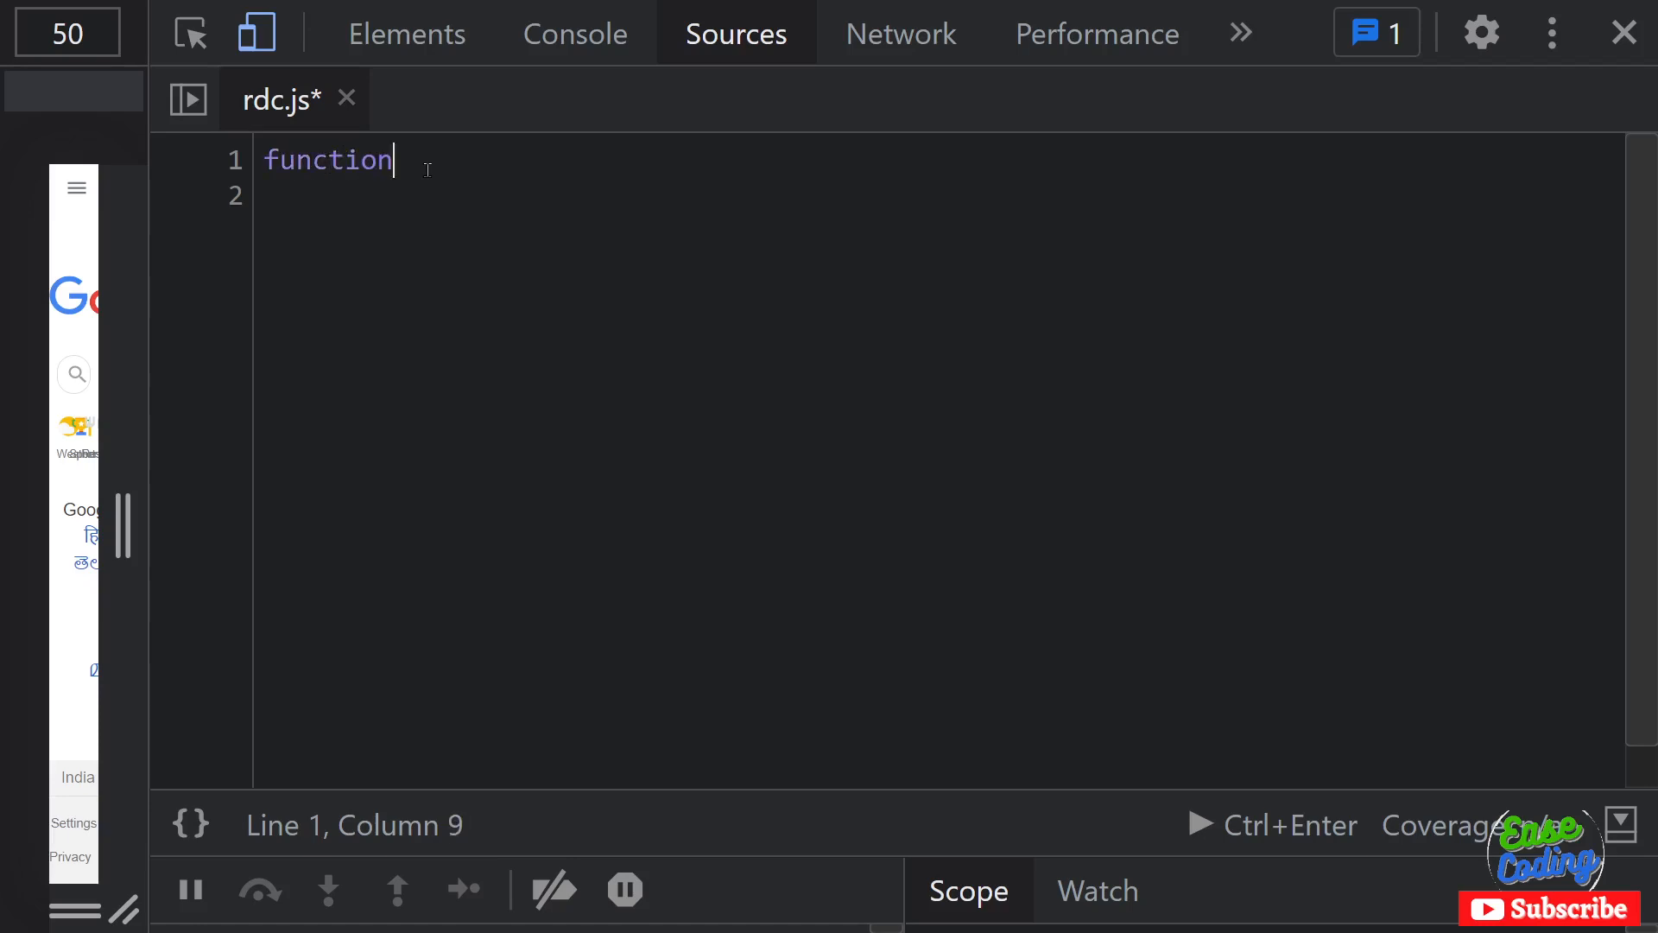
type("r")
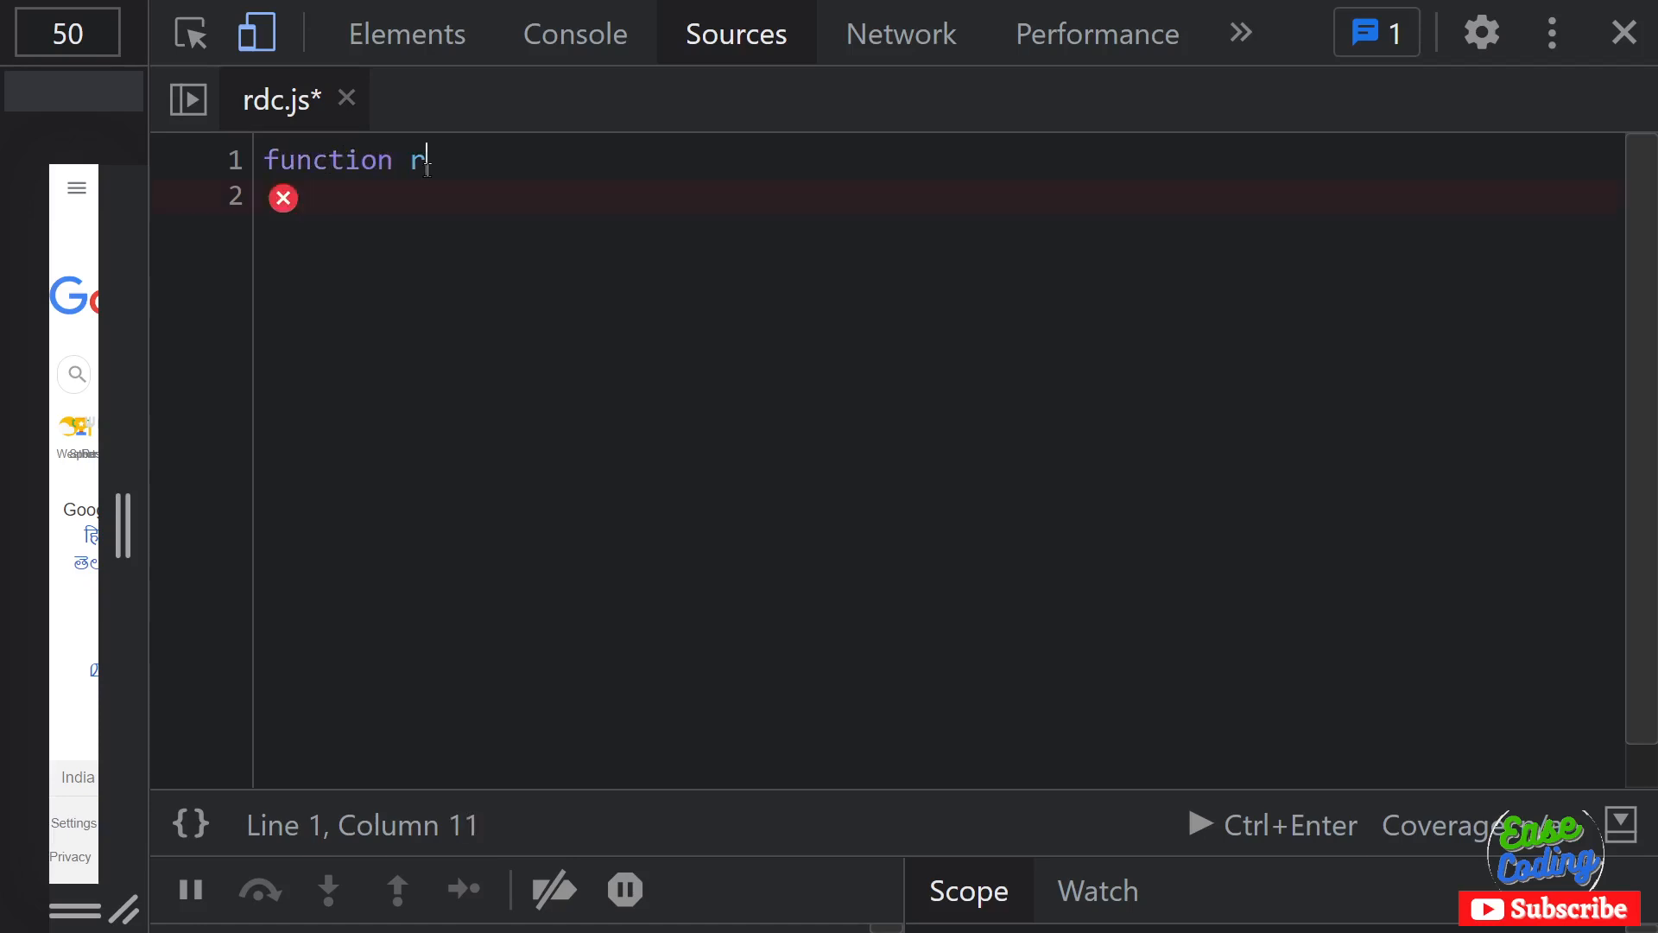
type("dc")
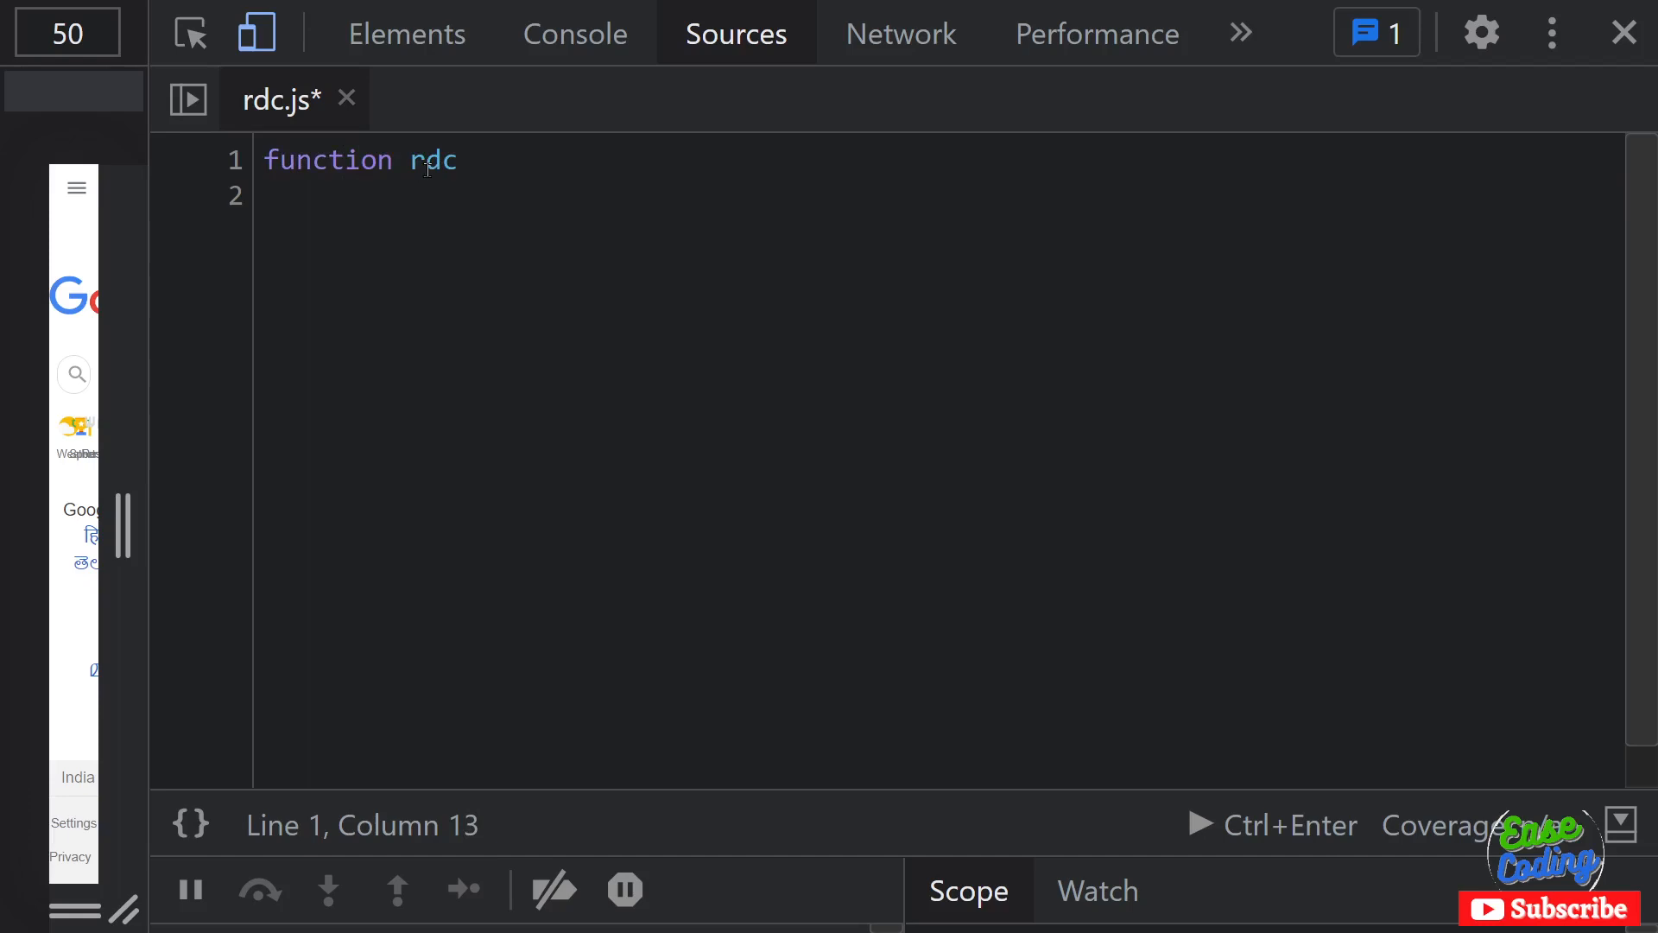
type("()")
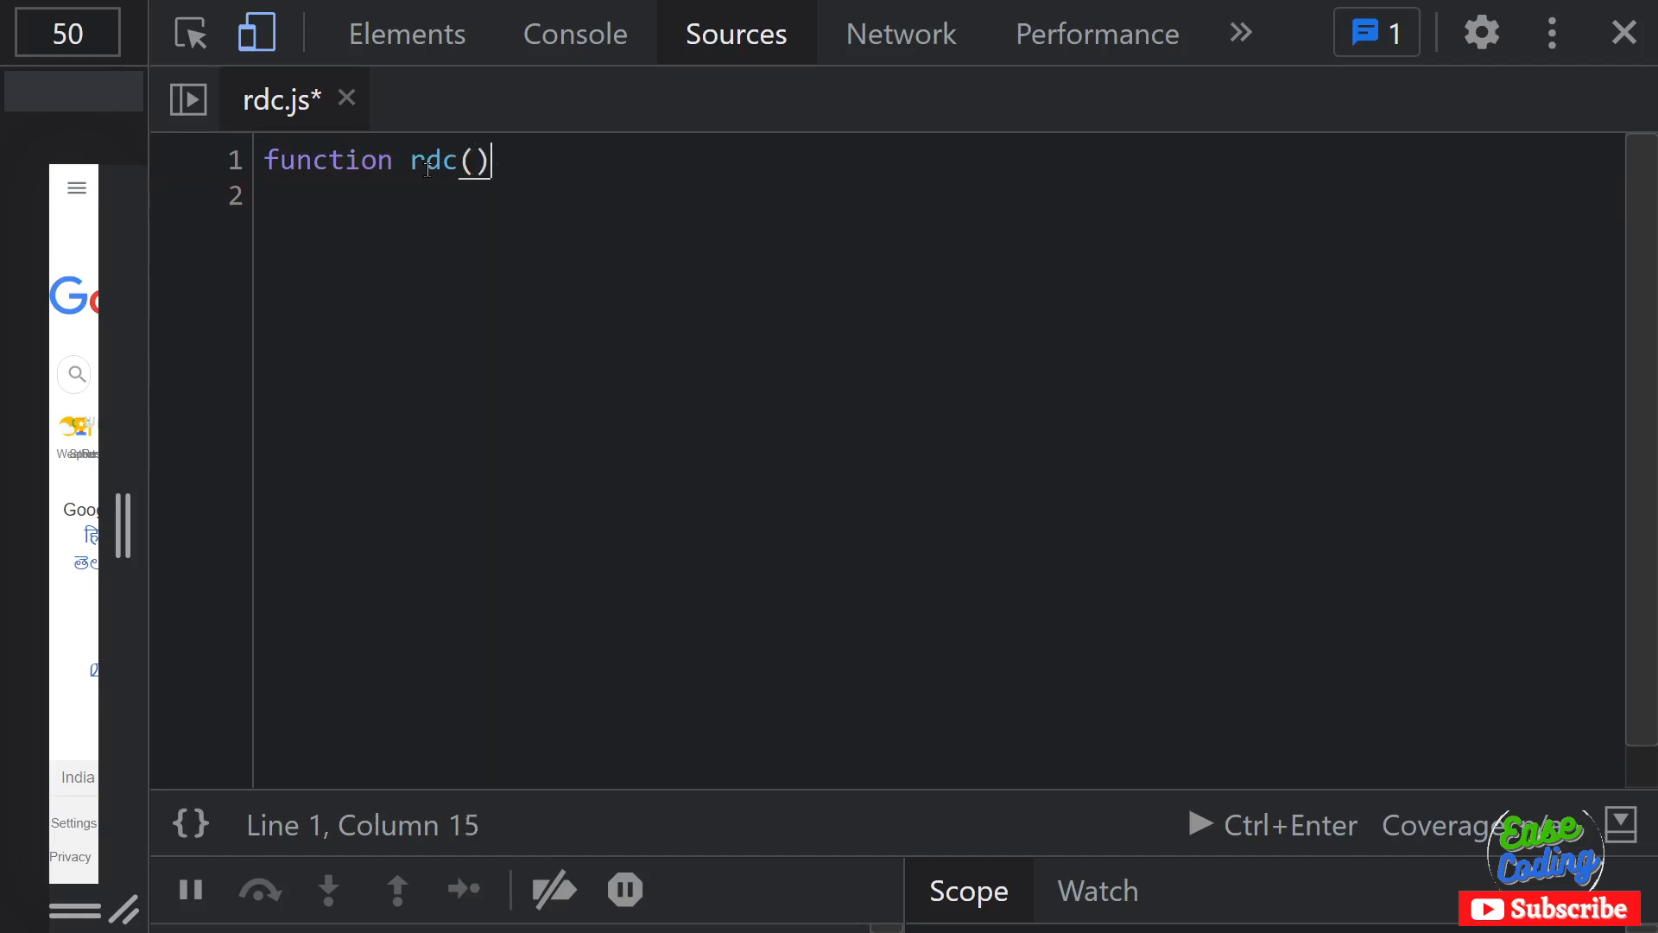
type("mys")
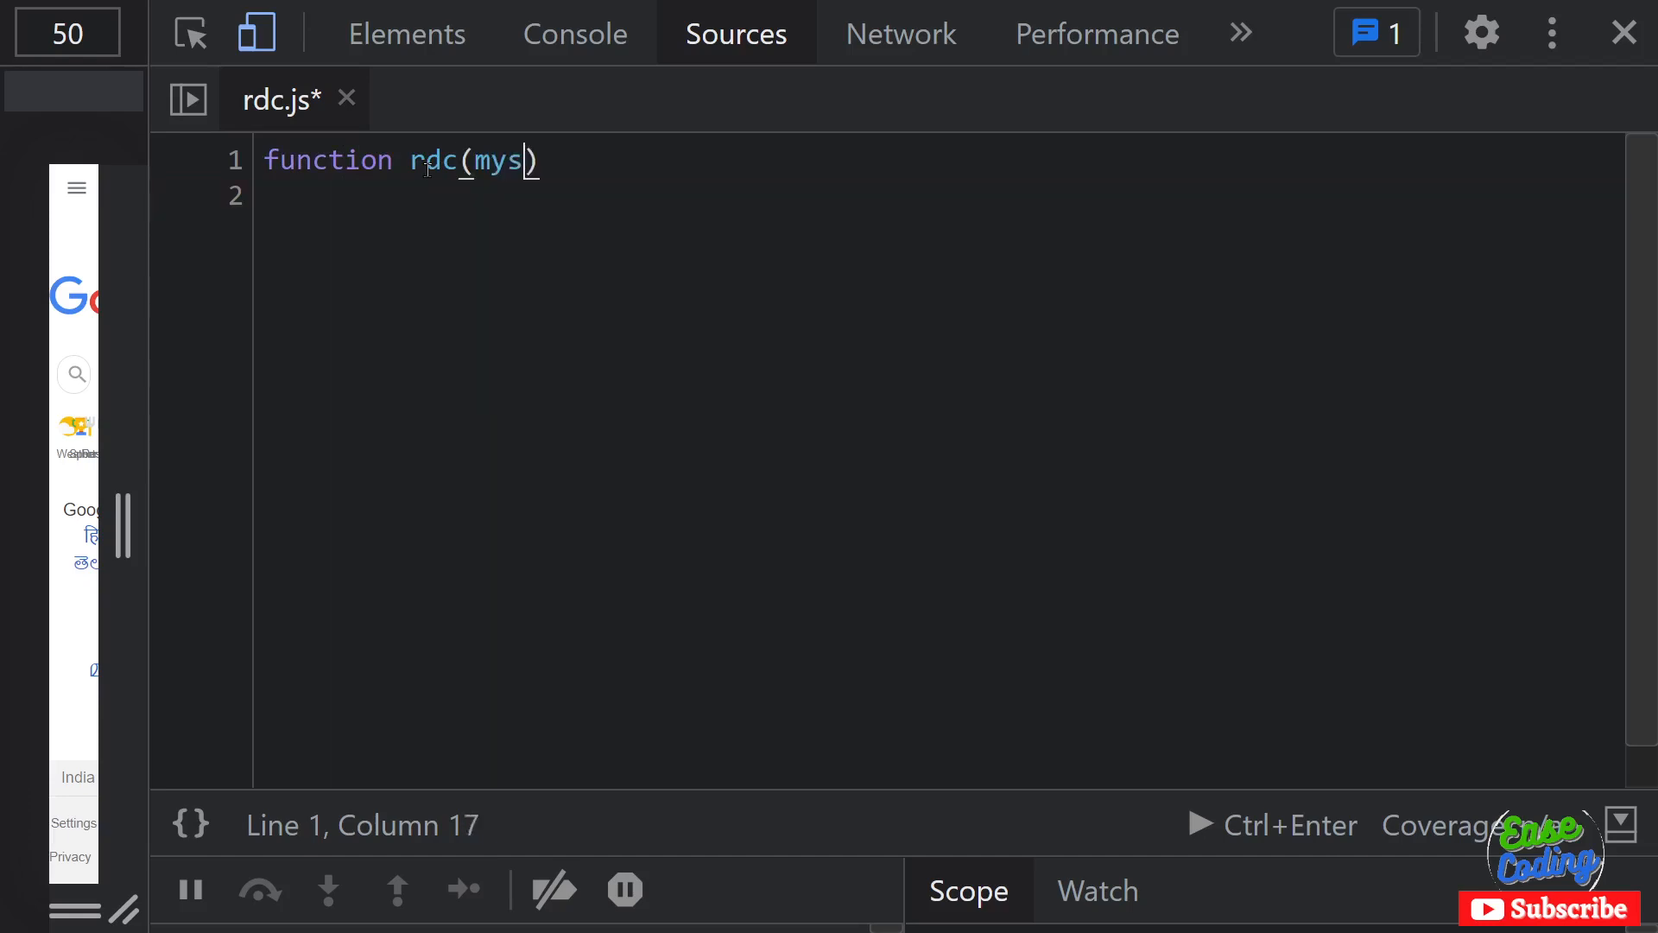
type("tr)")
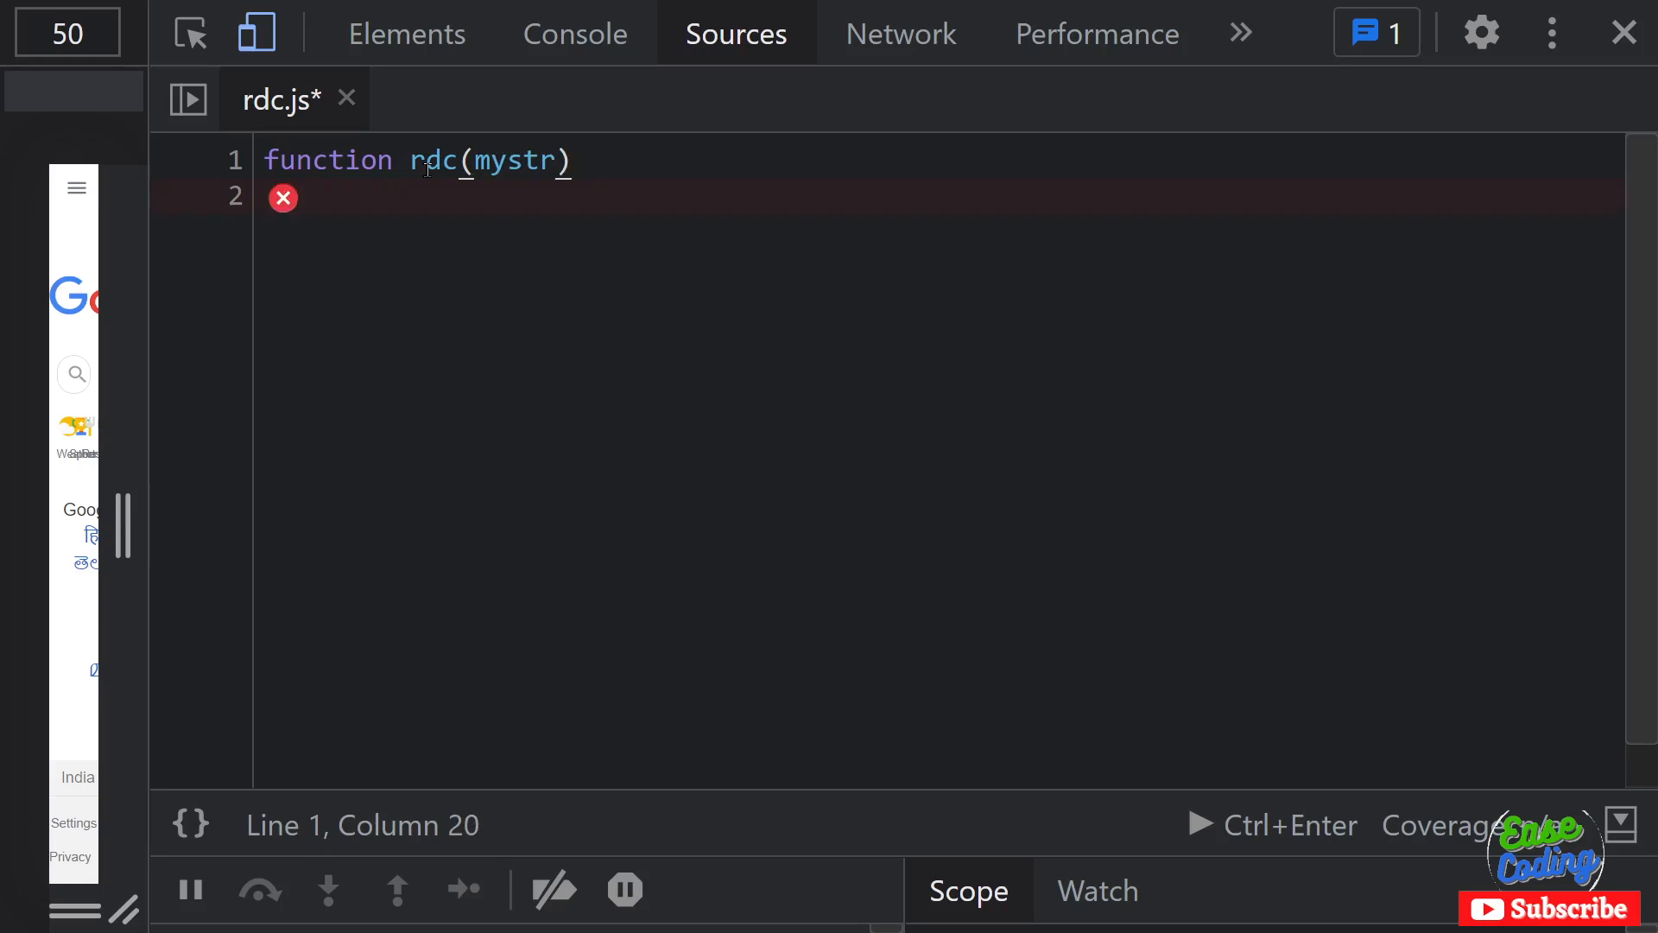
type("{")
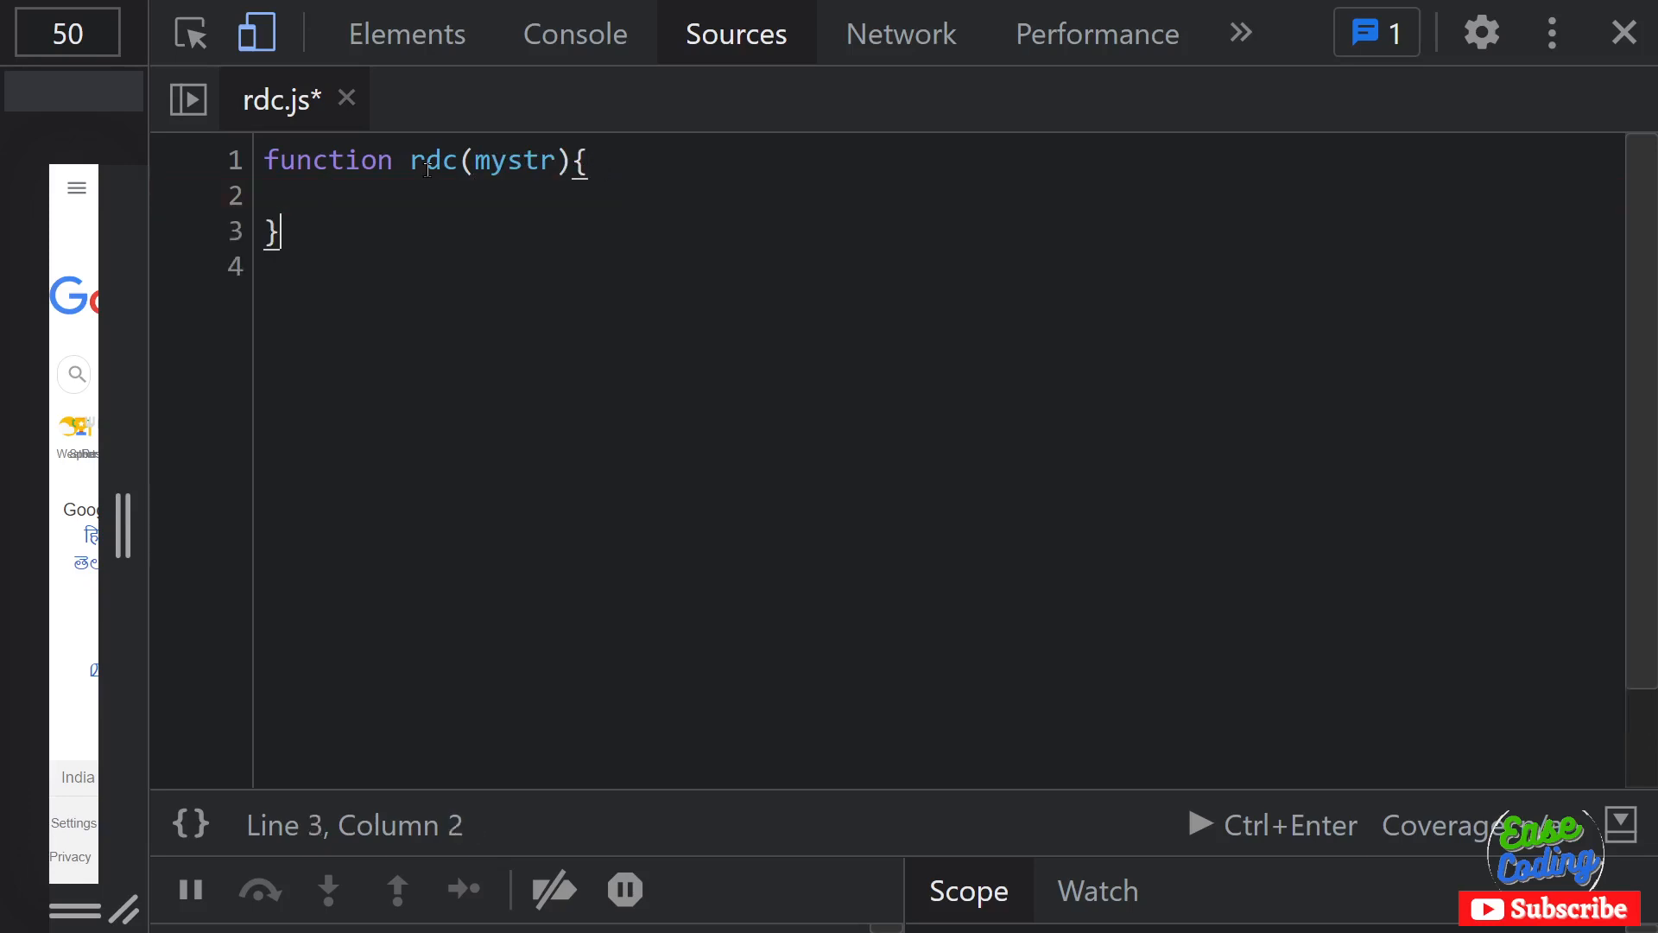
Step: Add a scratch test string asdfasdafsdfasdjkljklj, then delete it, leaving the empty function
type("as")
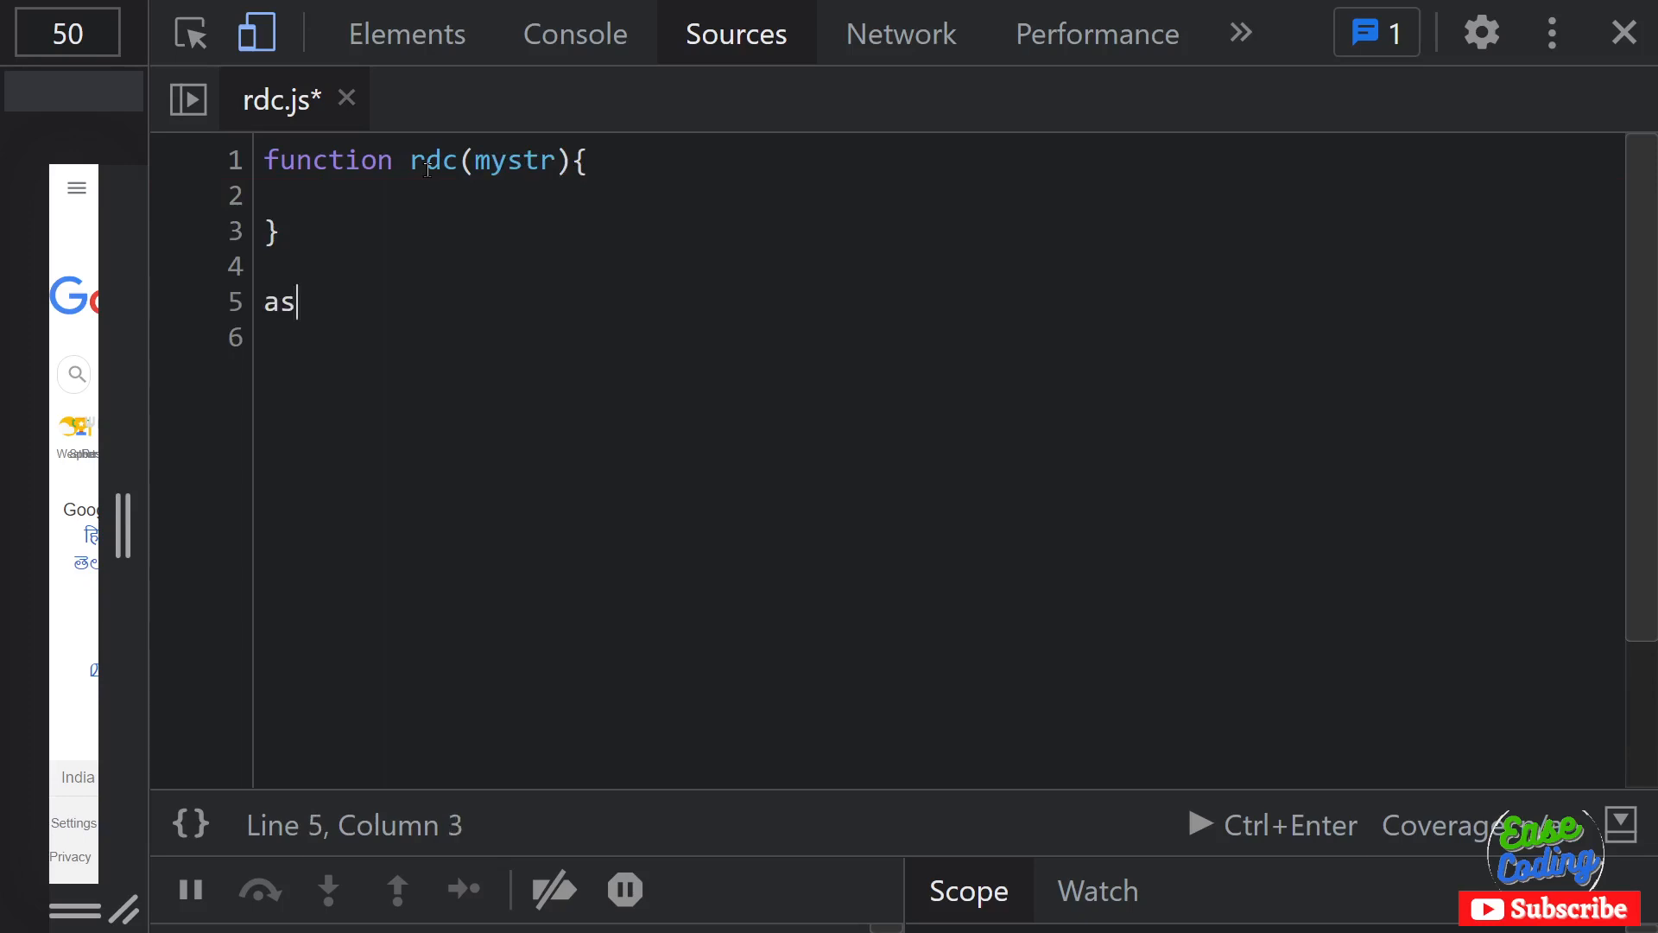
type("dfasdafsdfasdjkljklj")
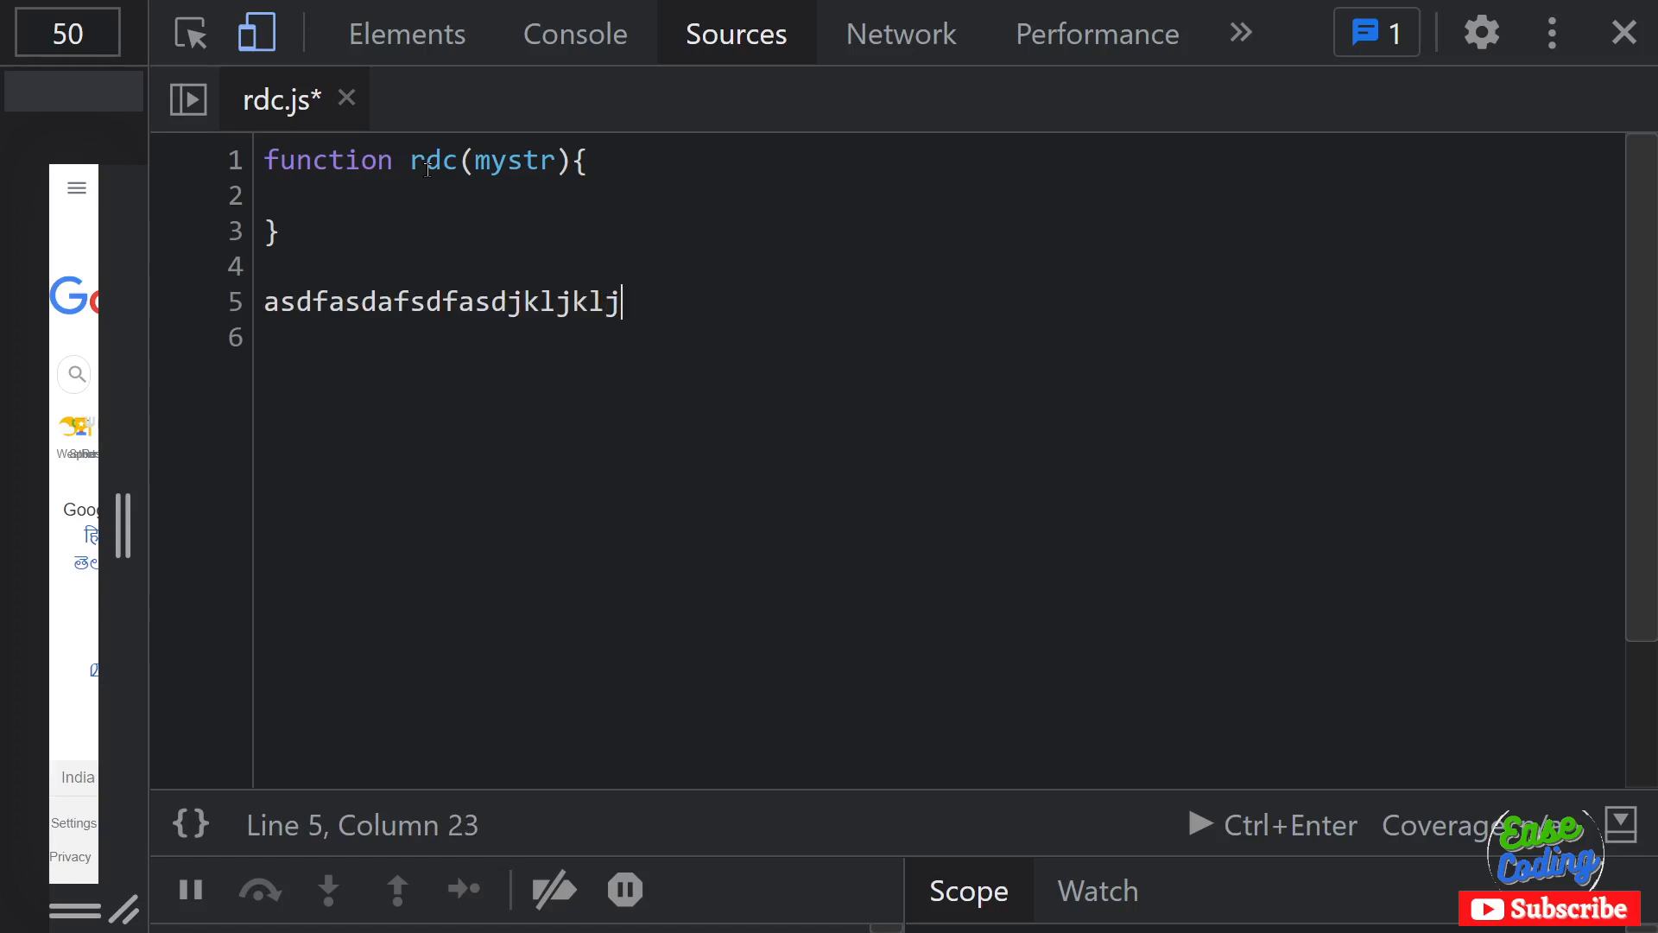
left_click(278, 301)
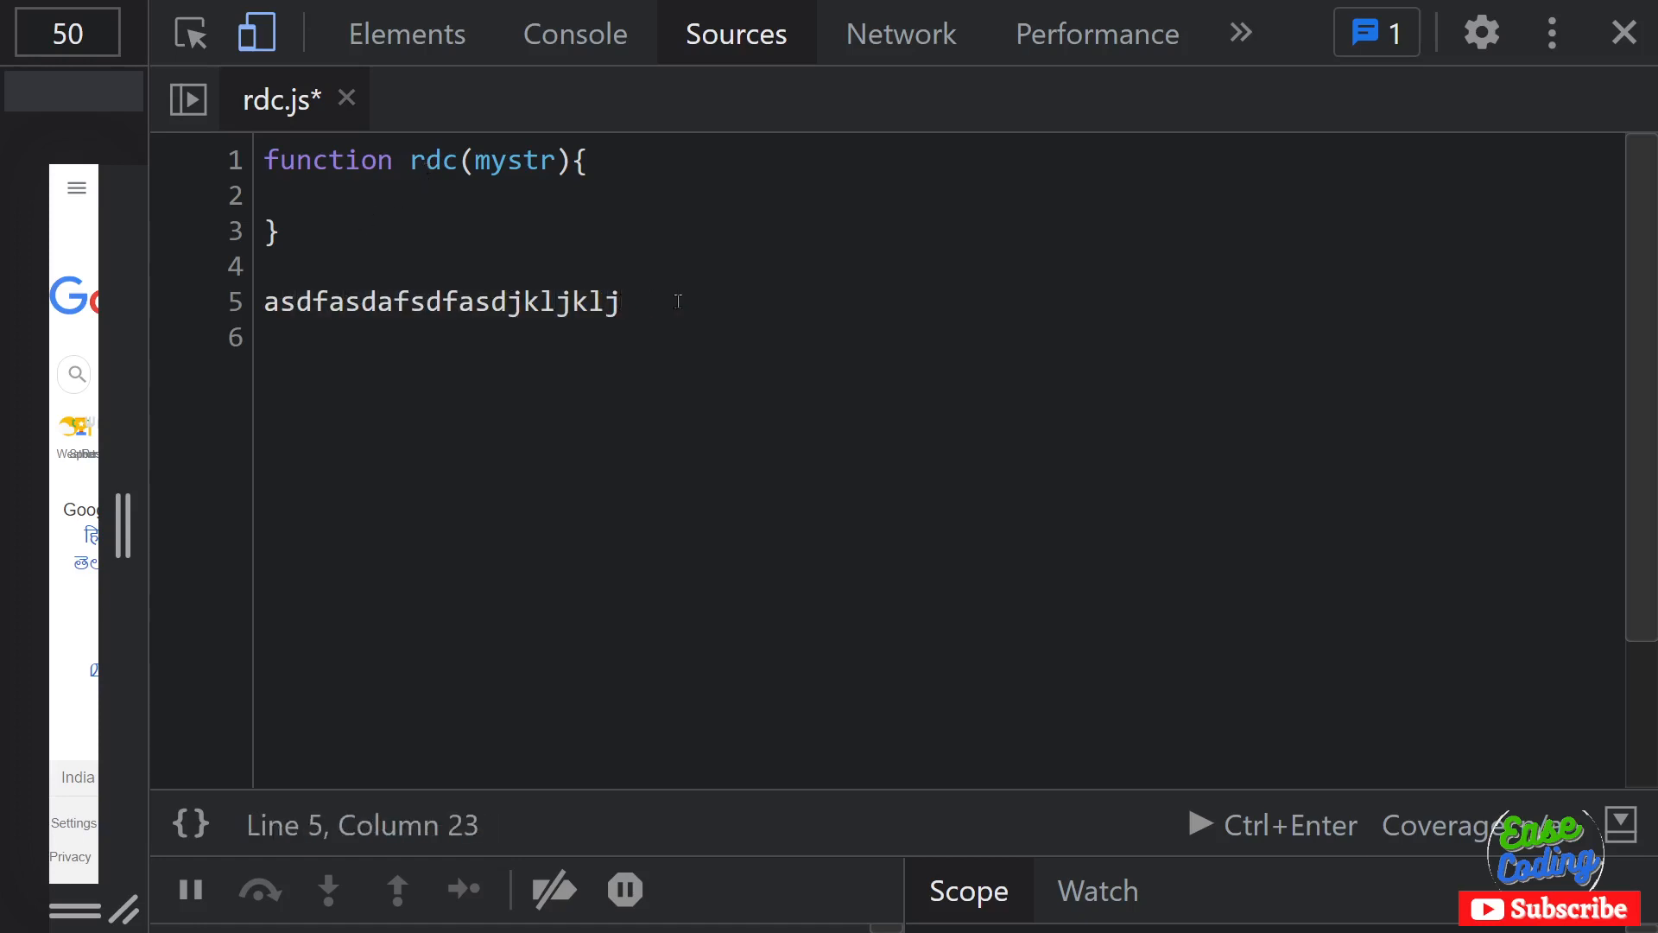
key("Enter")
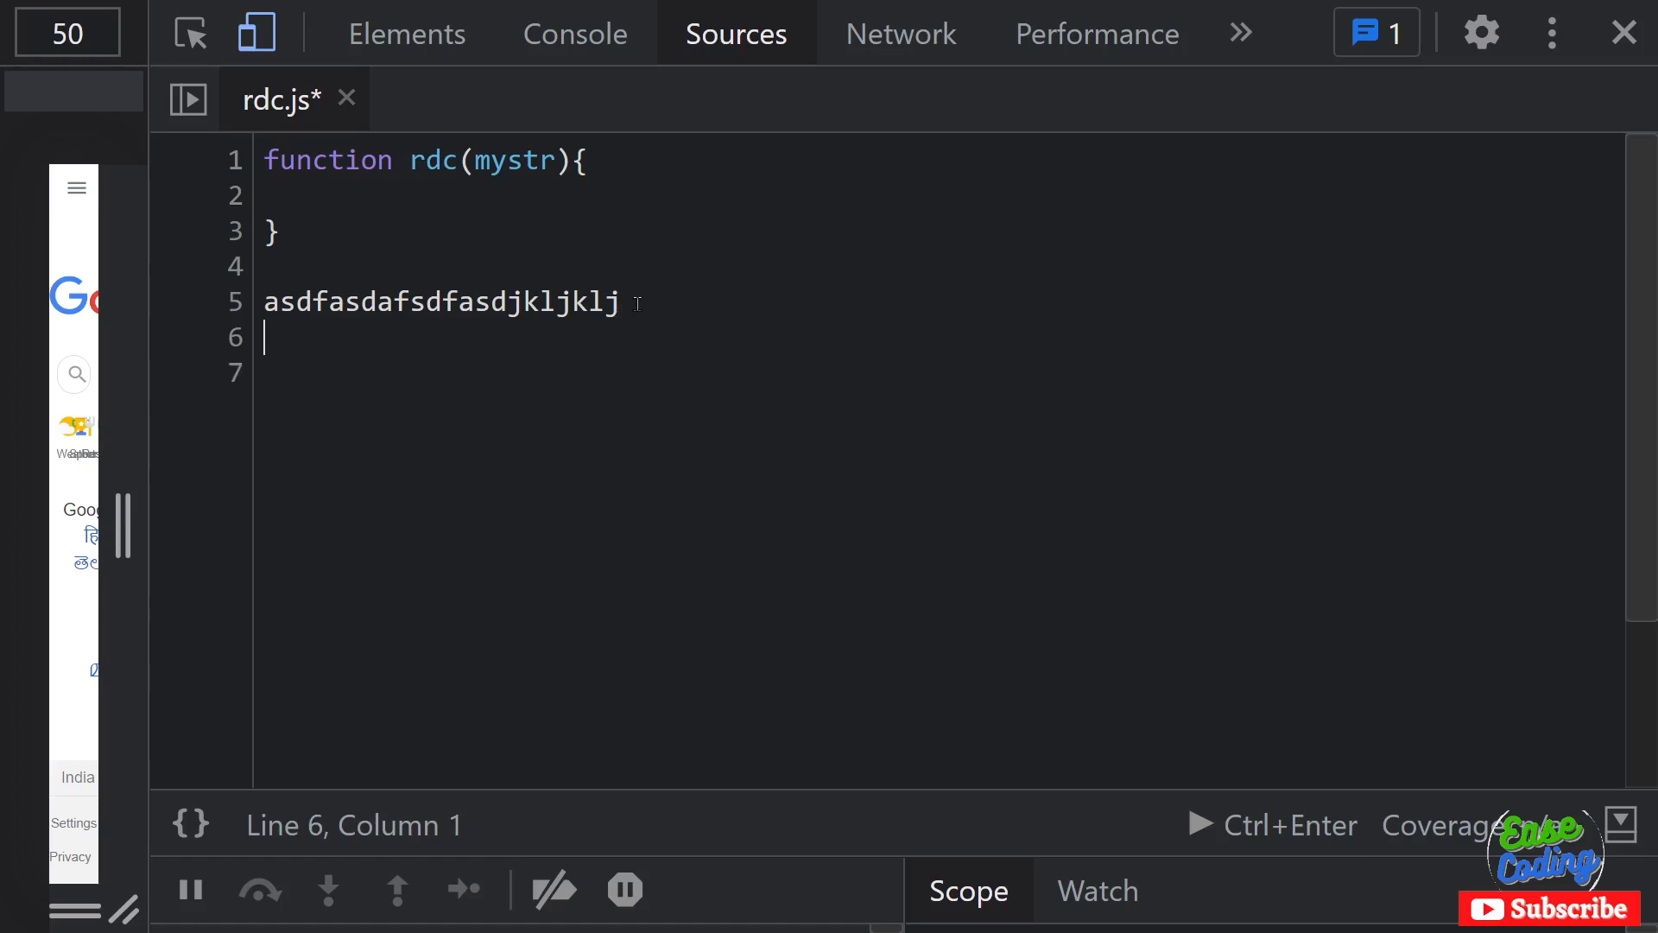
key("Backspace")
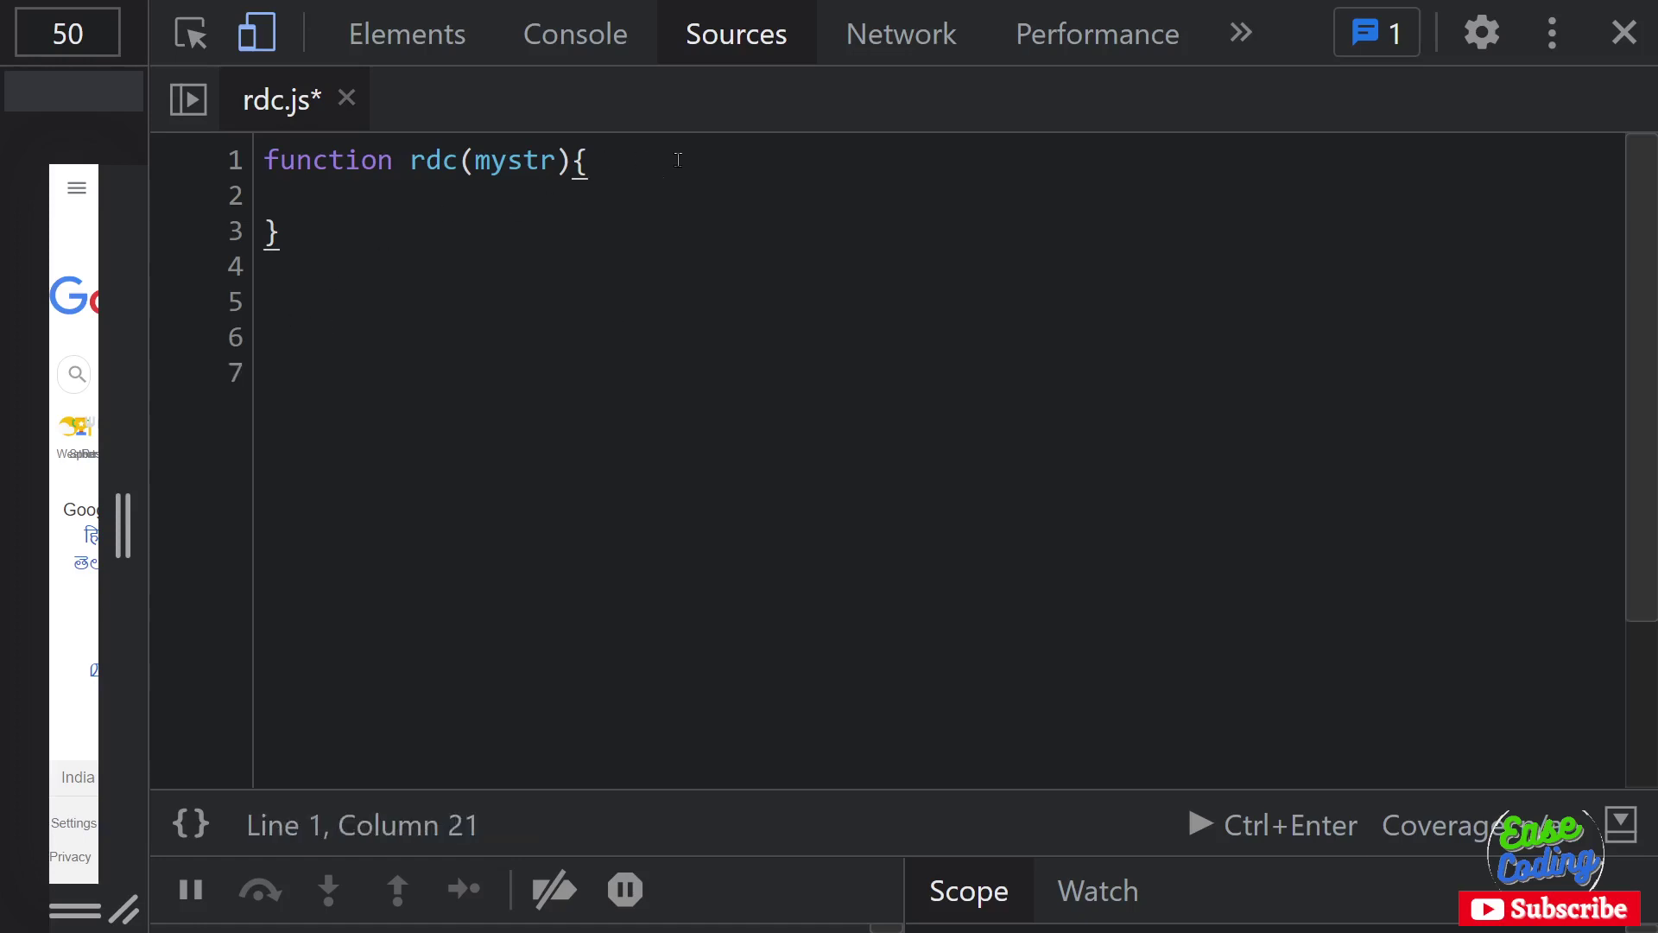
Step: Declare var unik = '' on the first line of the function body
key("Enter")
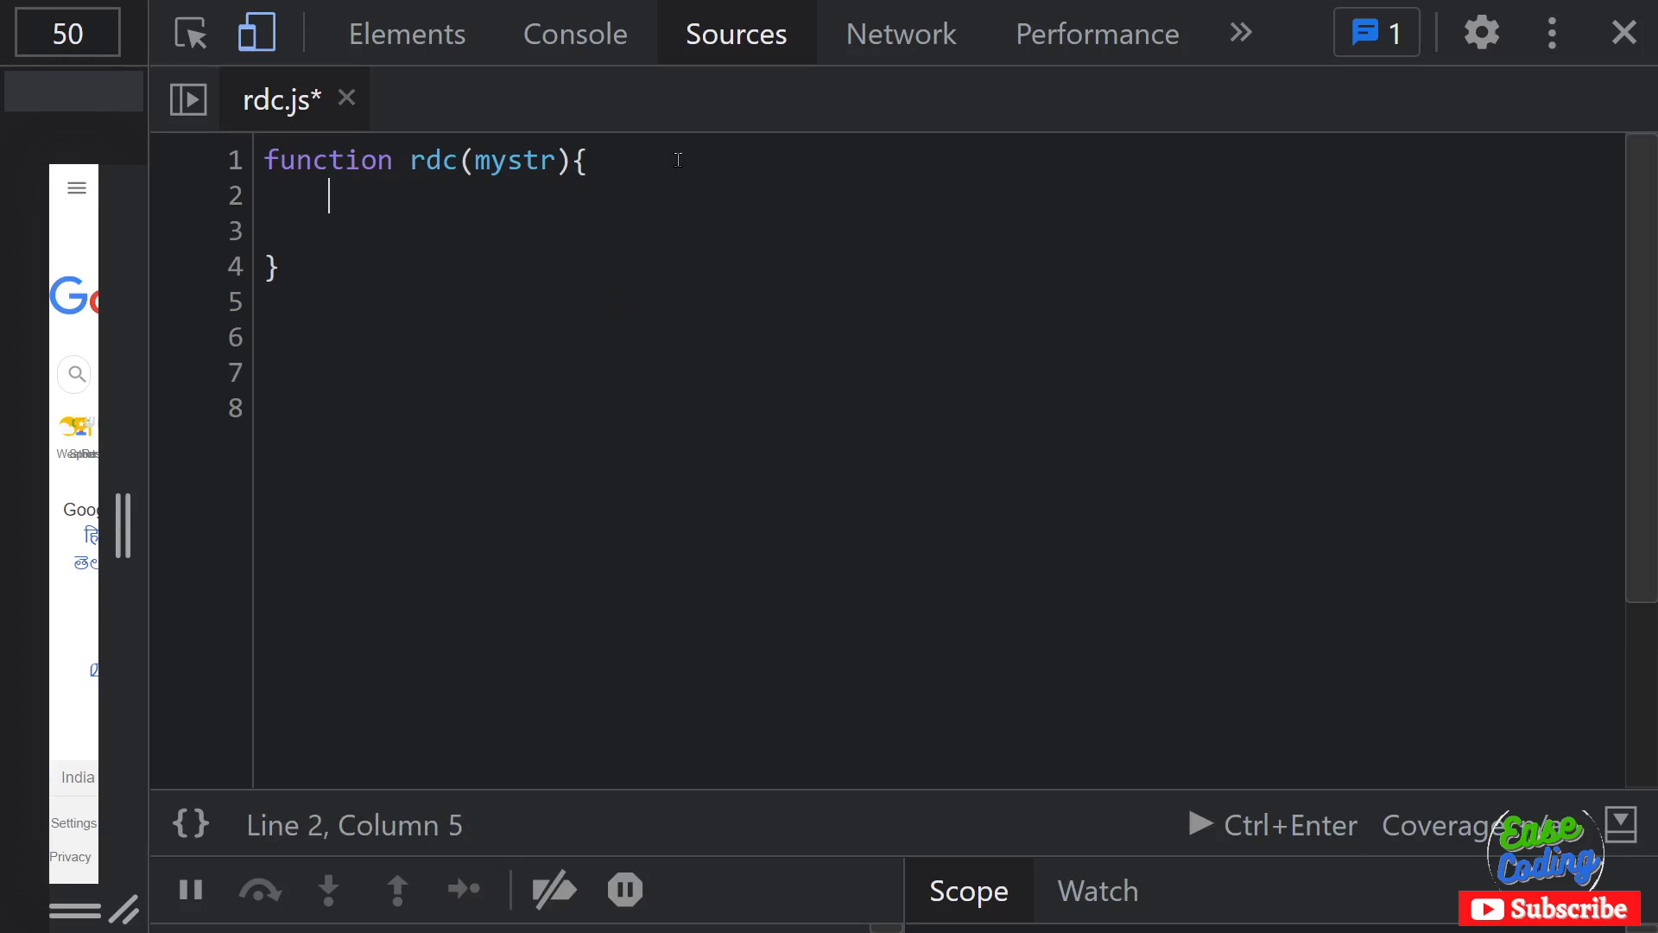
type("var")
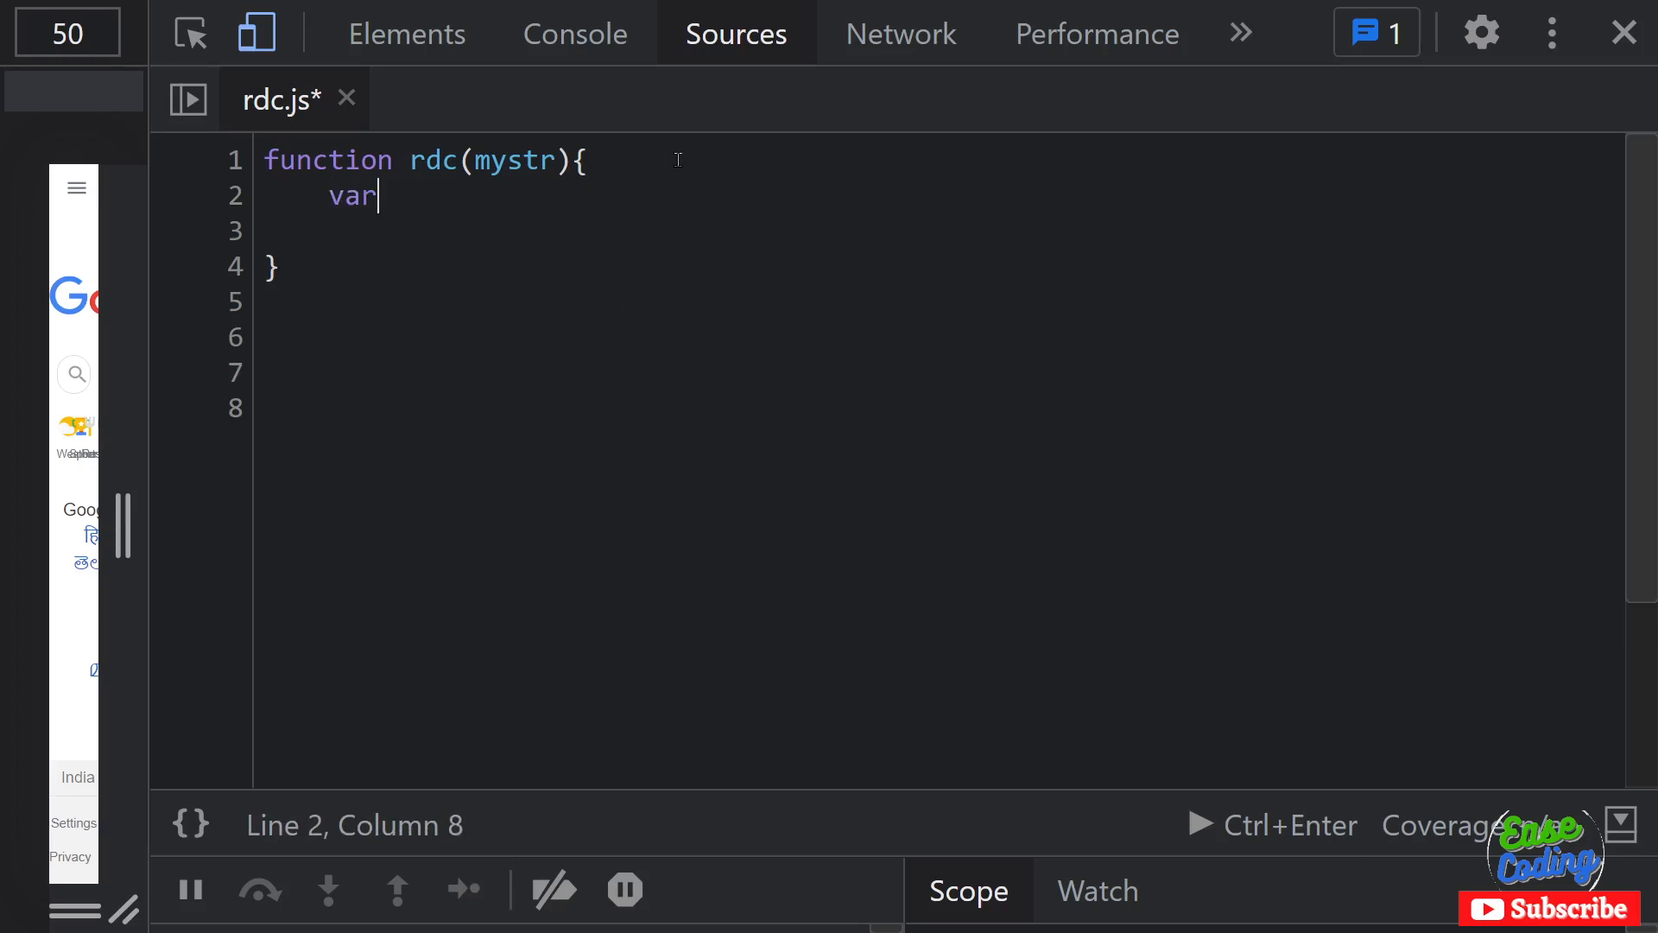
type("unik")
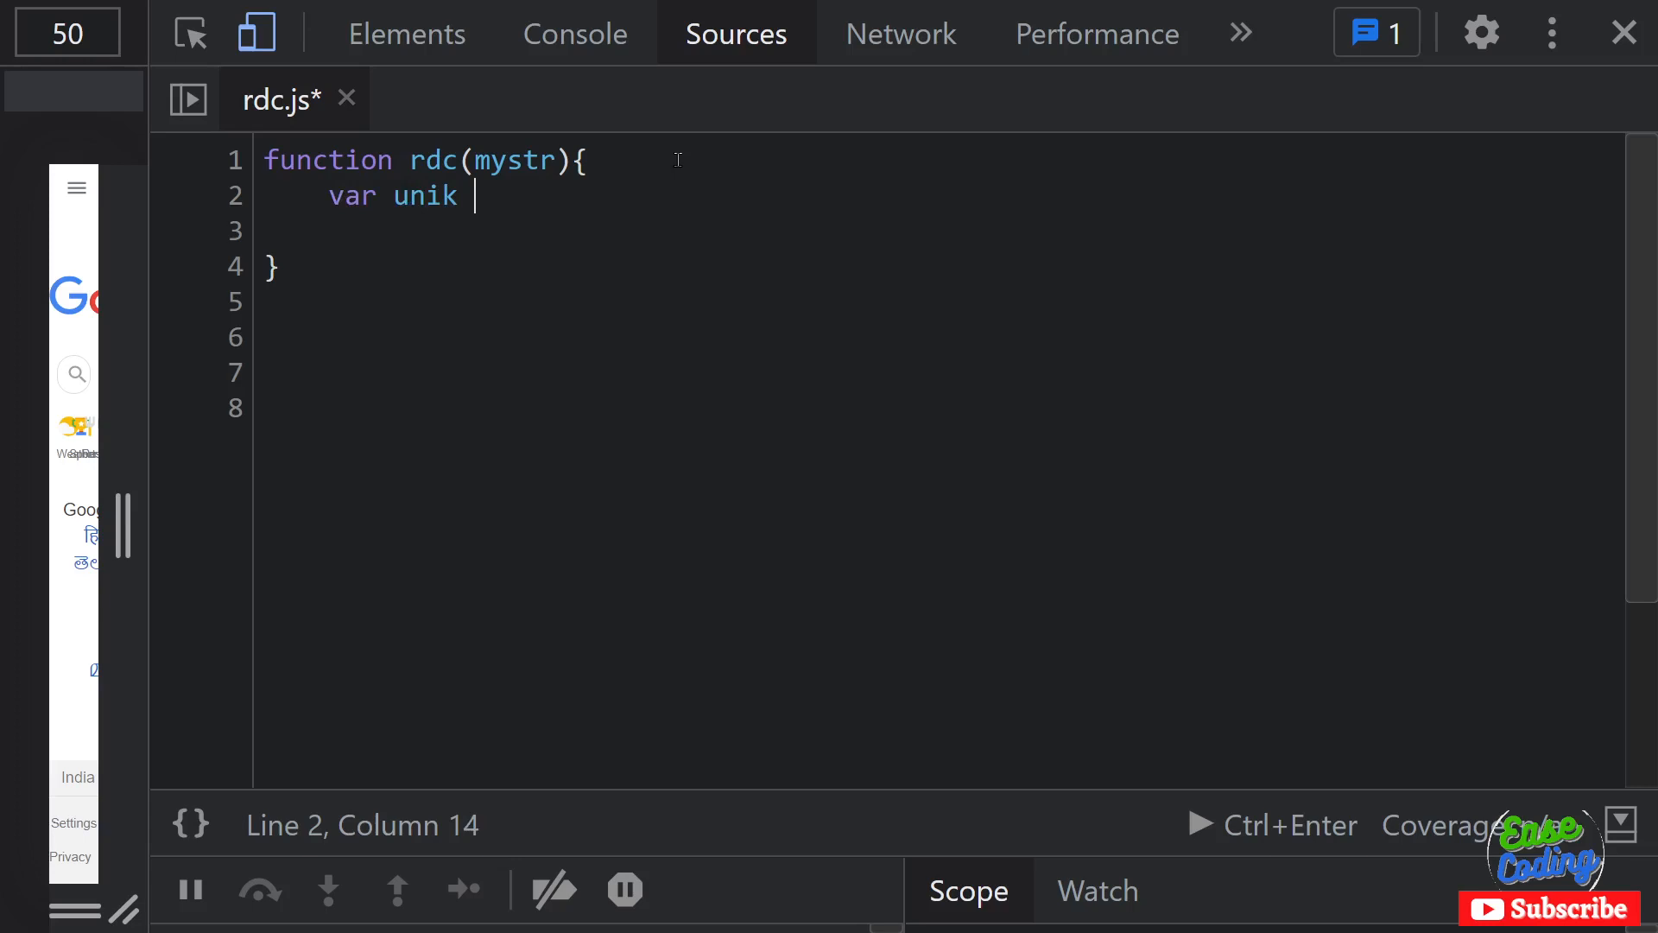
type("= ''")
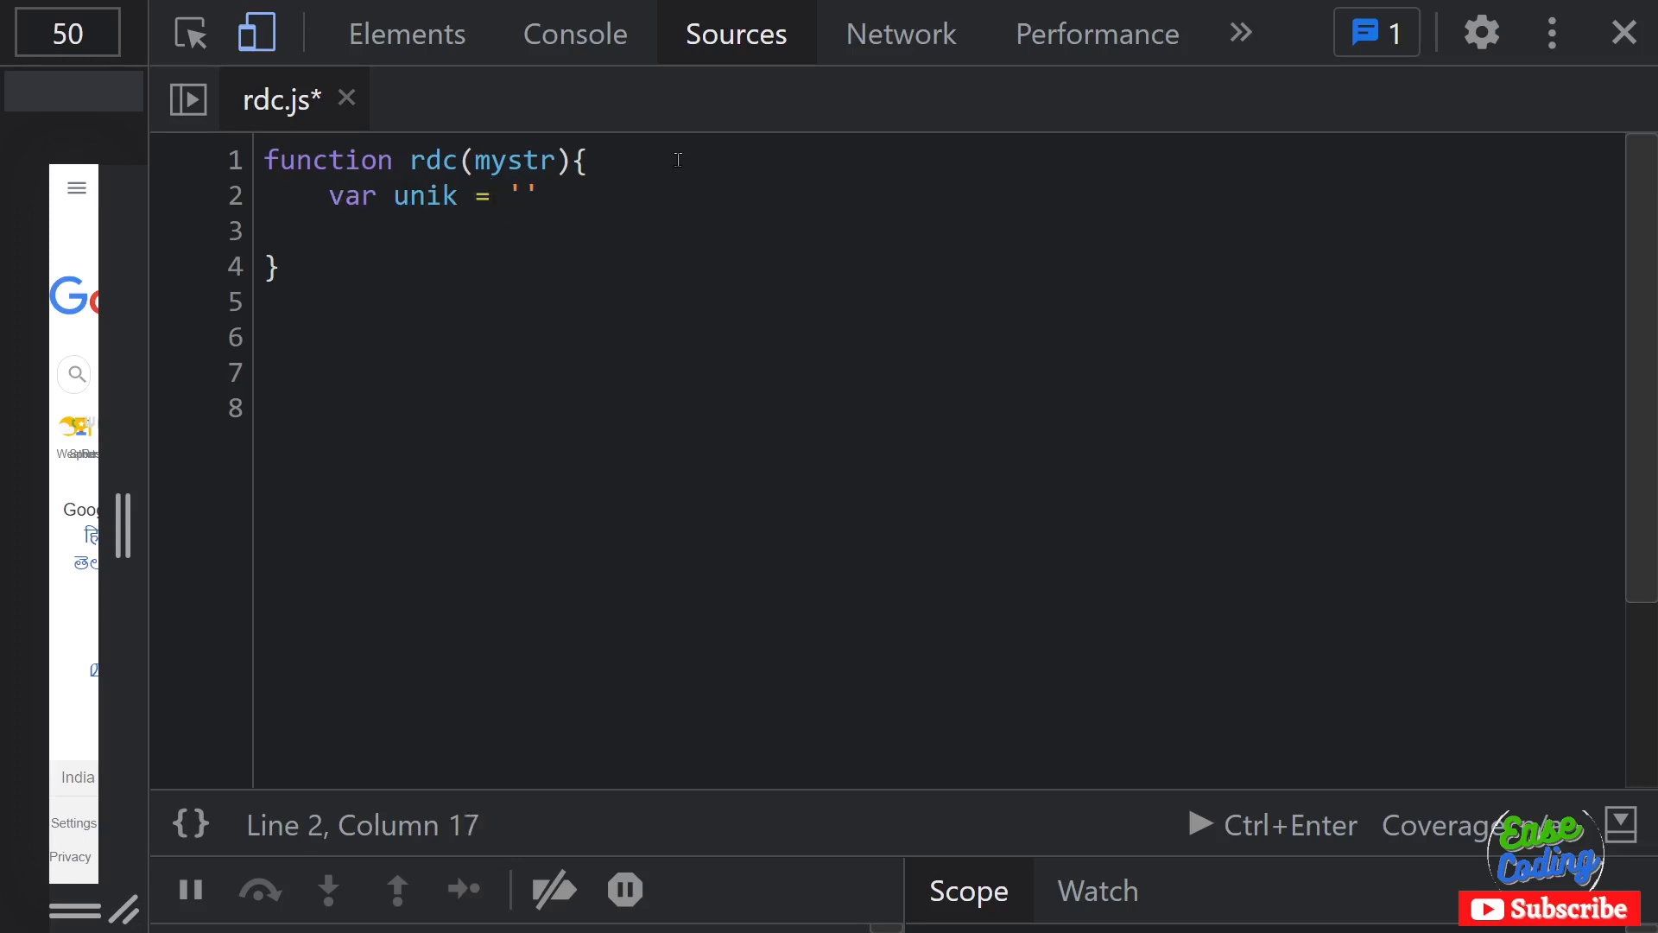
key("Enter")
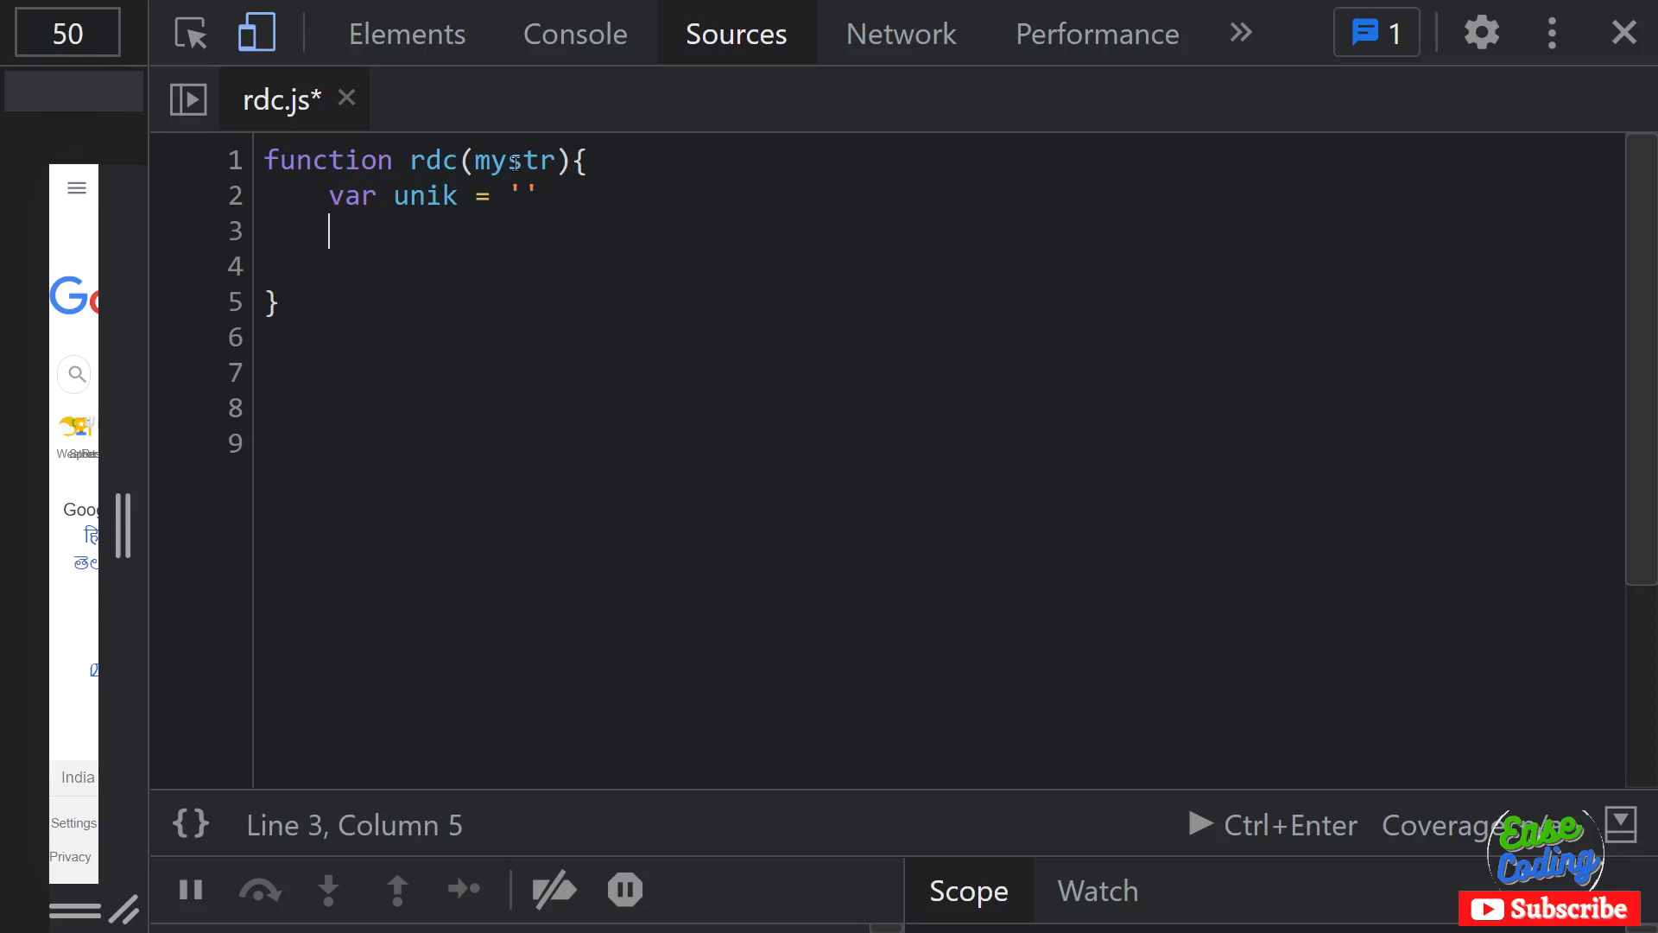
double_click(516, 161)
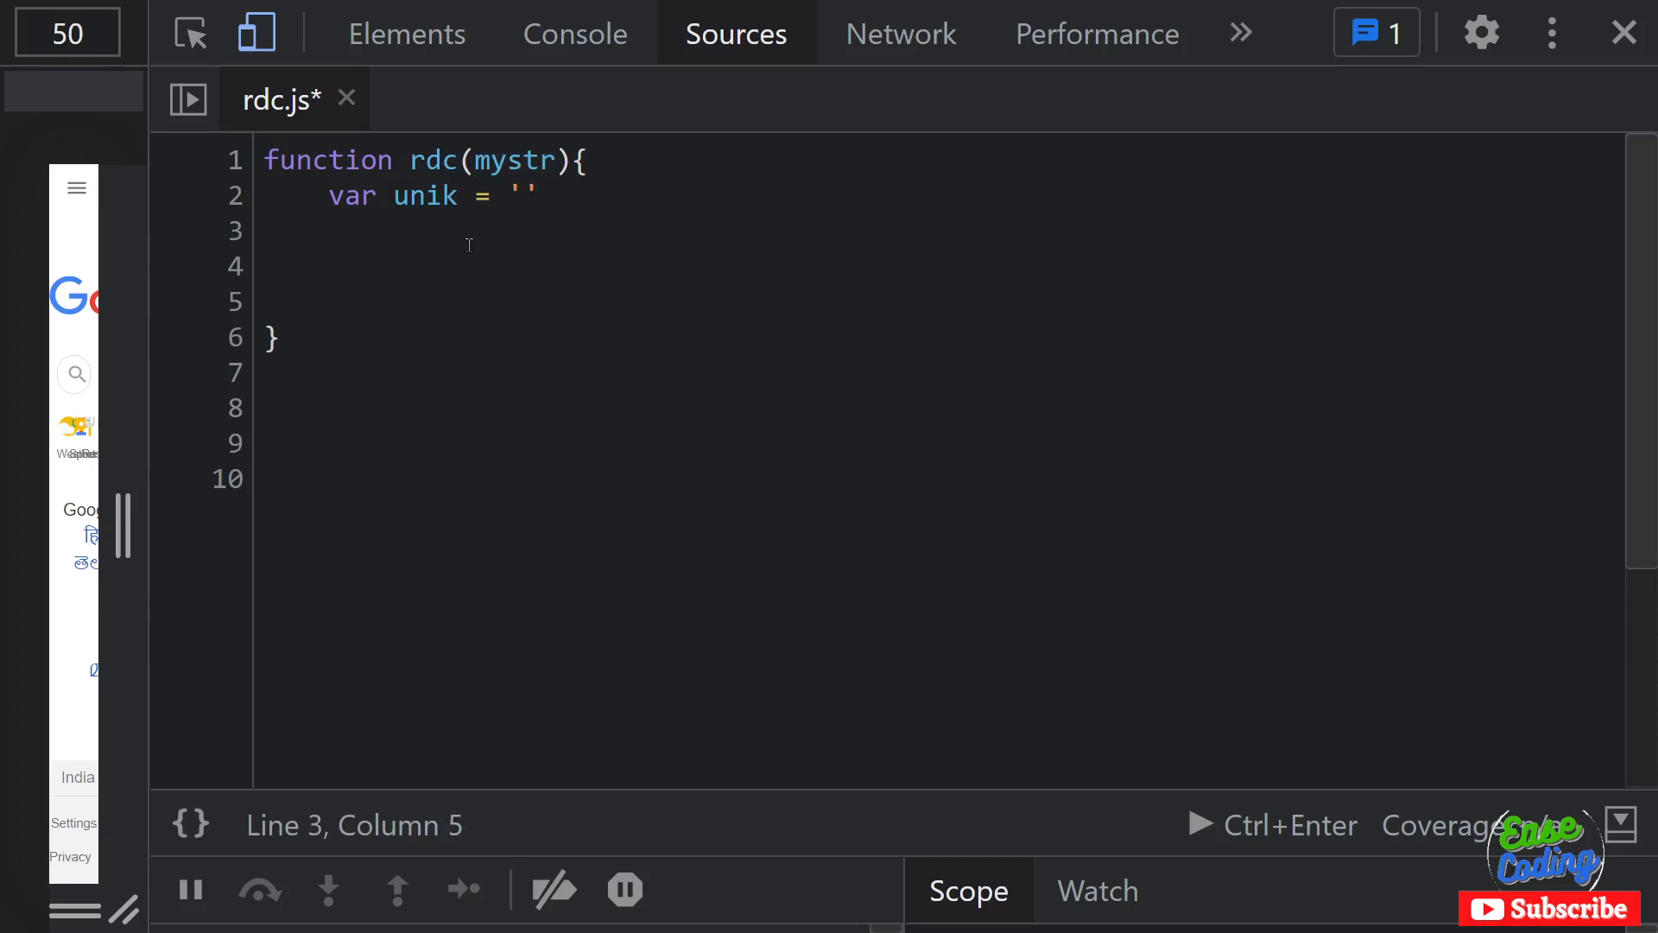
Step: Add a for(const chr of mystr) loop and move into its empty body
type("for")
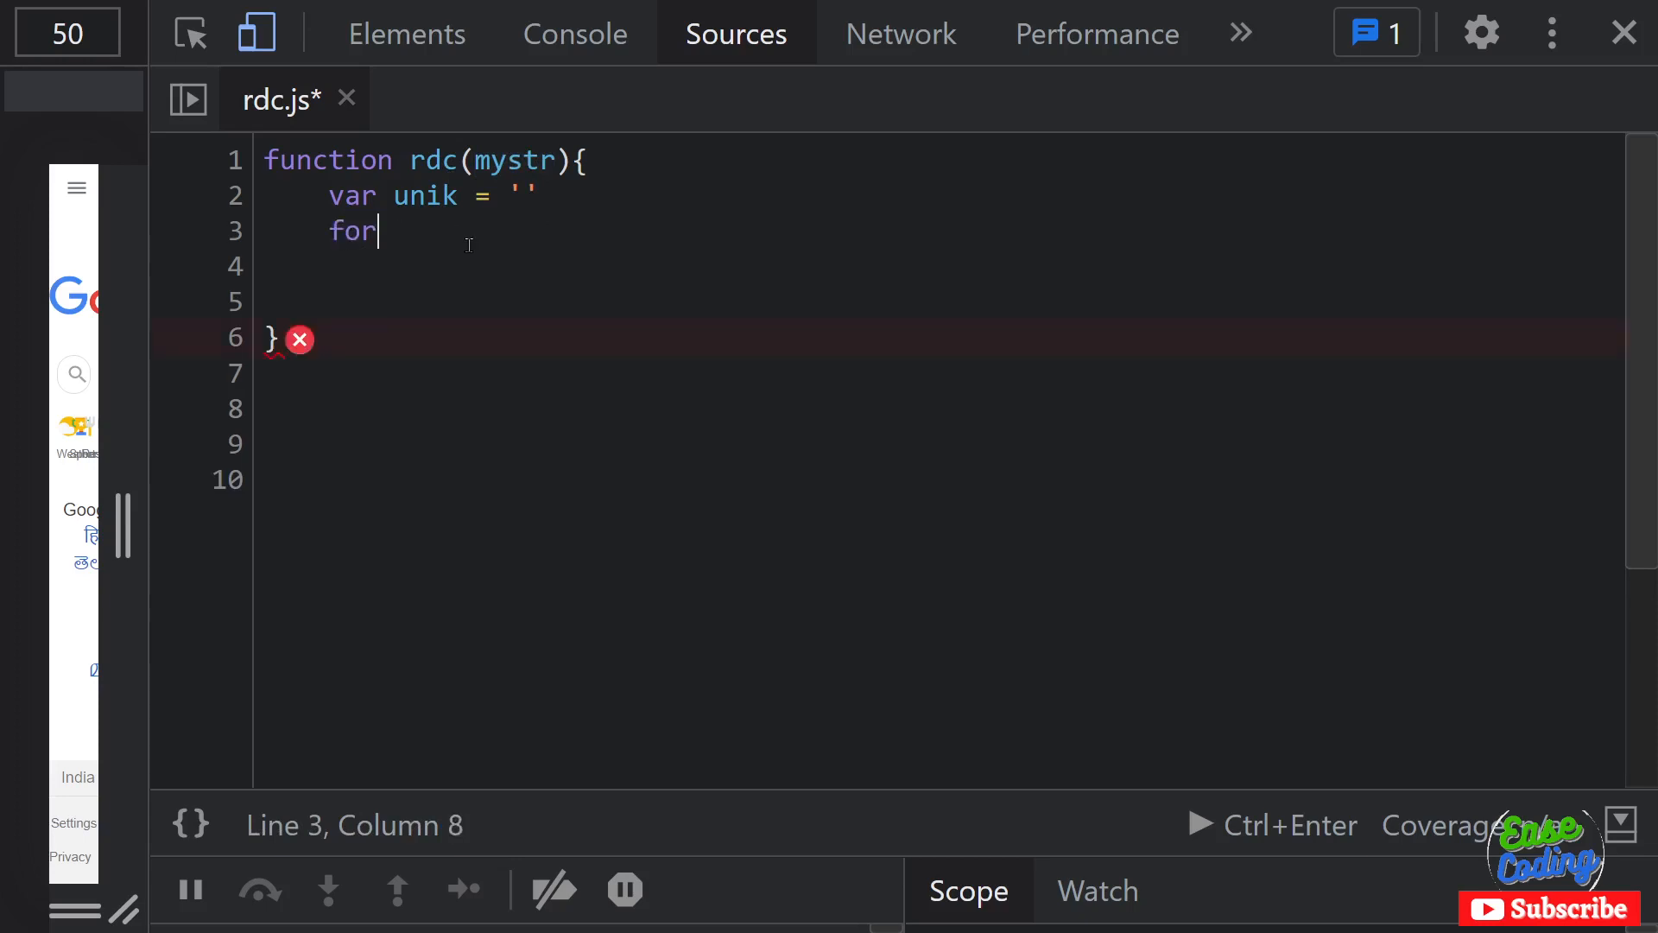
type("(){")
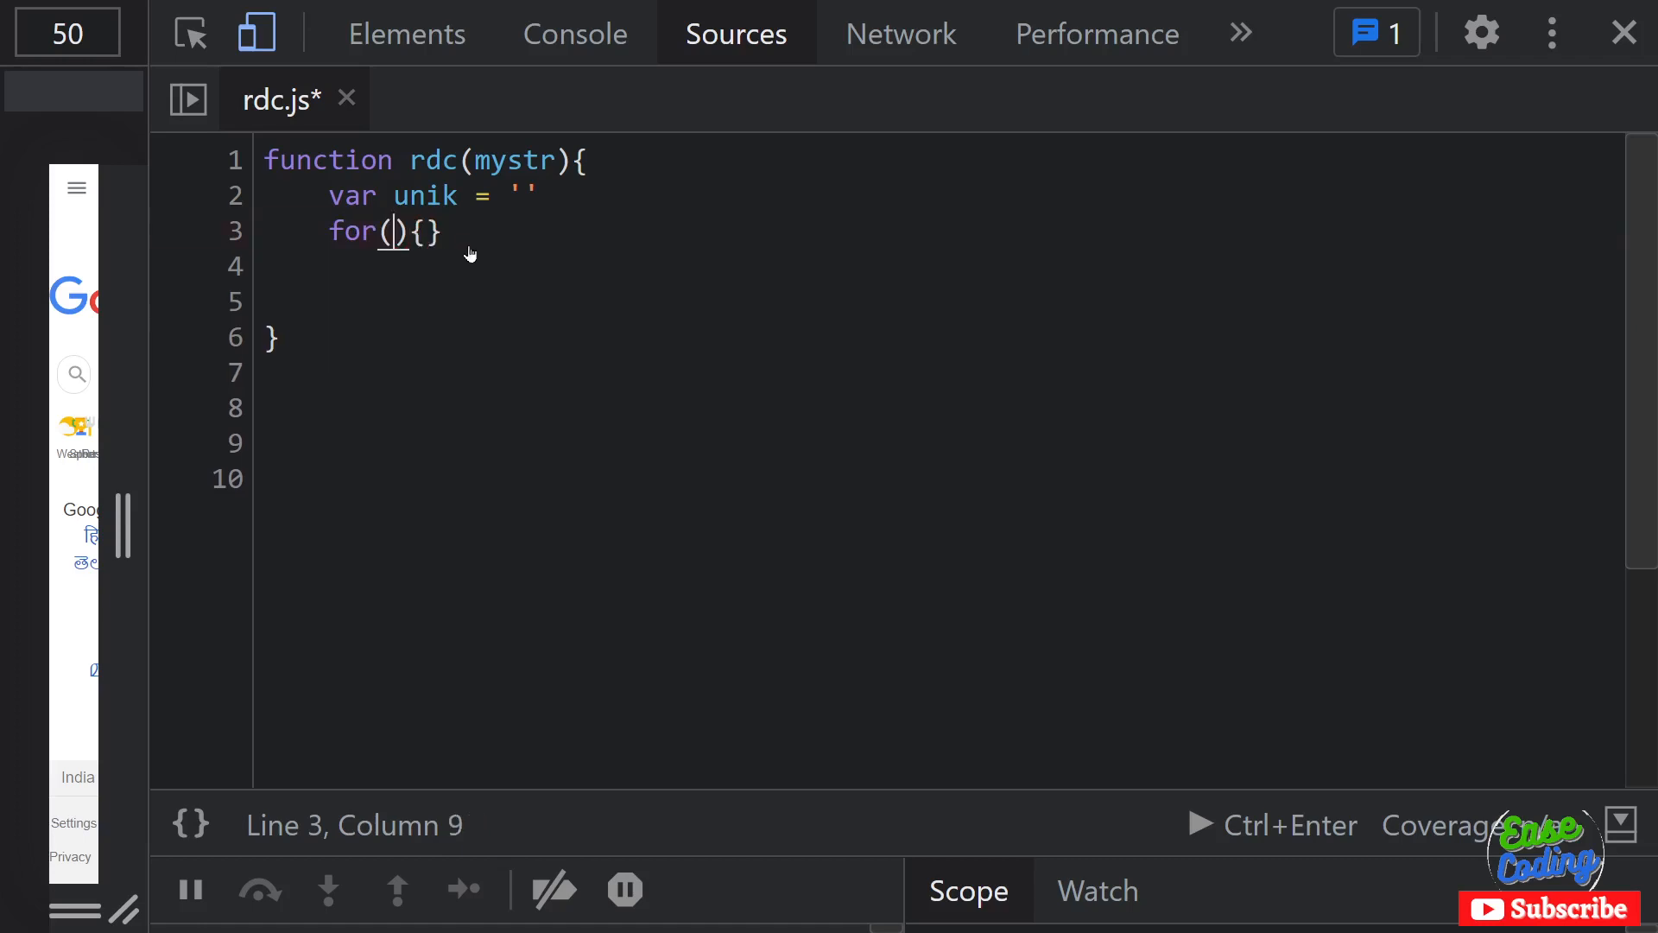
type("const")
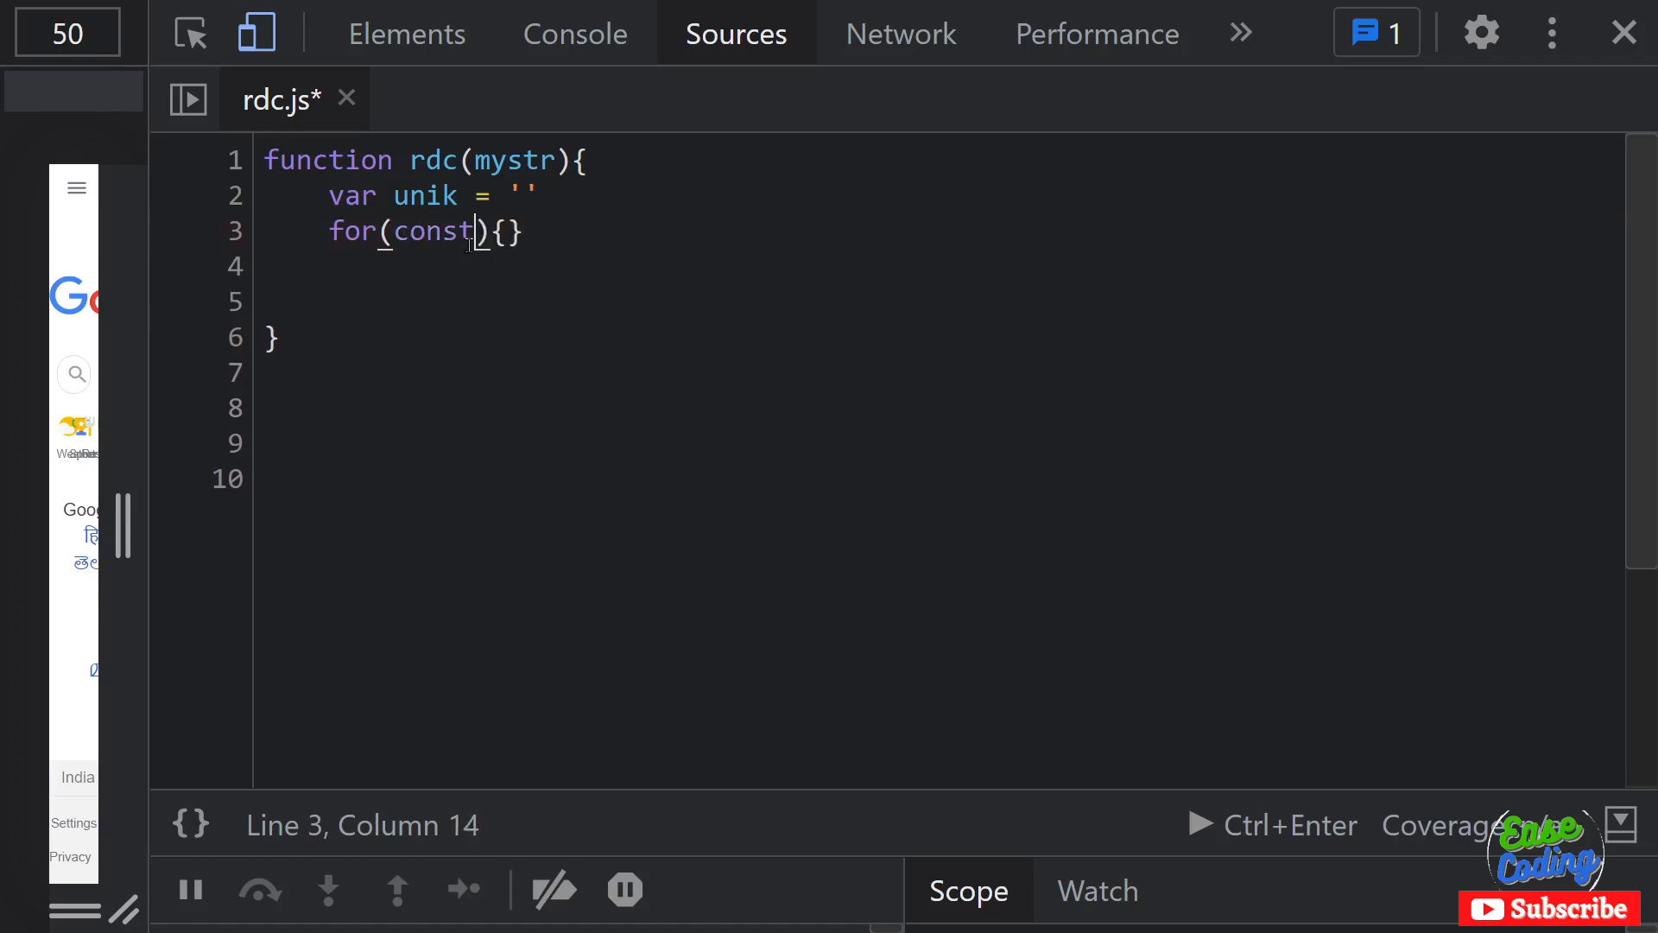
type("c")
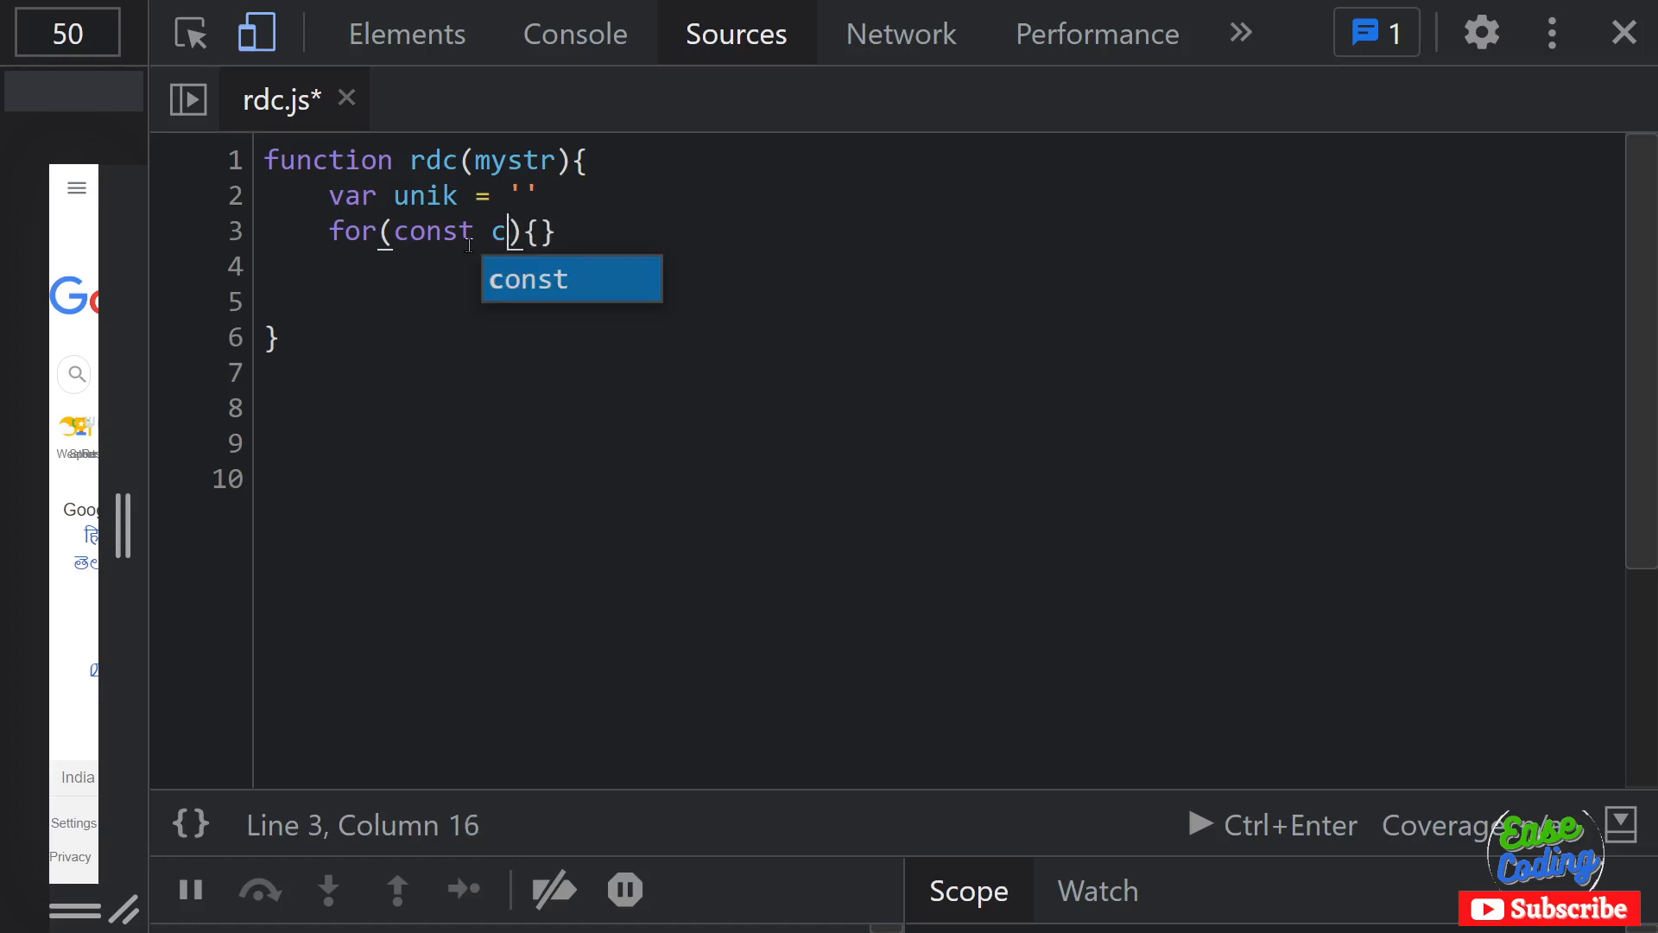
type("hr of")
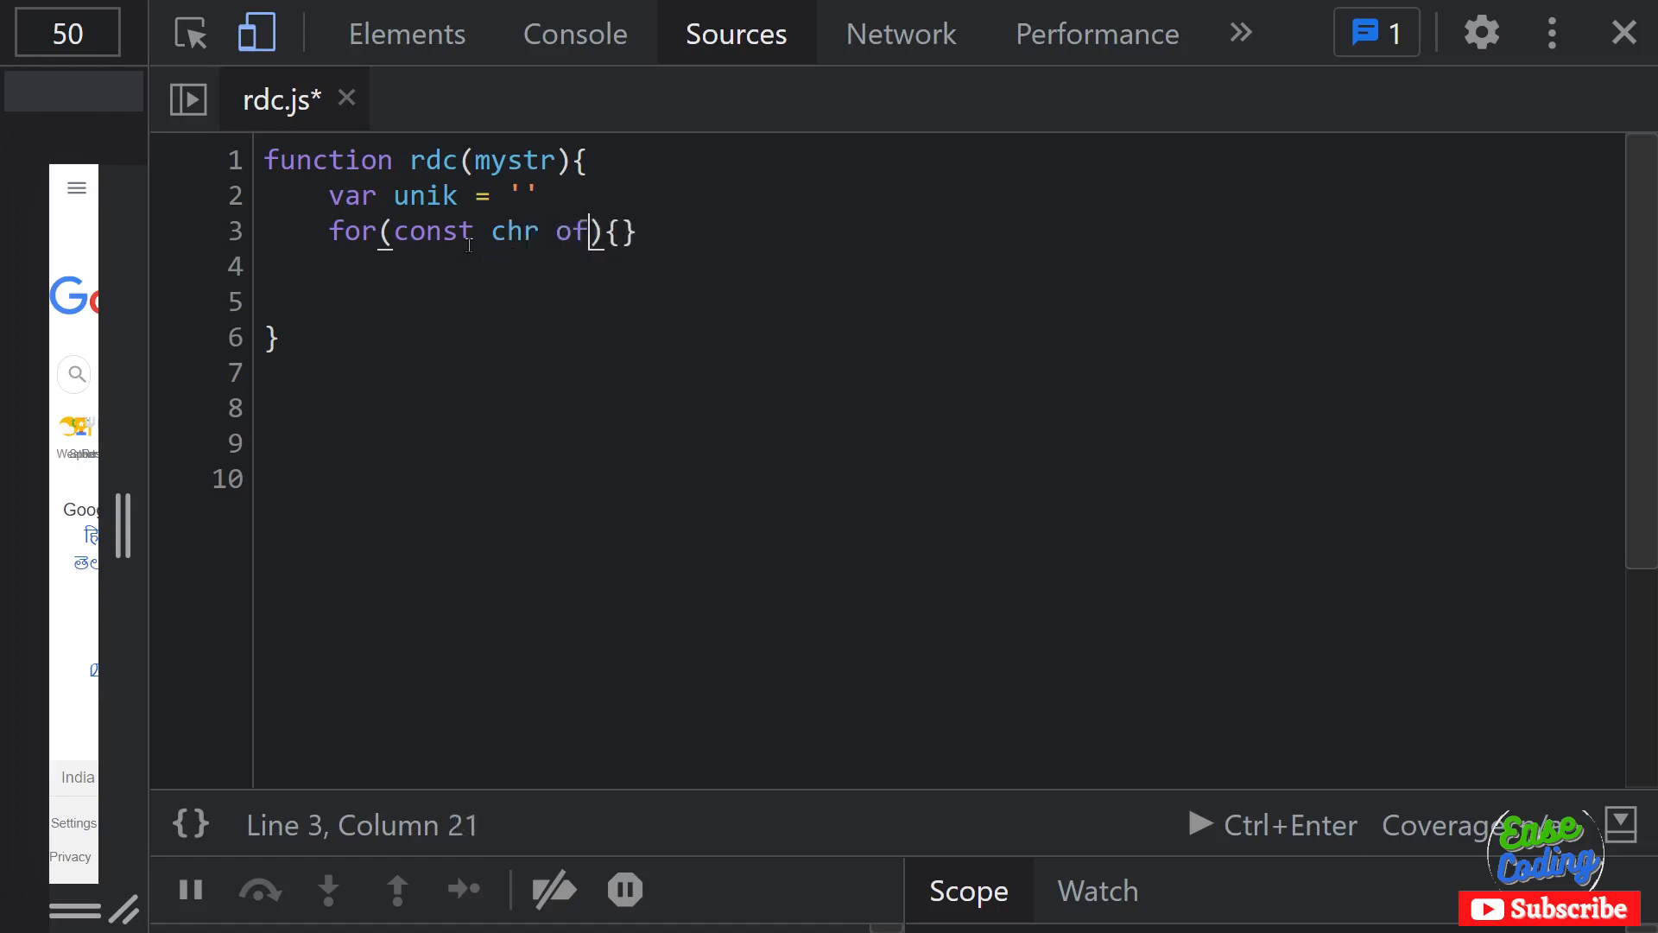
type("mystr")
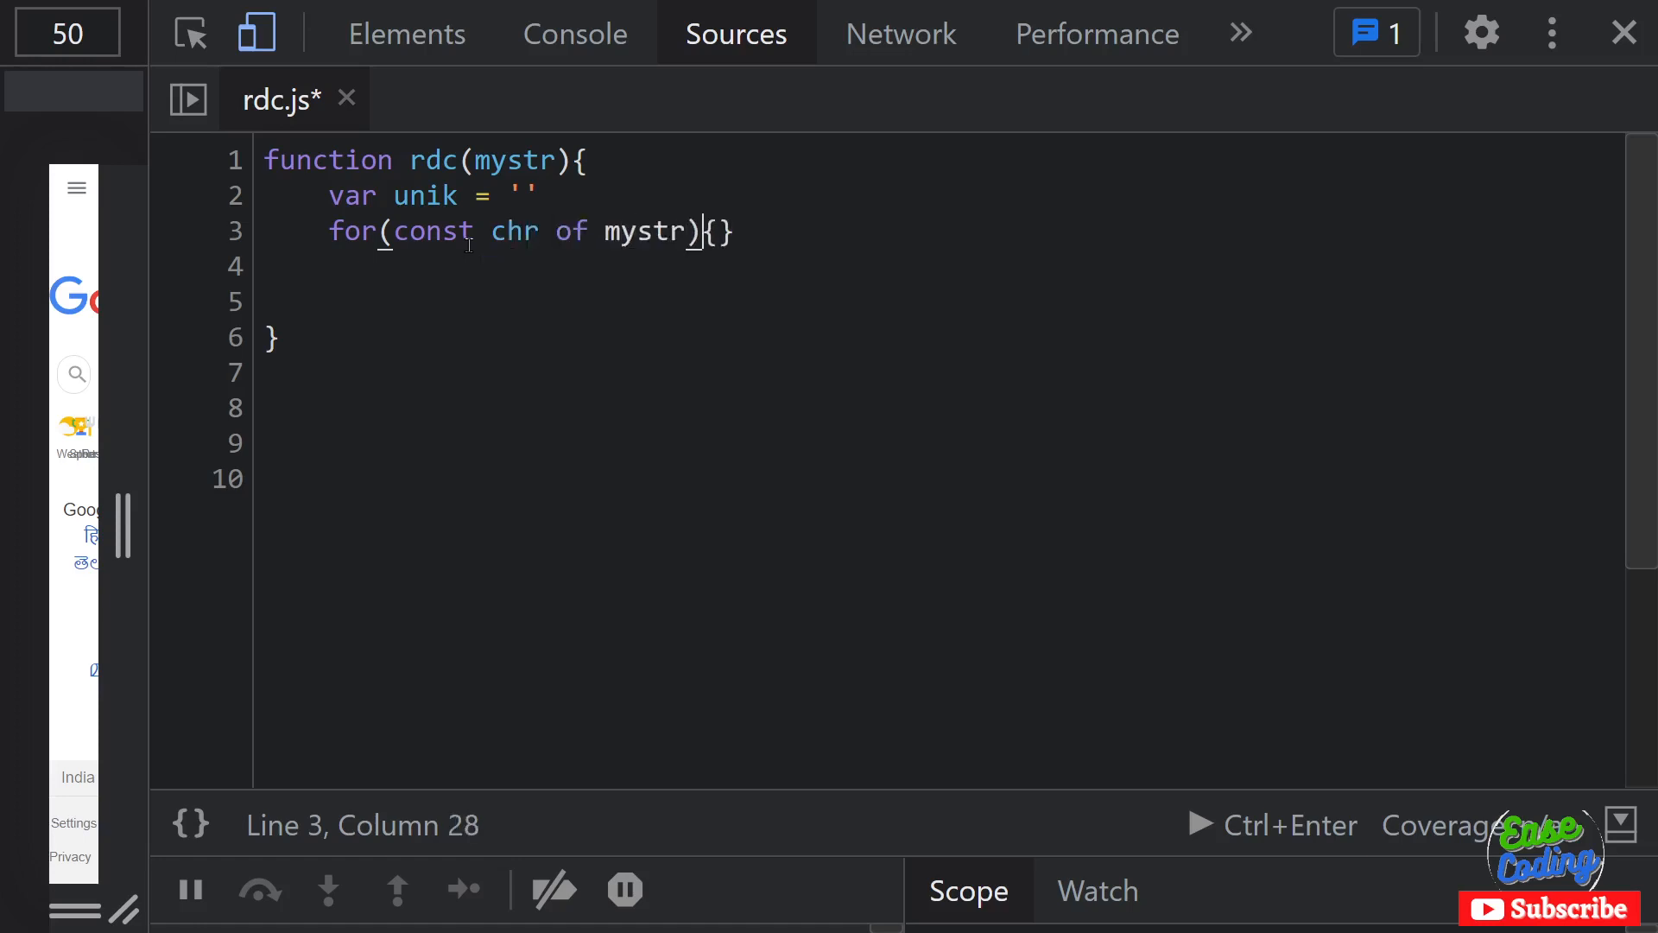
key("Enter")
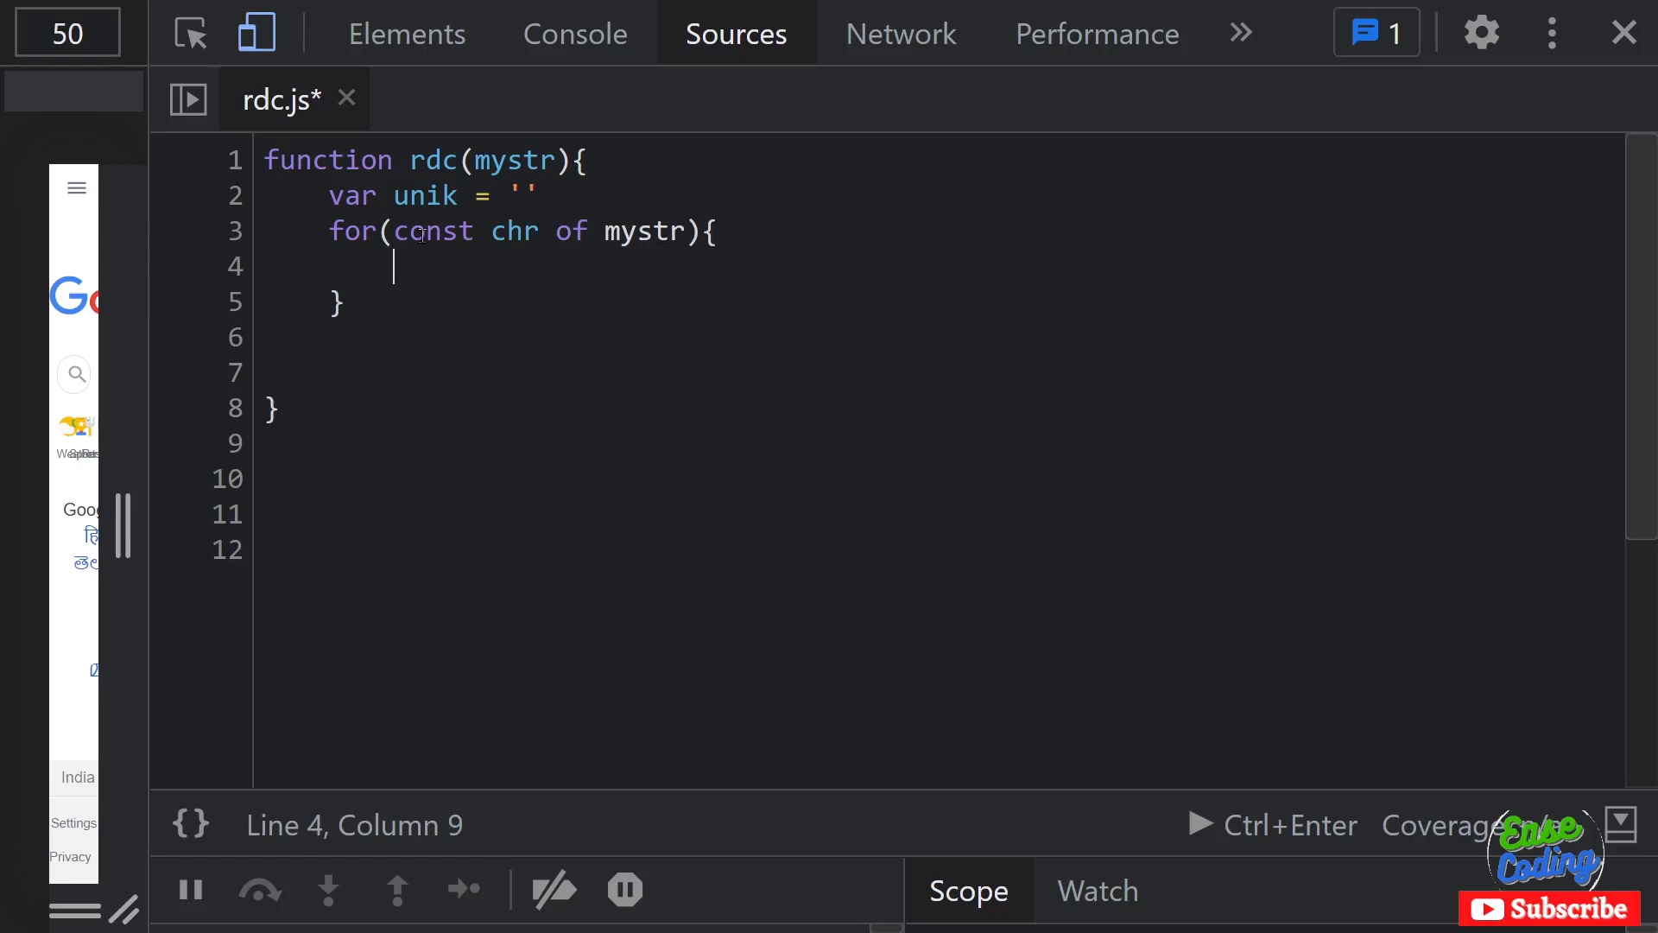
left_click_drag(399, 229, 668, 230)
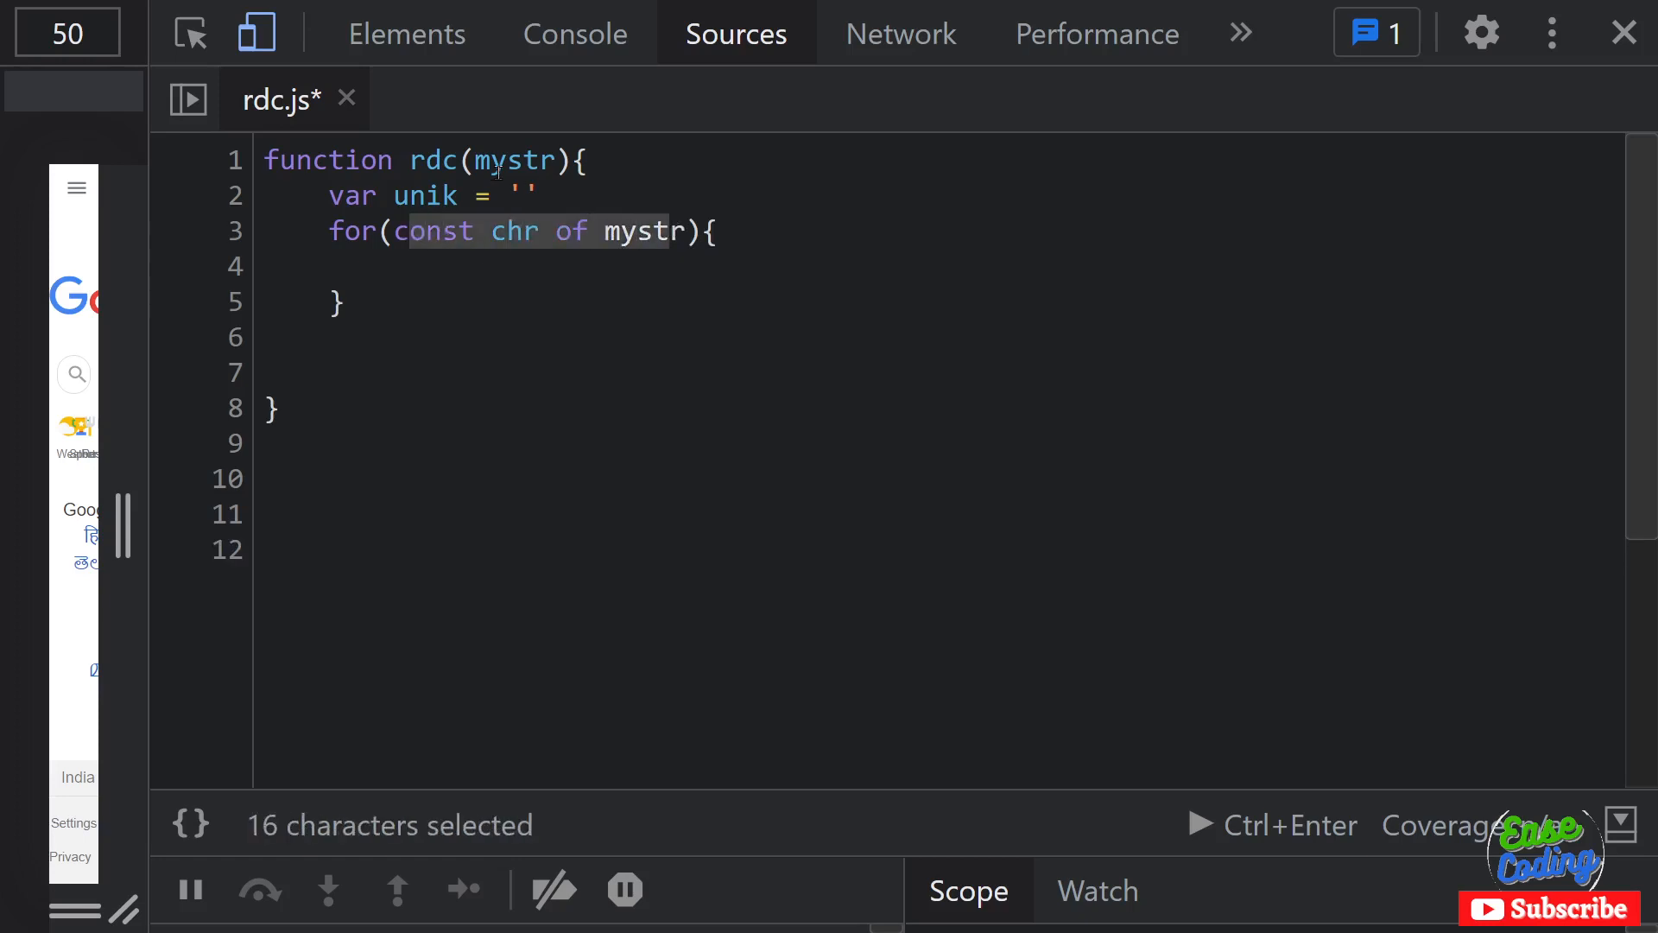
left_click(396, 266)
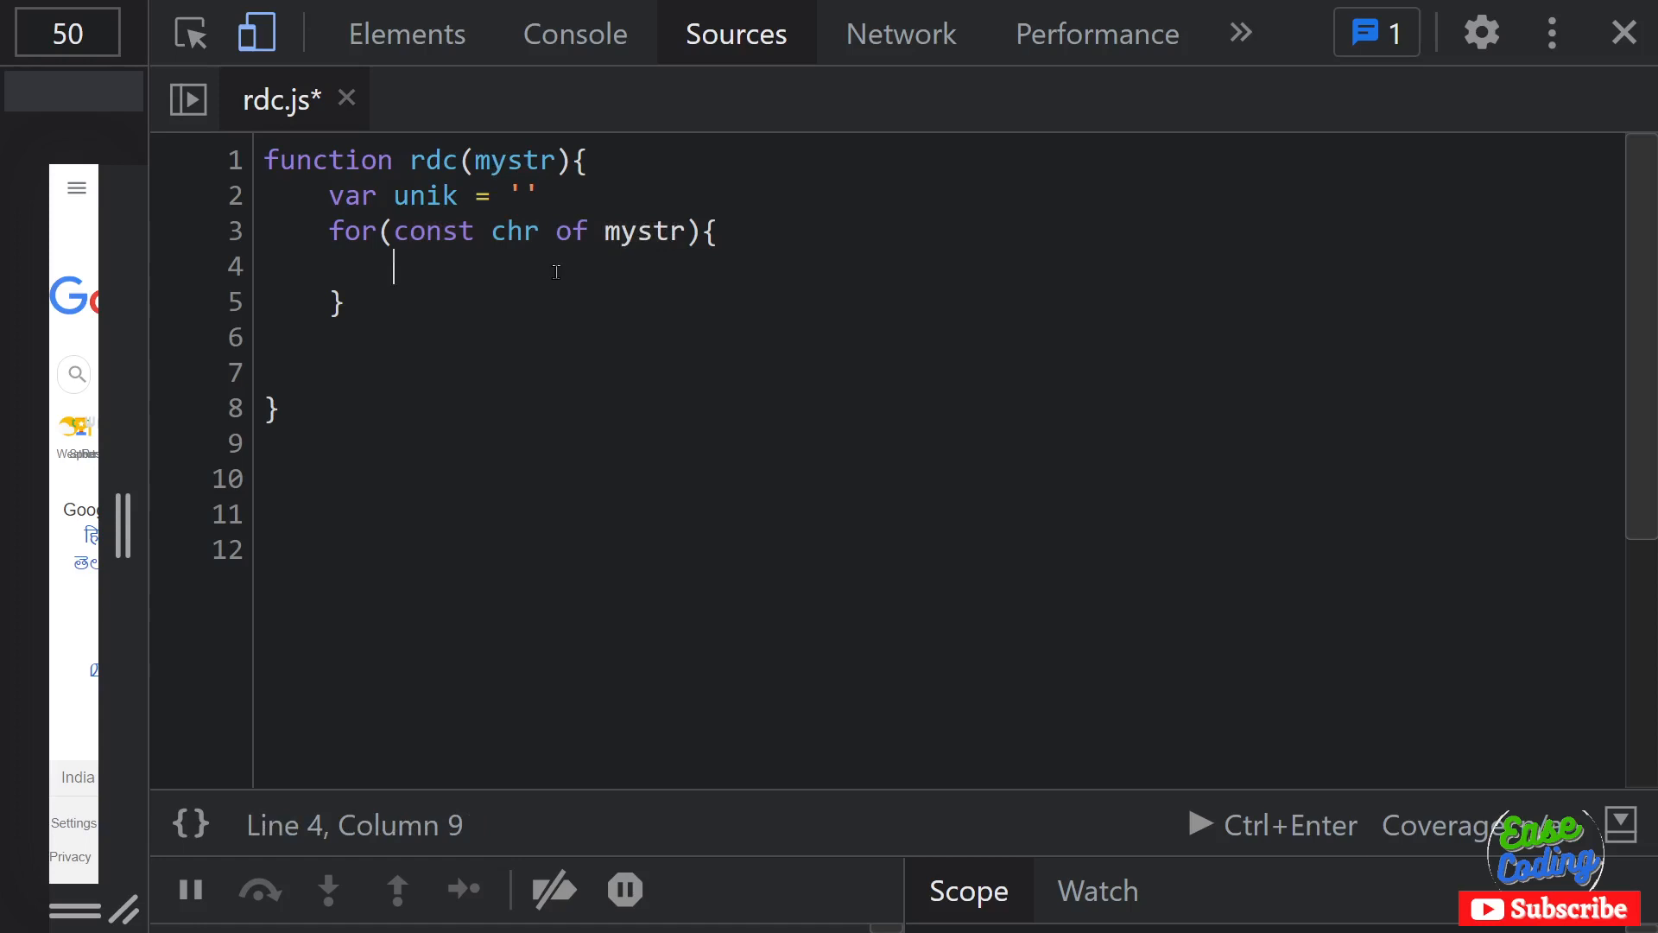
Step: Write the condition if (unik.includes(chr) == false) inside the loop
type("if")
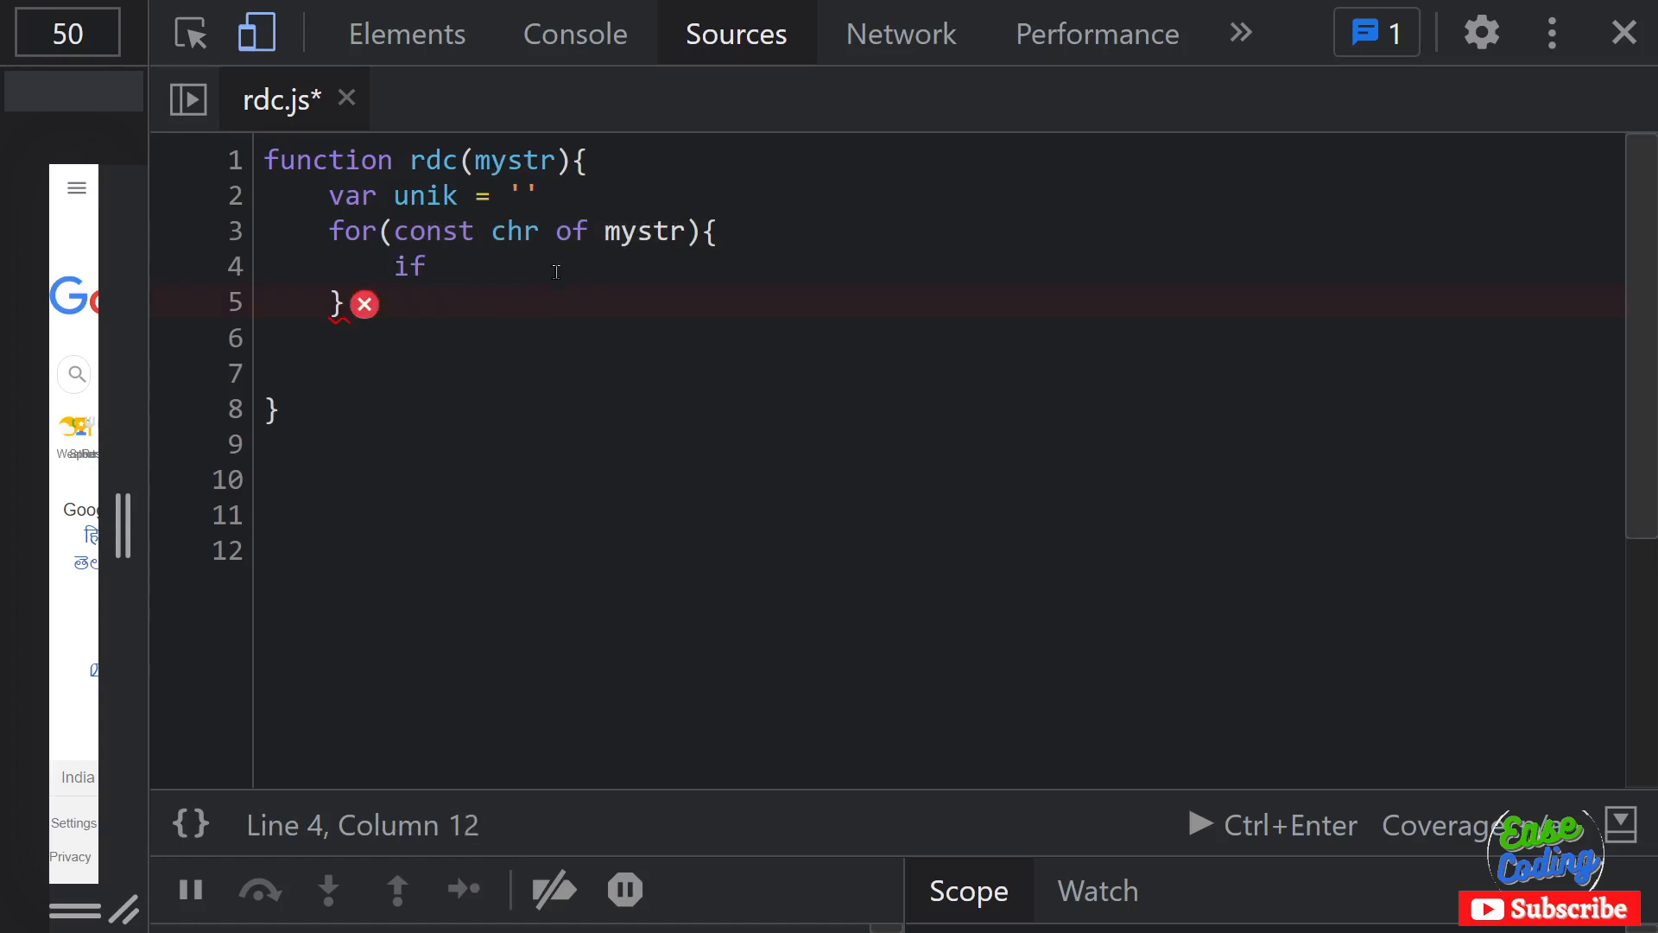
type("()")
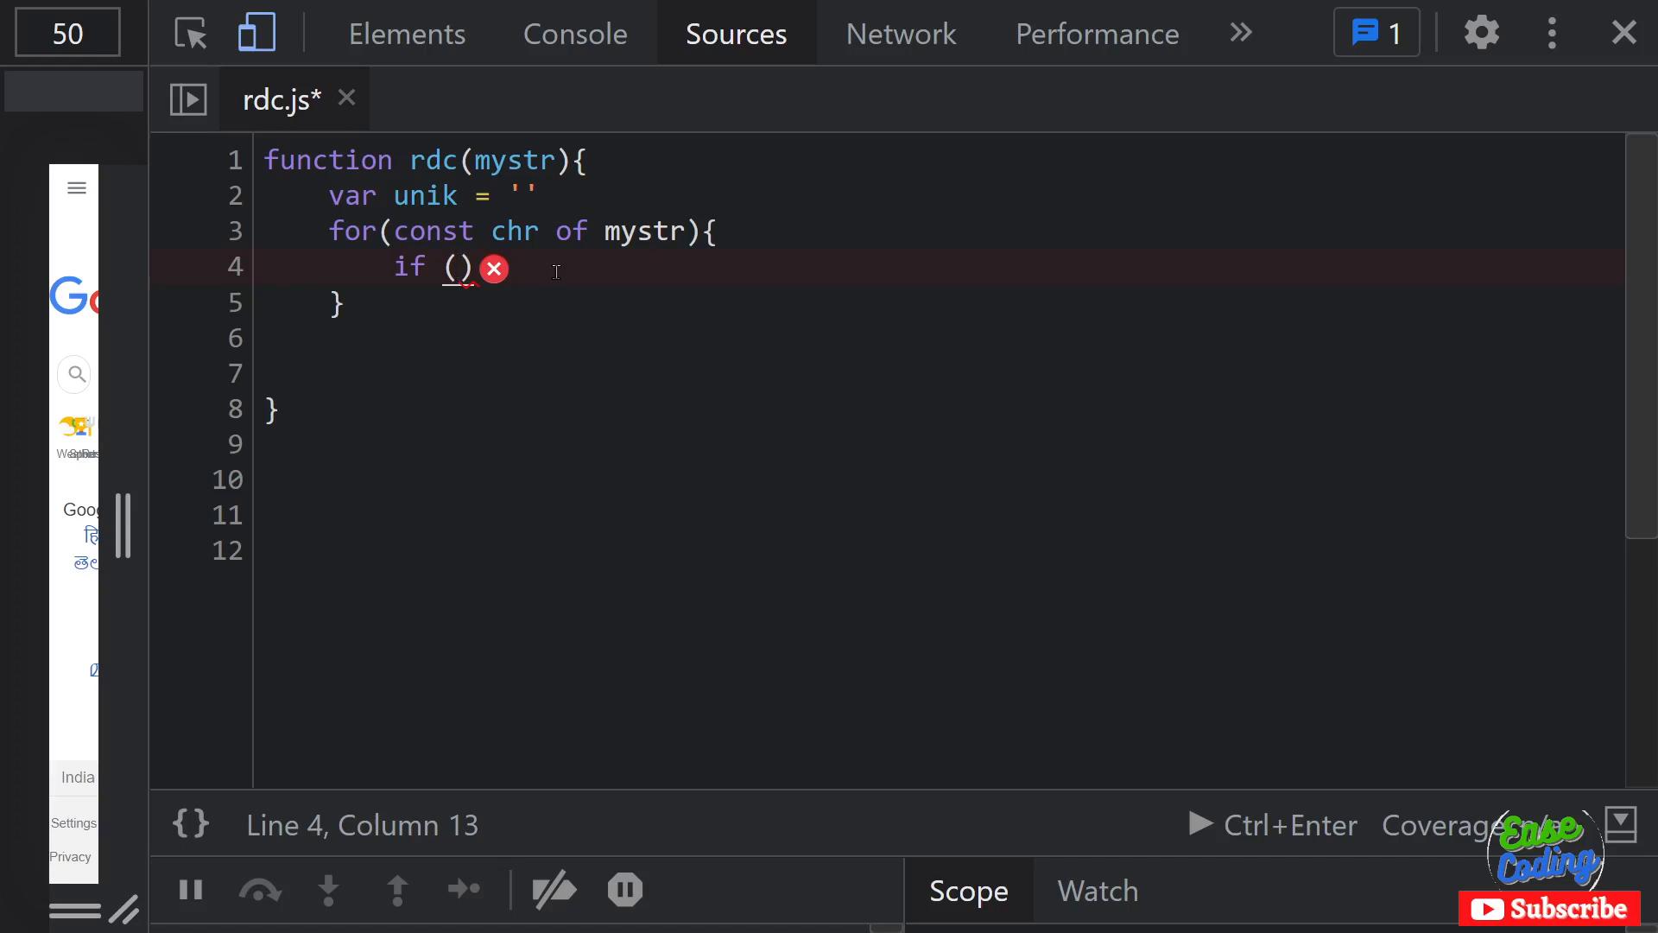
type("unik.")
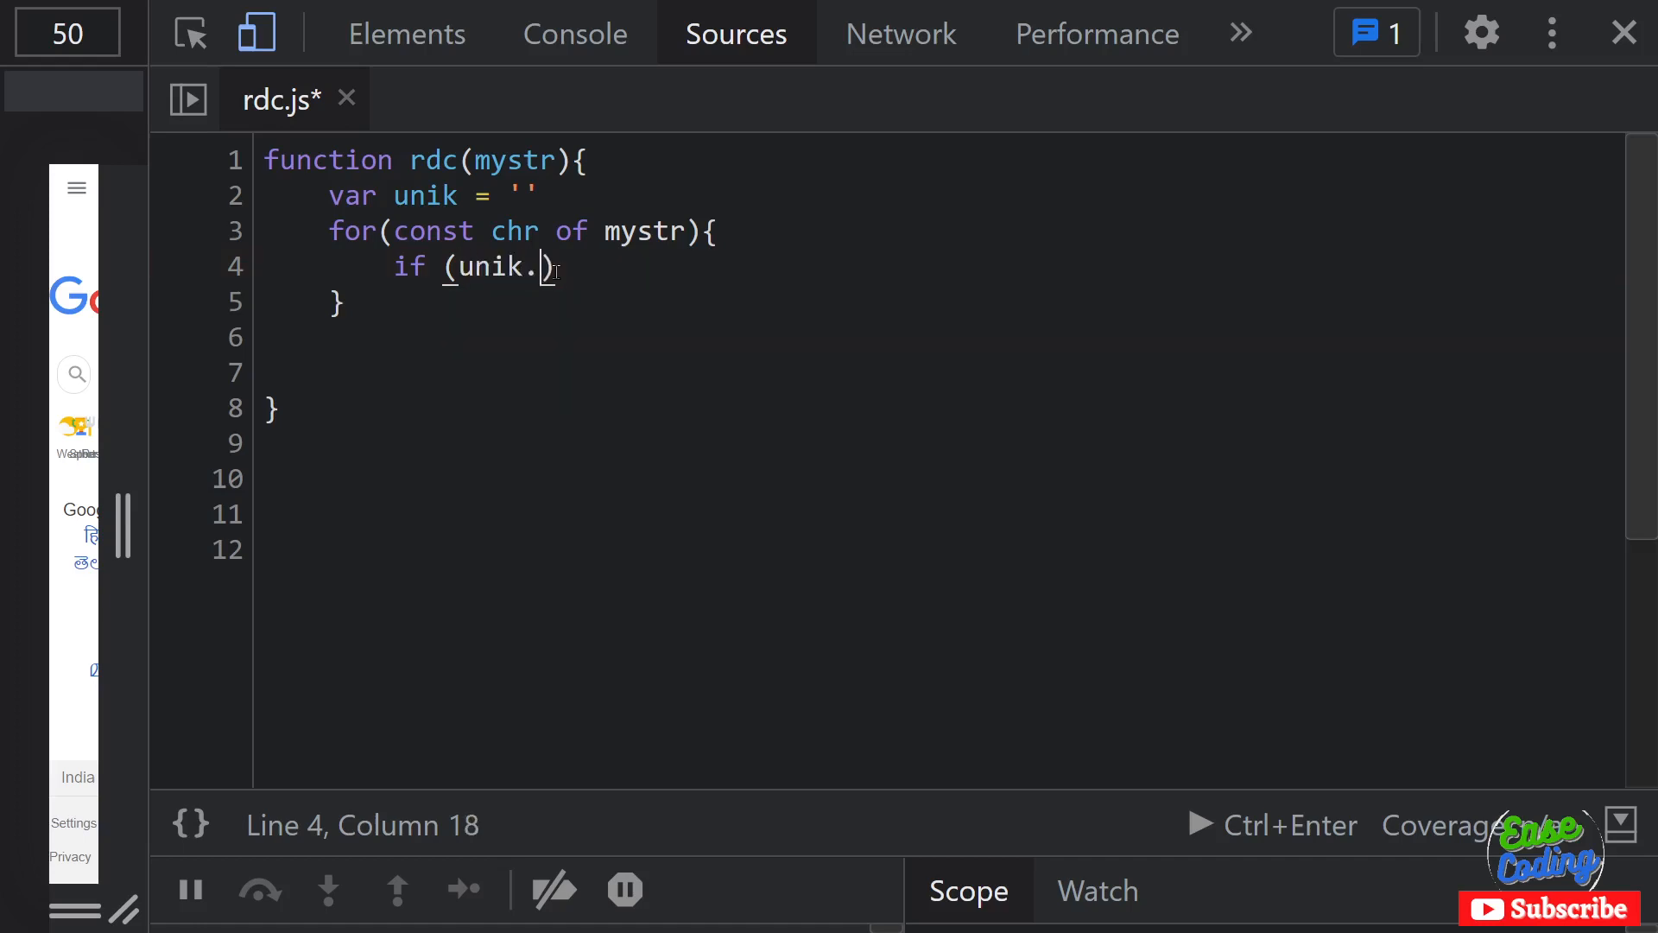
type("include")
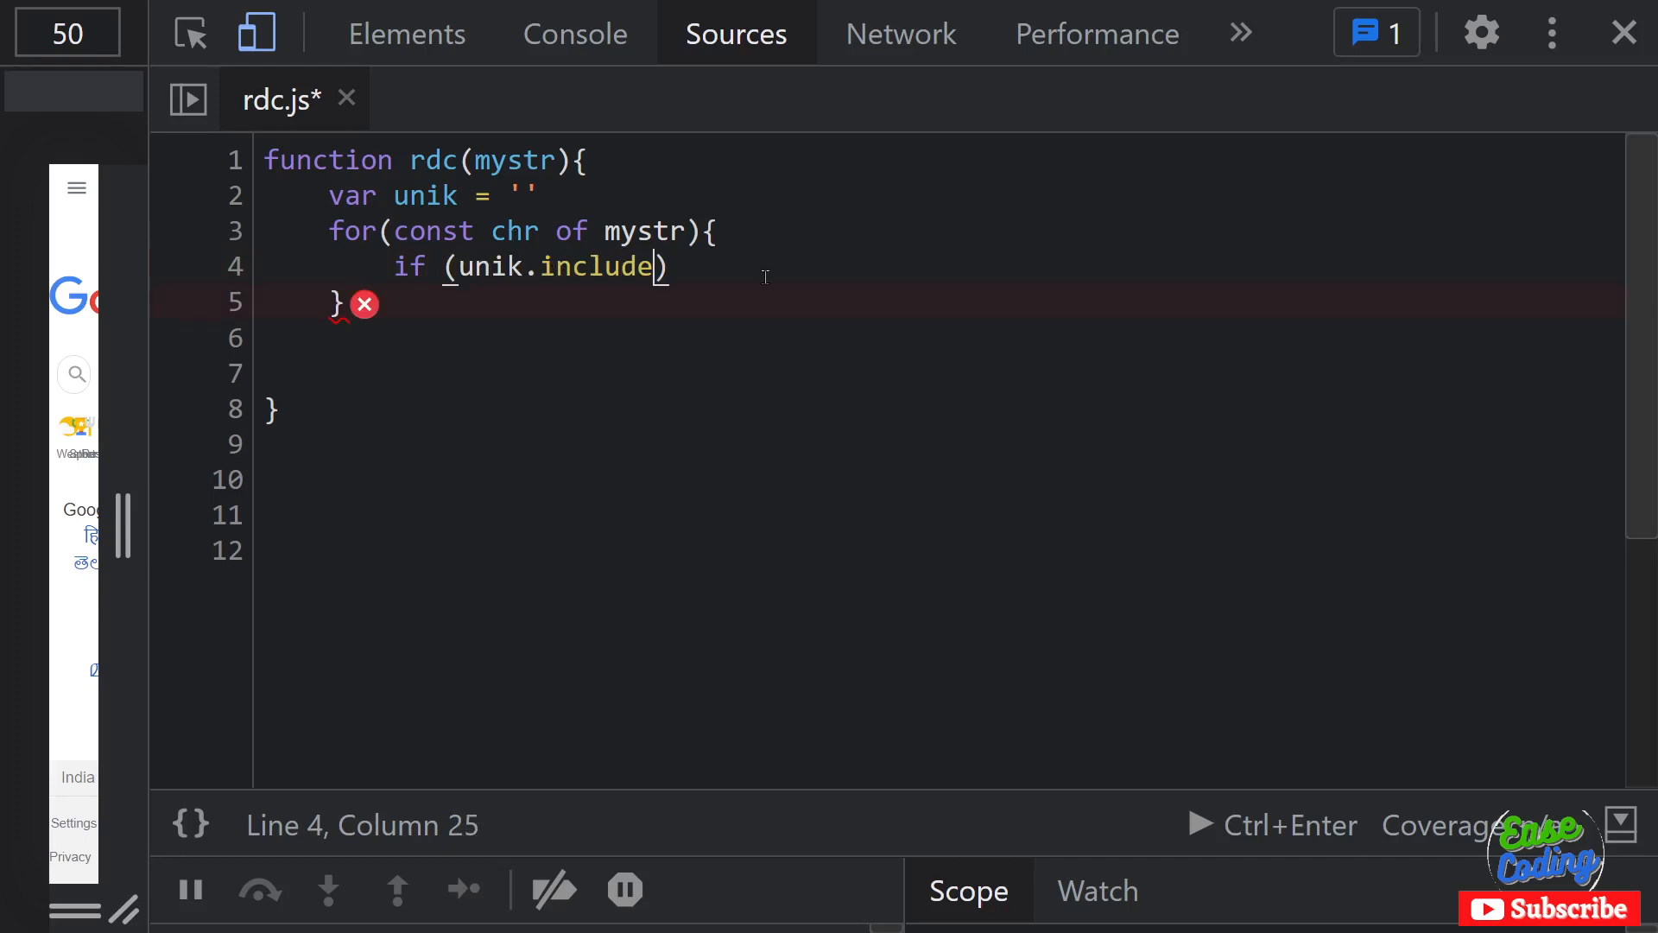
type("s")
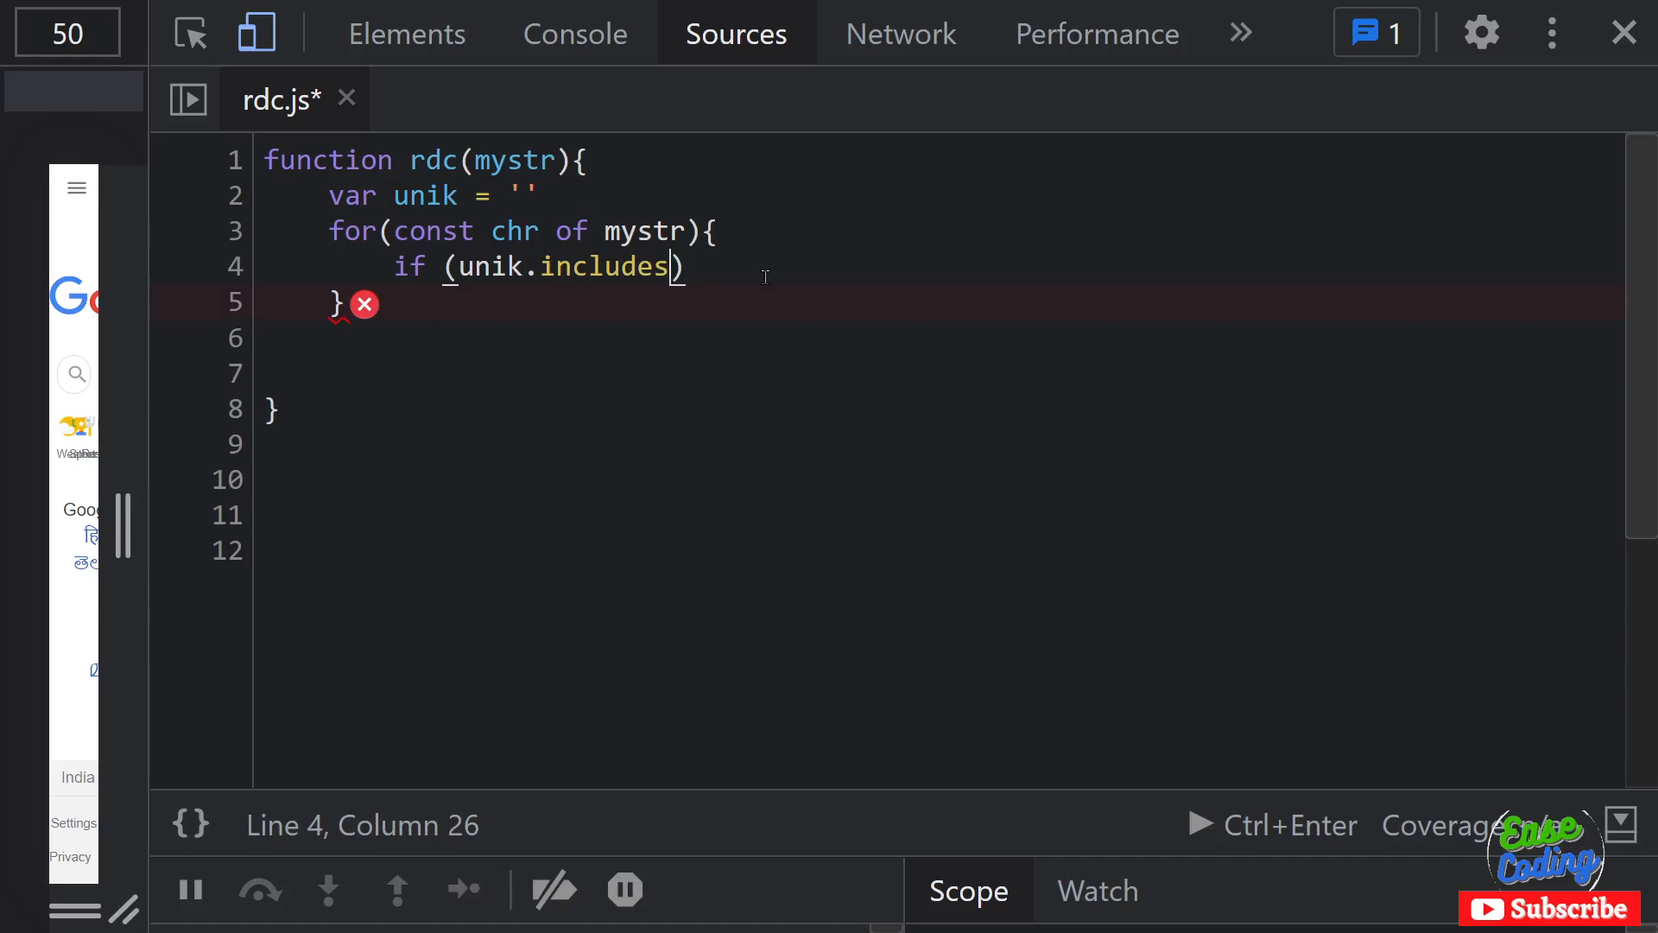
type("(ch")
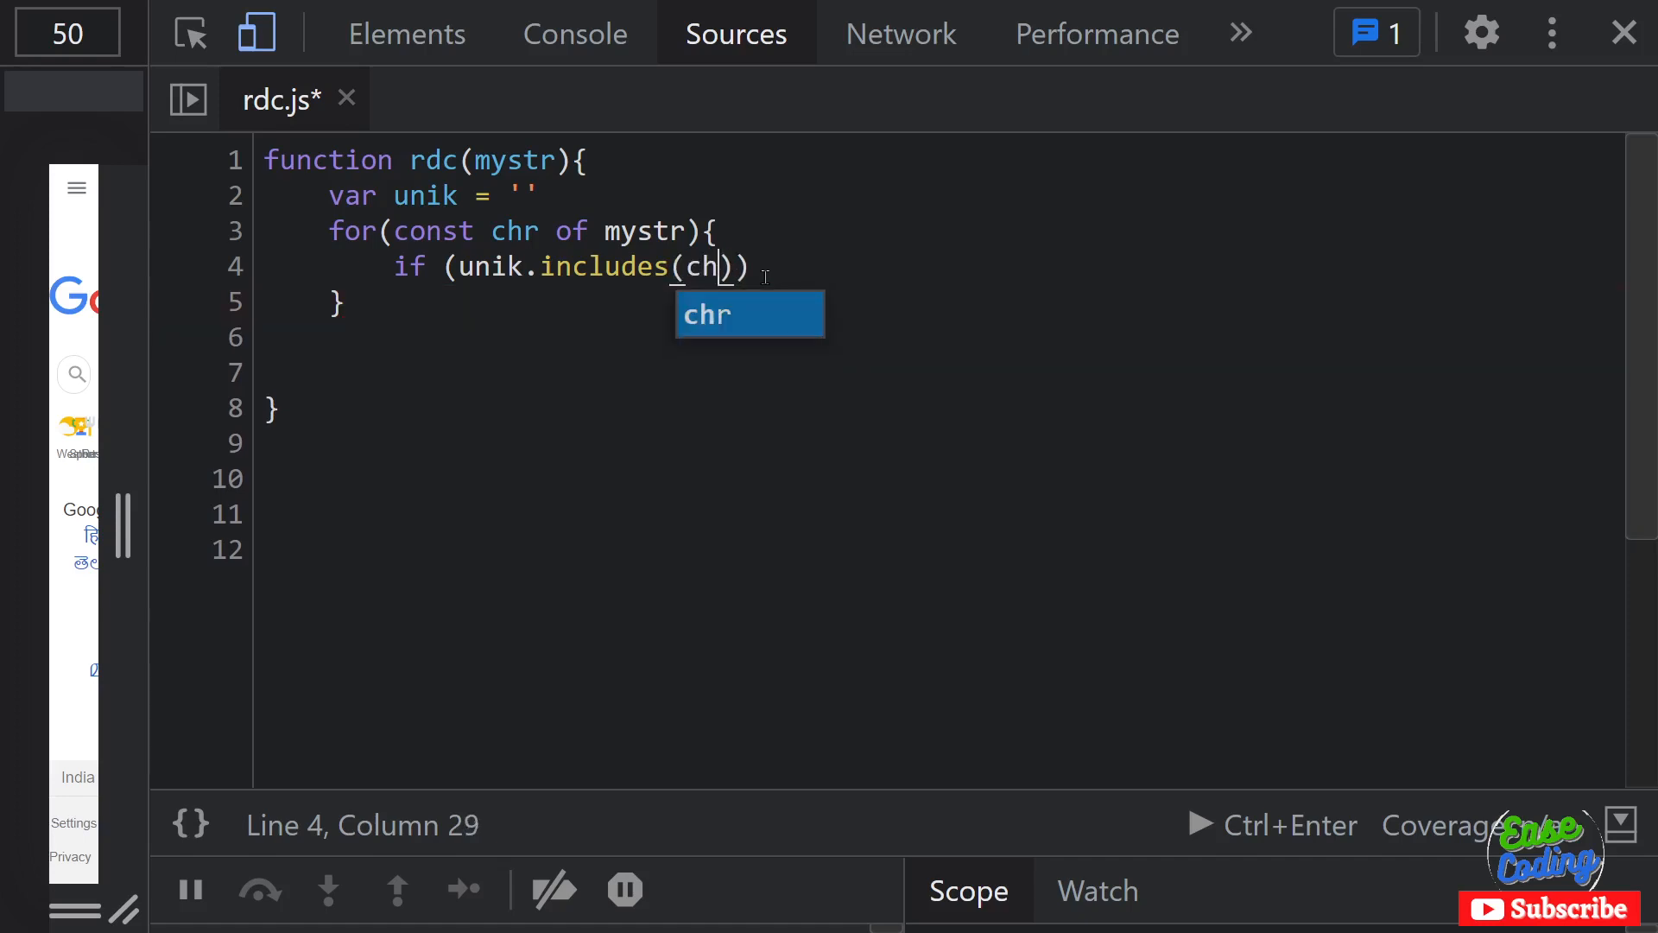
type("==")
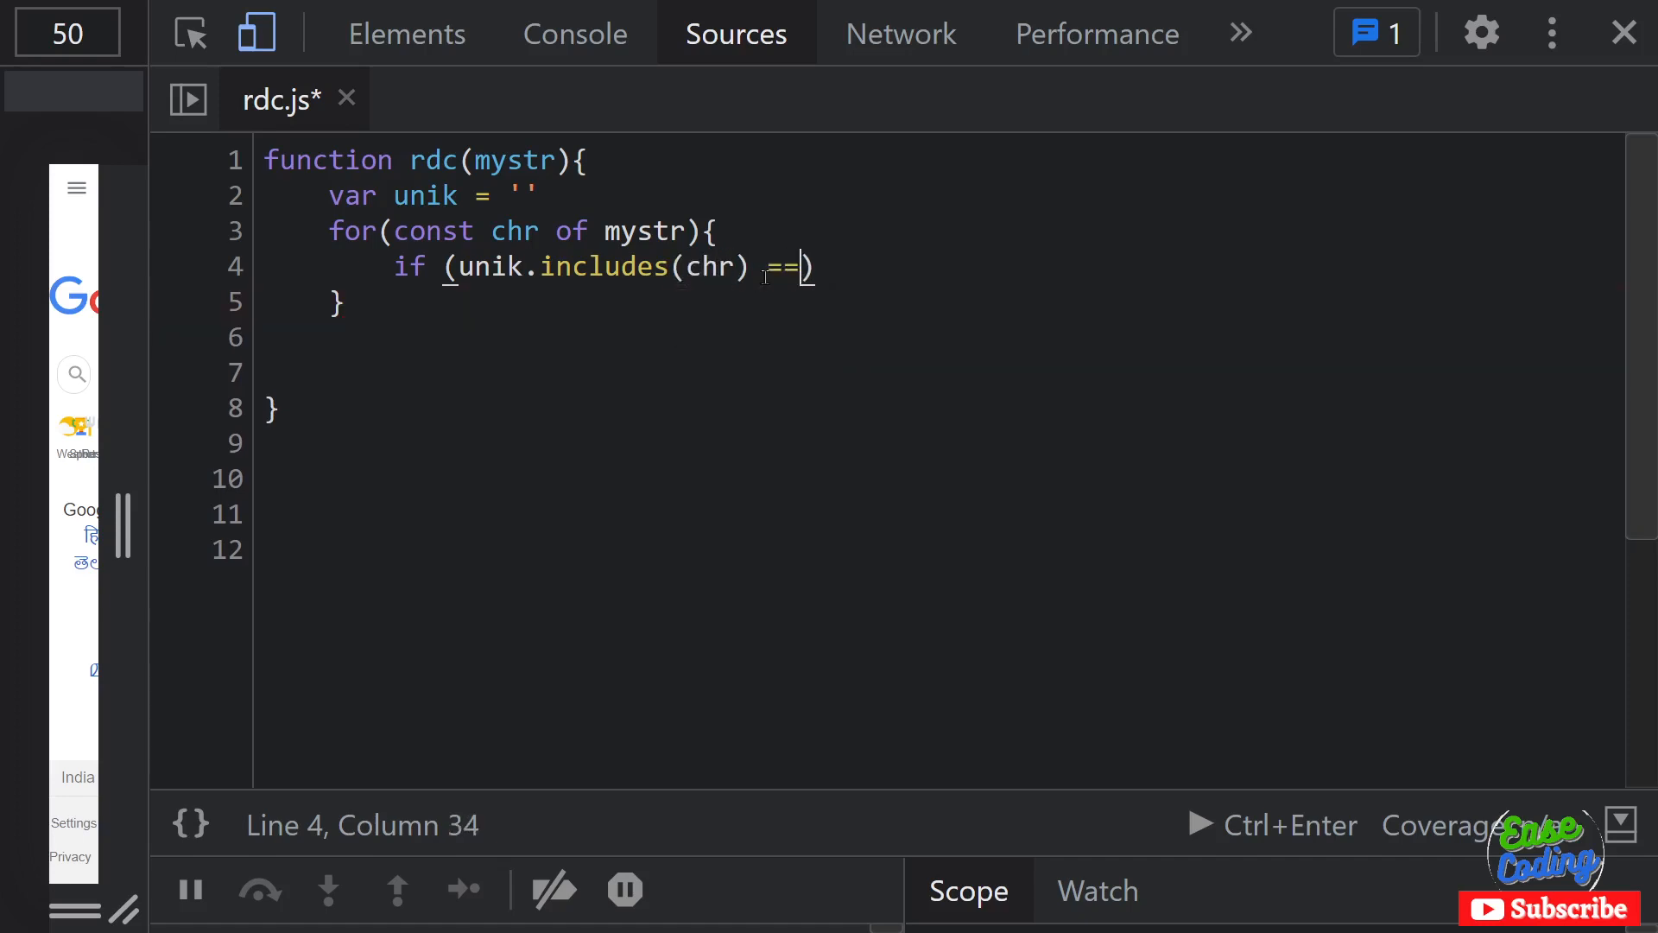
type("false")
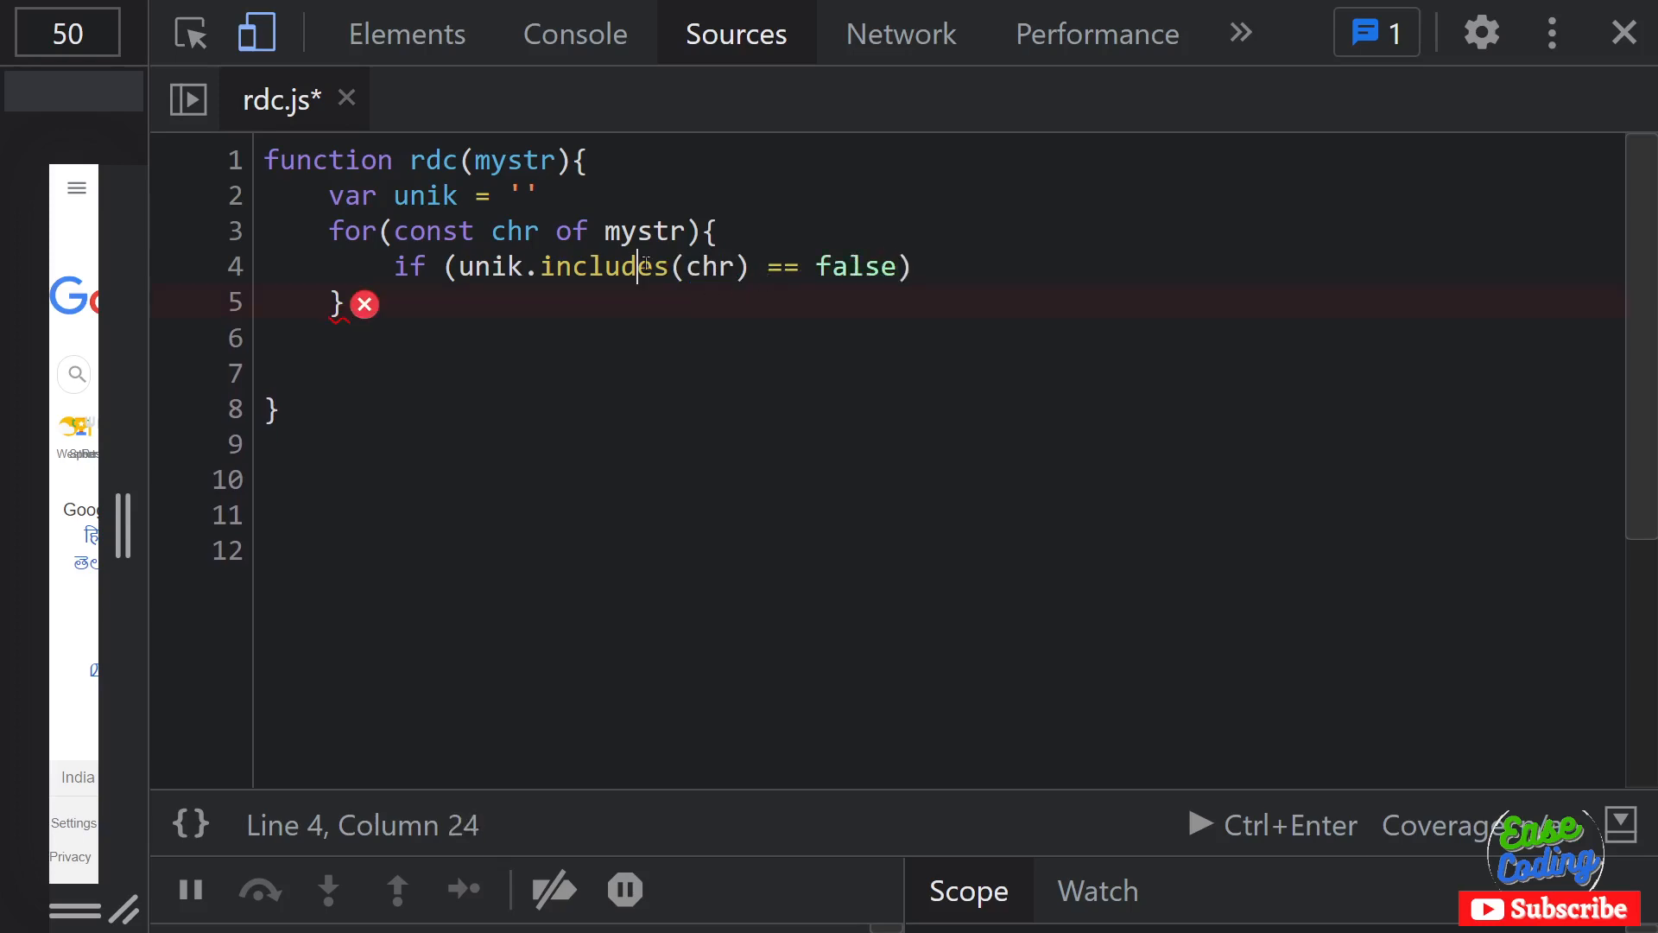
left_click(518, 266)
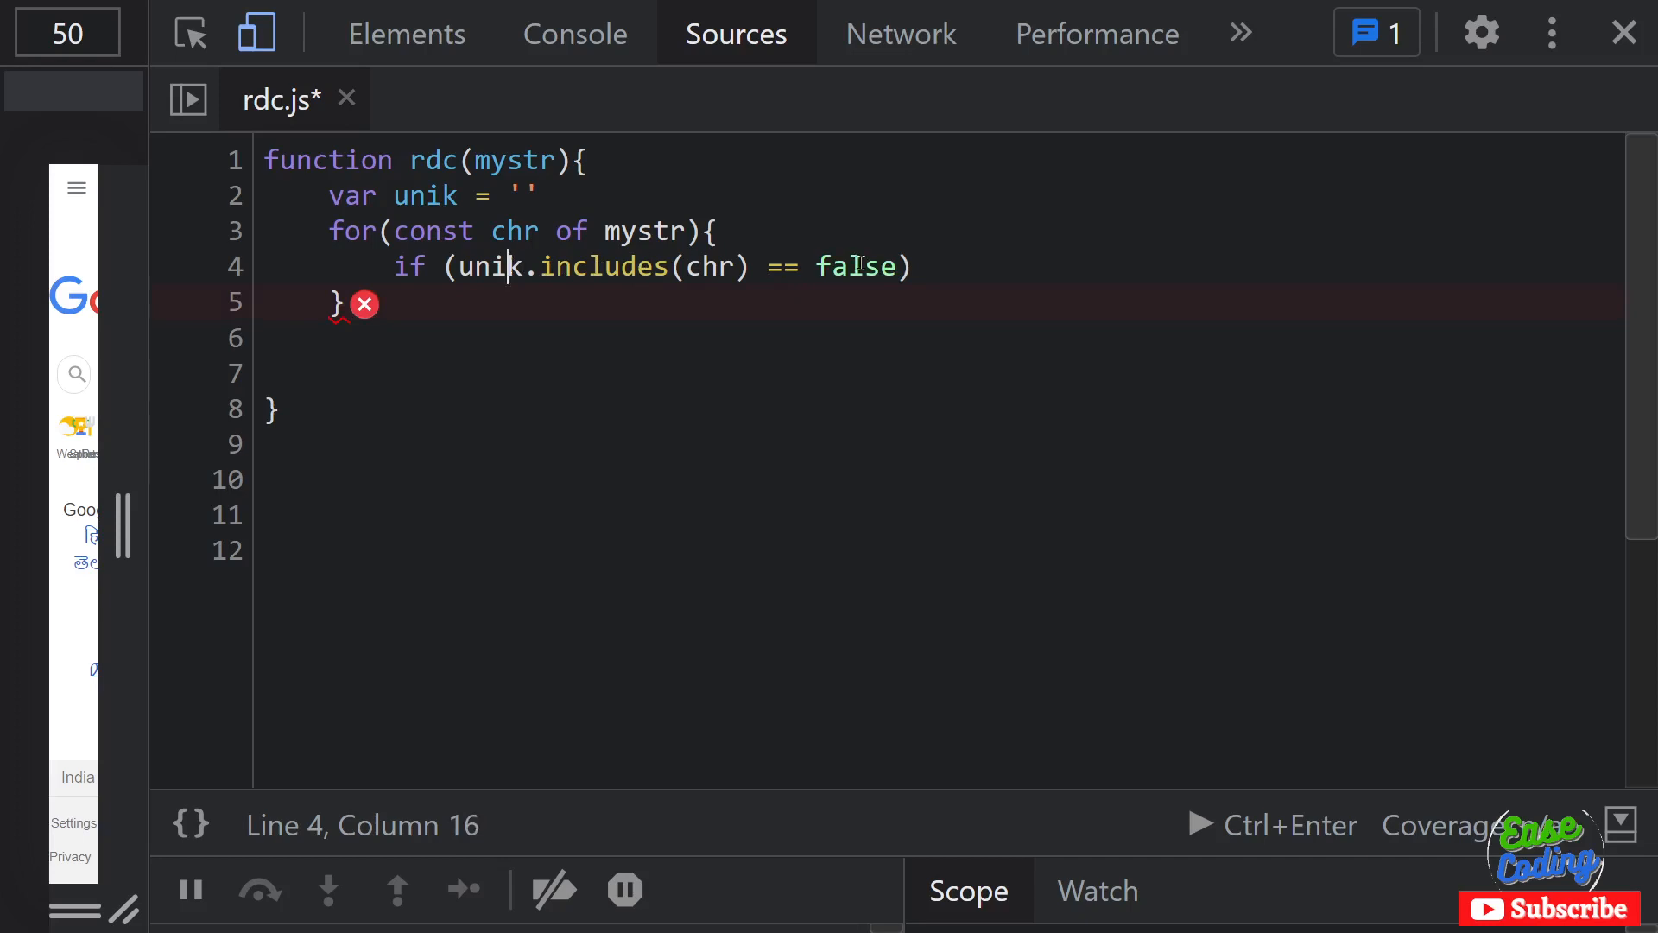
double_click(856, 266)
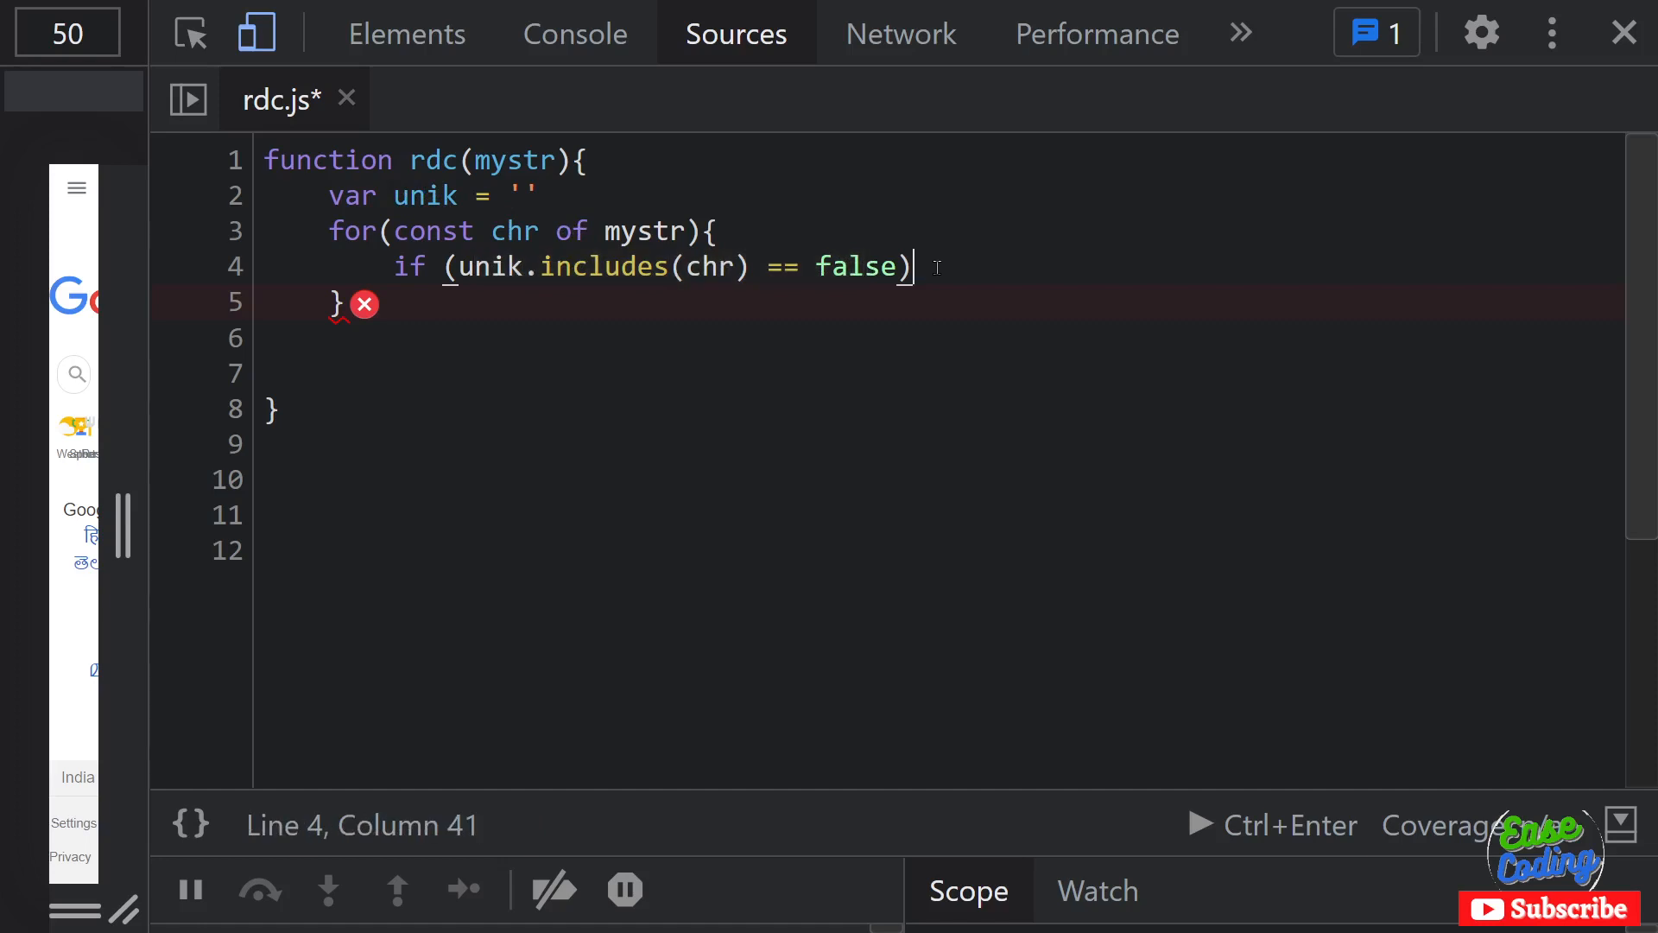
Step: Make the if body append chr with unik += chr;, also typing an alternative unik = unik + chr;
type("{")
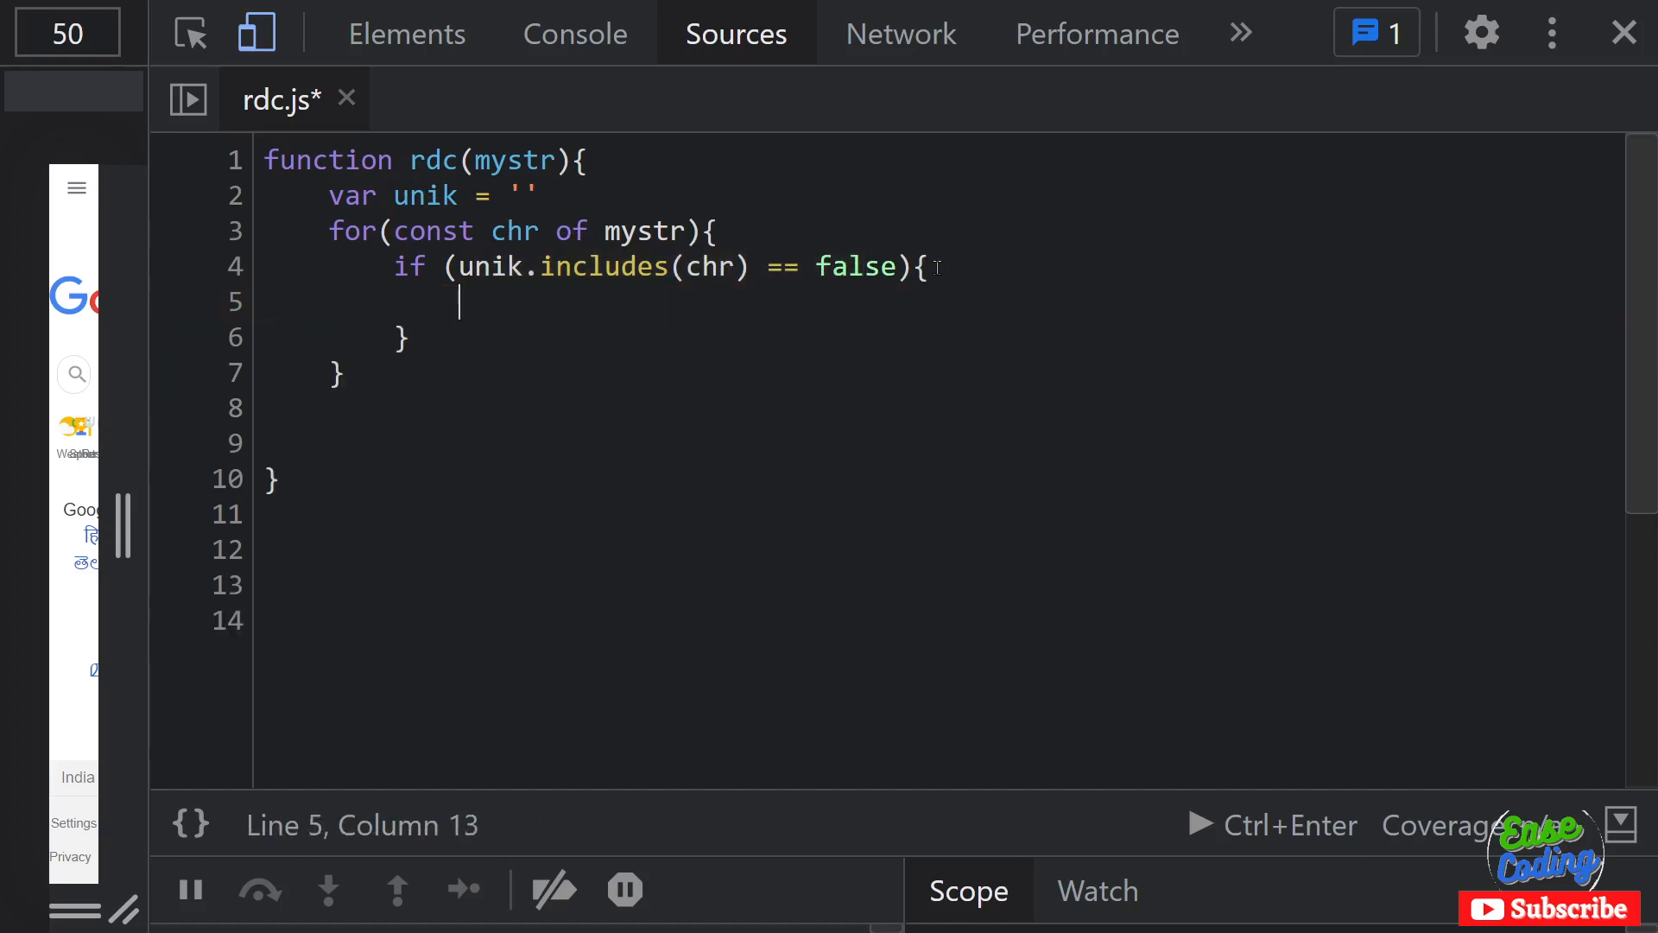
type("unik")
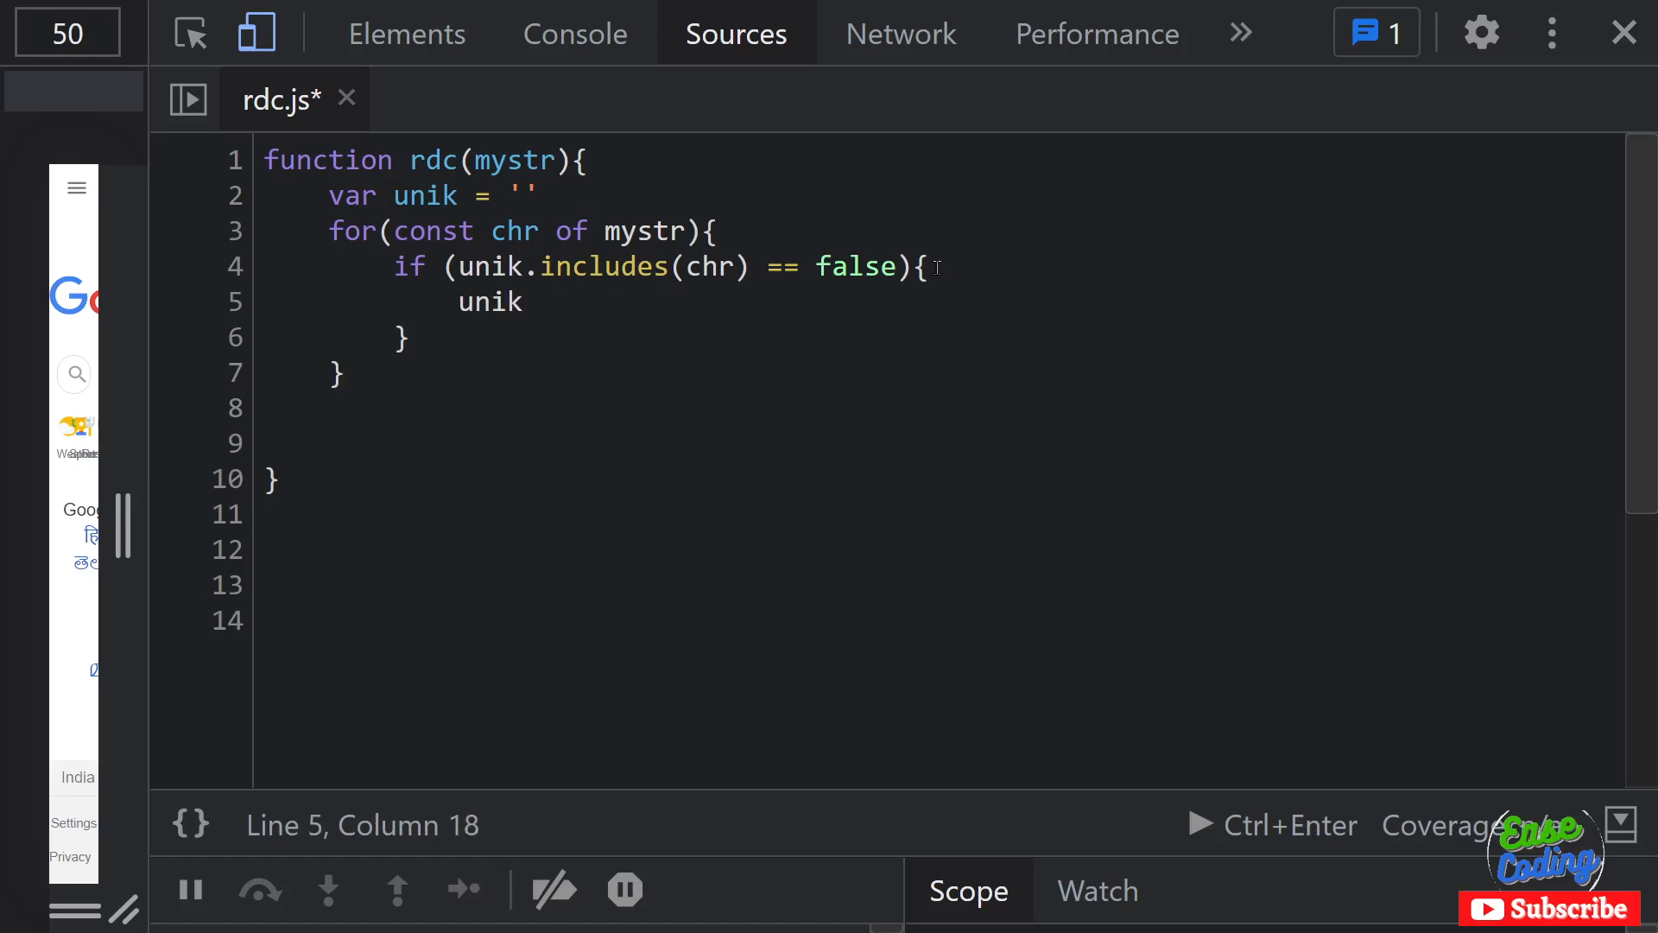
type("+=")
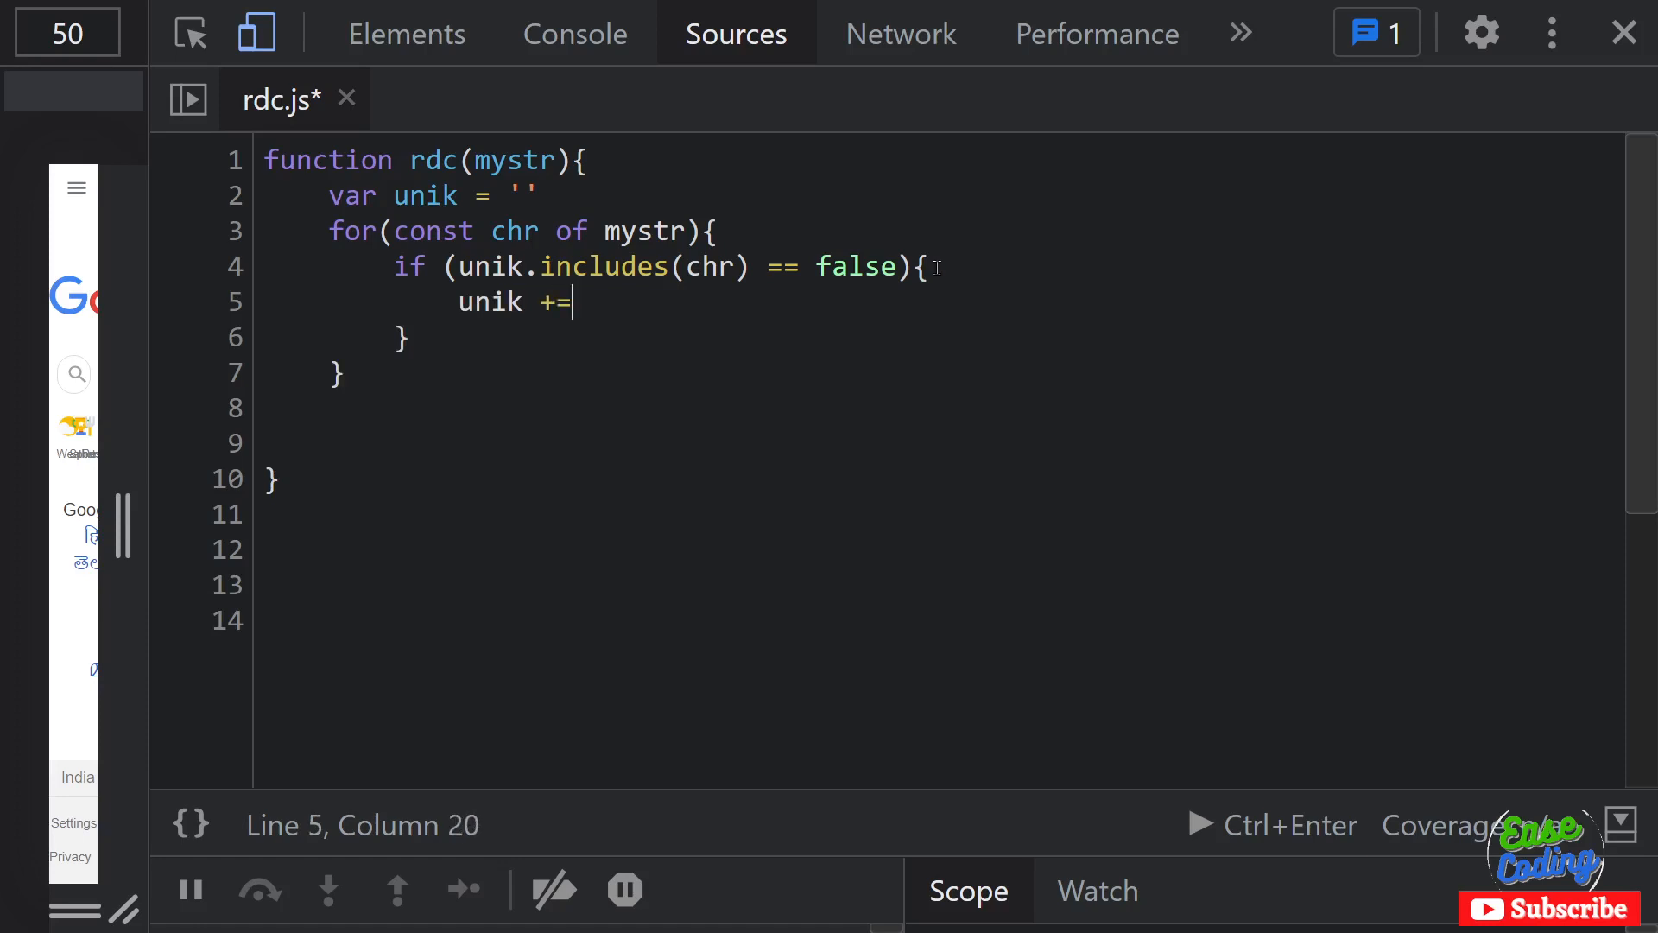
type("chr;")
type("unik")
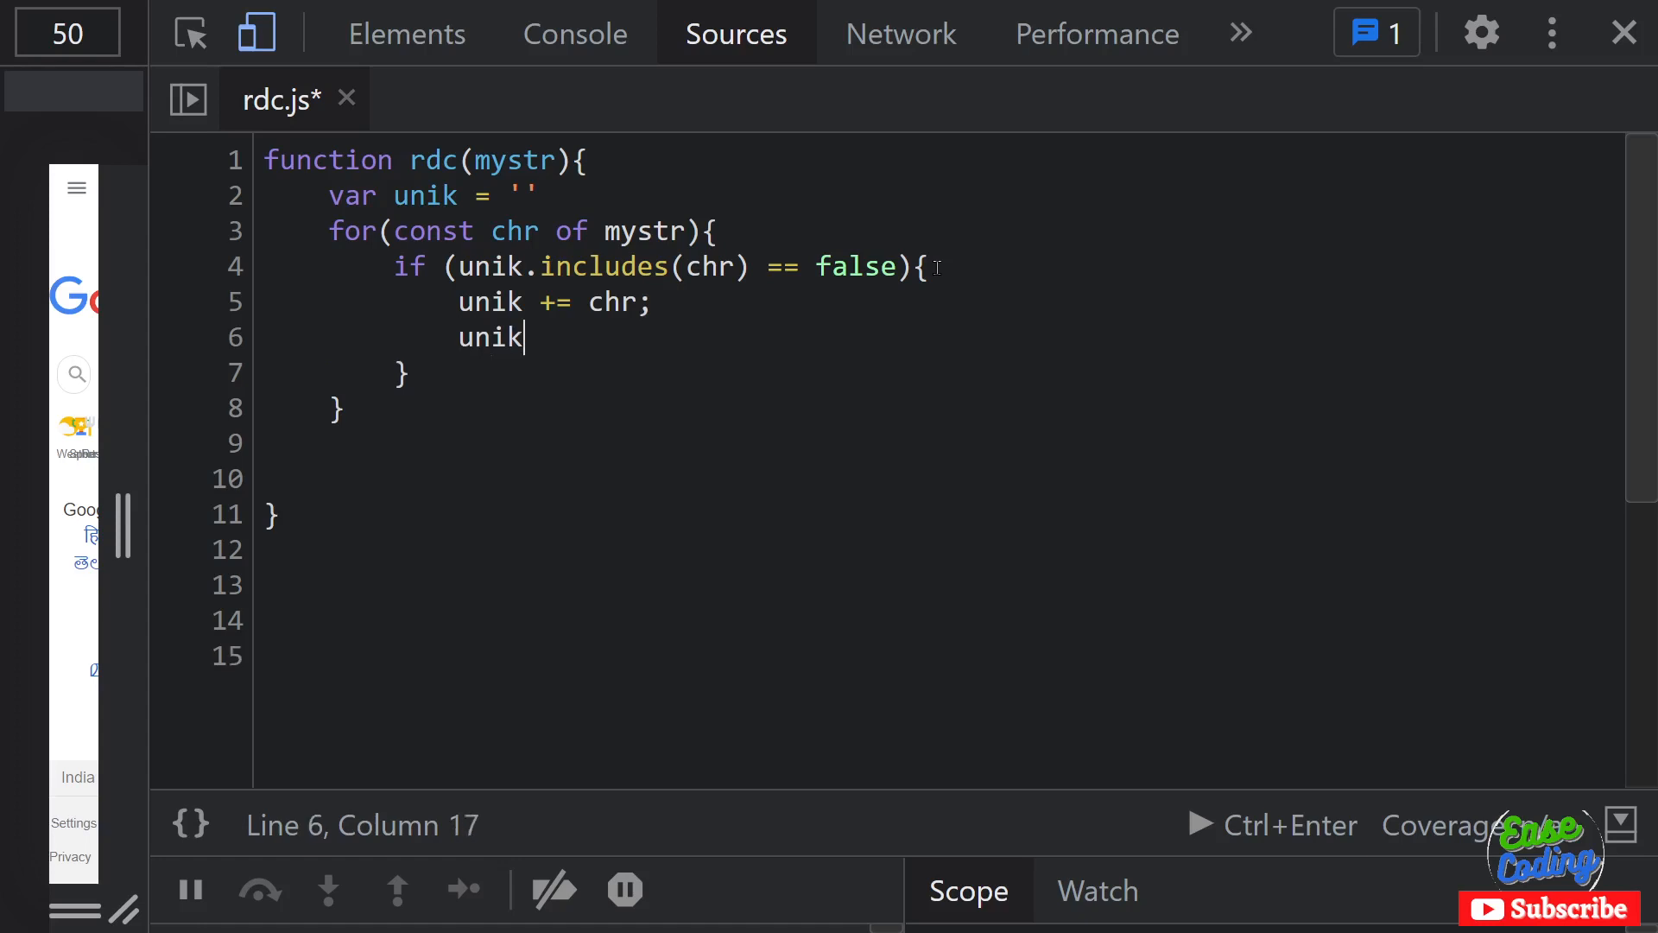
type("= unik")
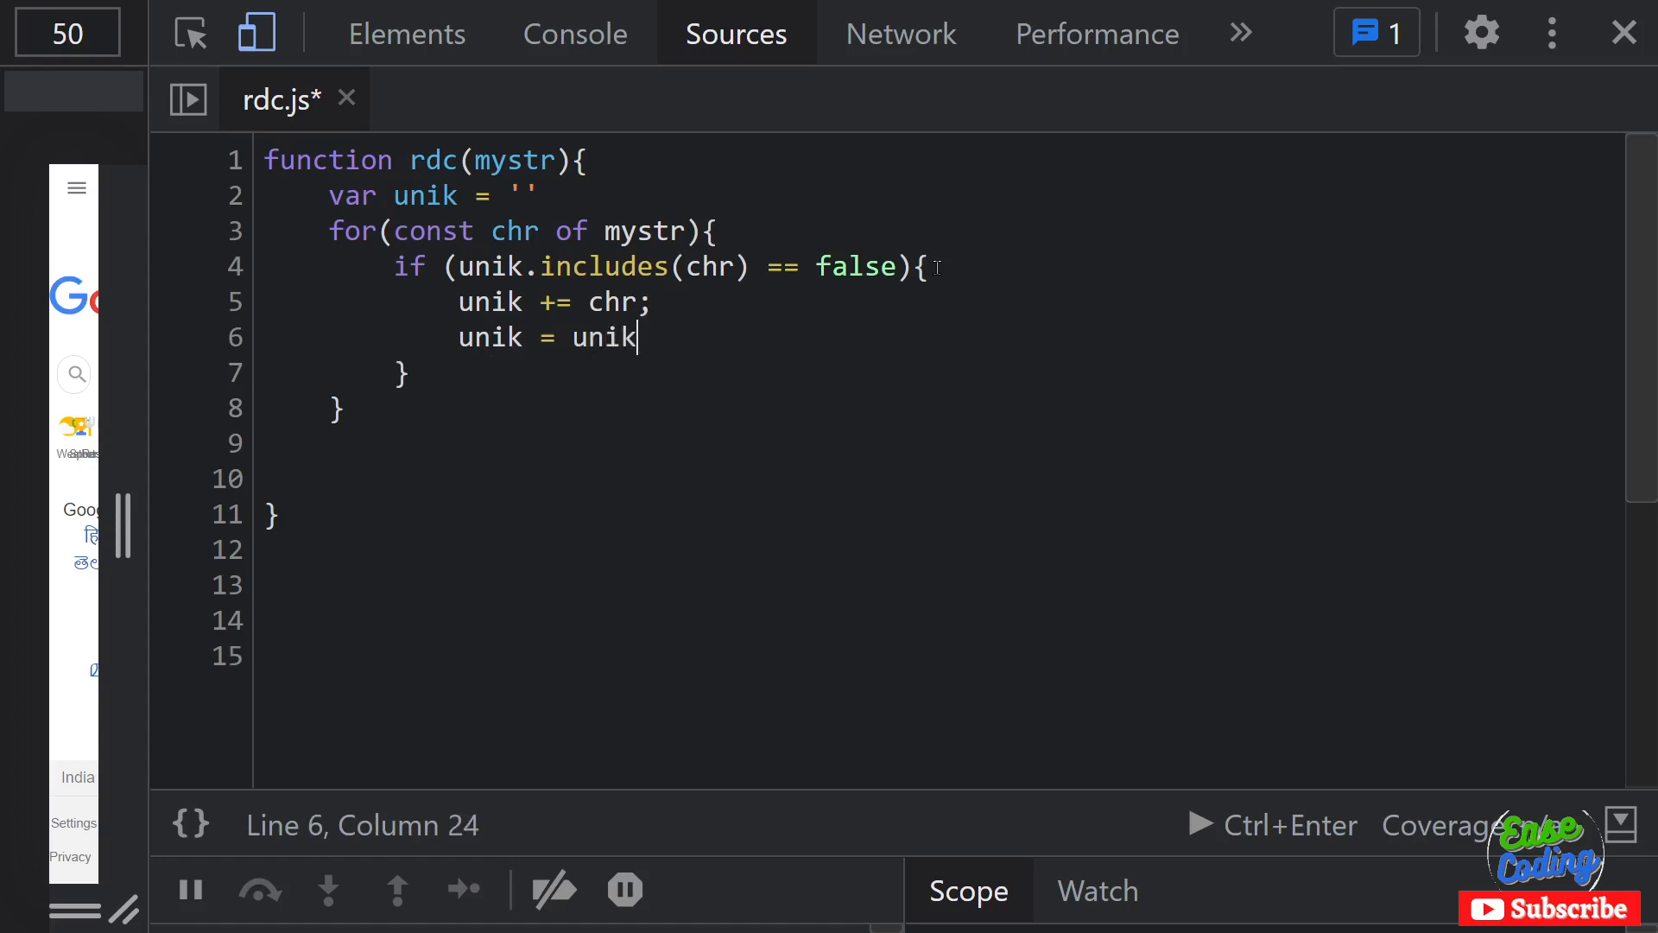
type("+ch")
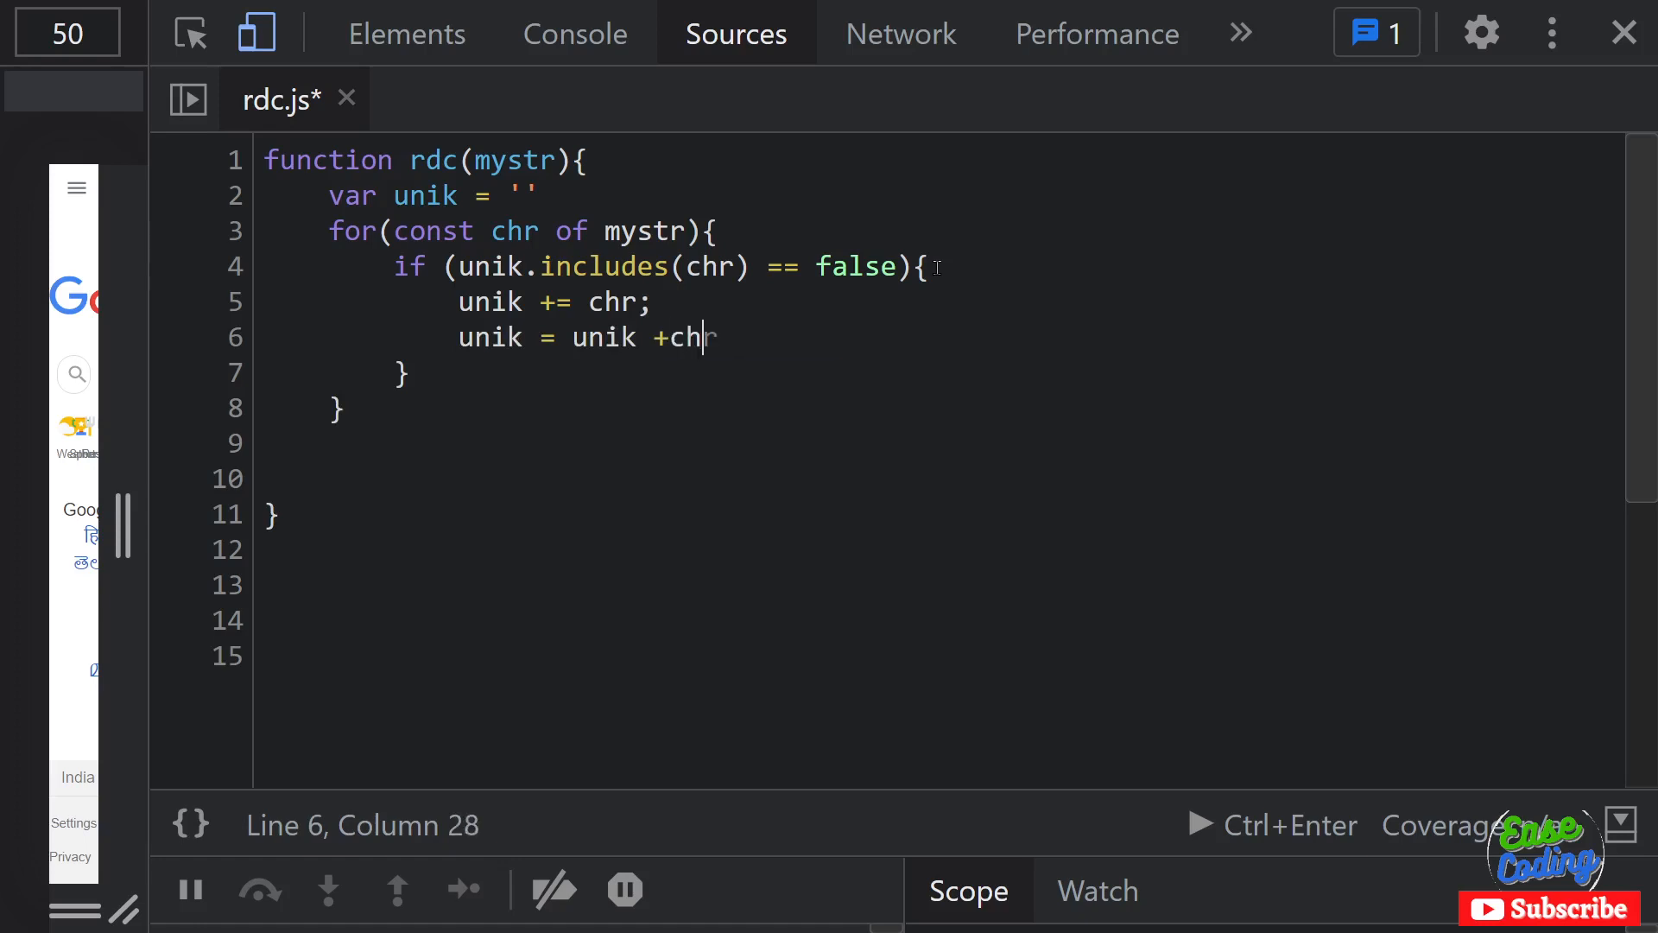
type("r;")
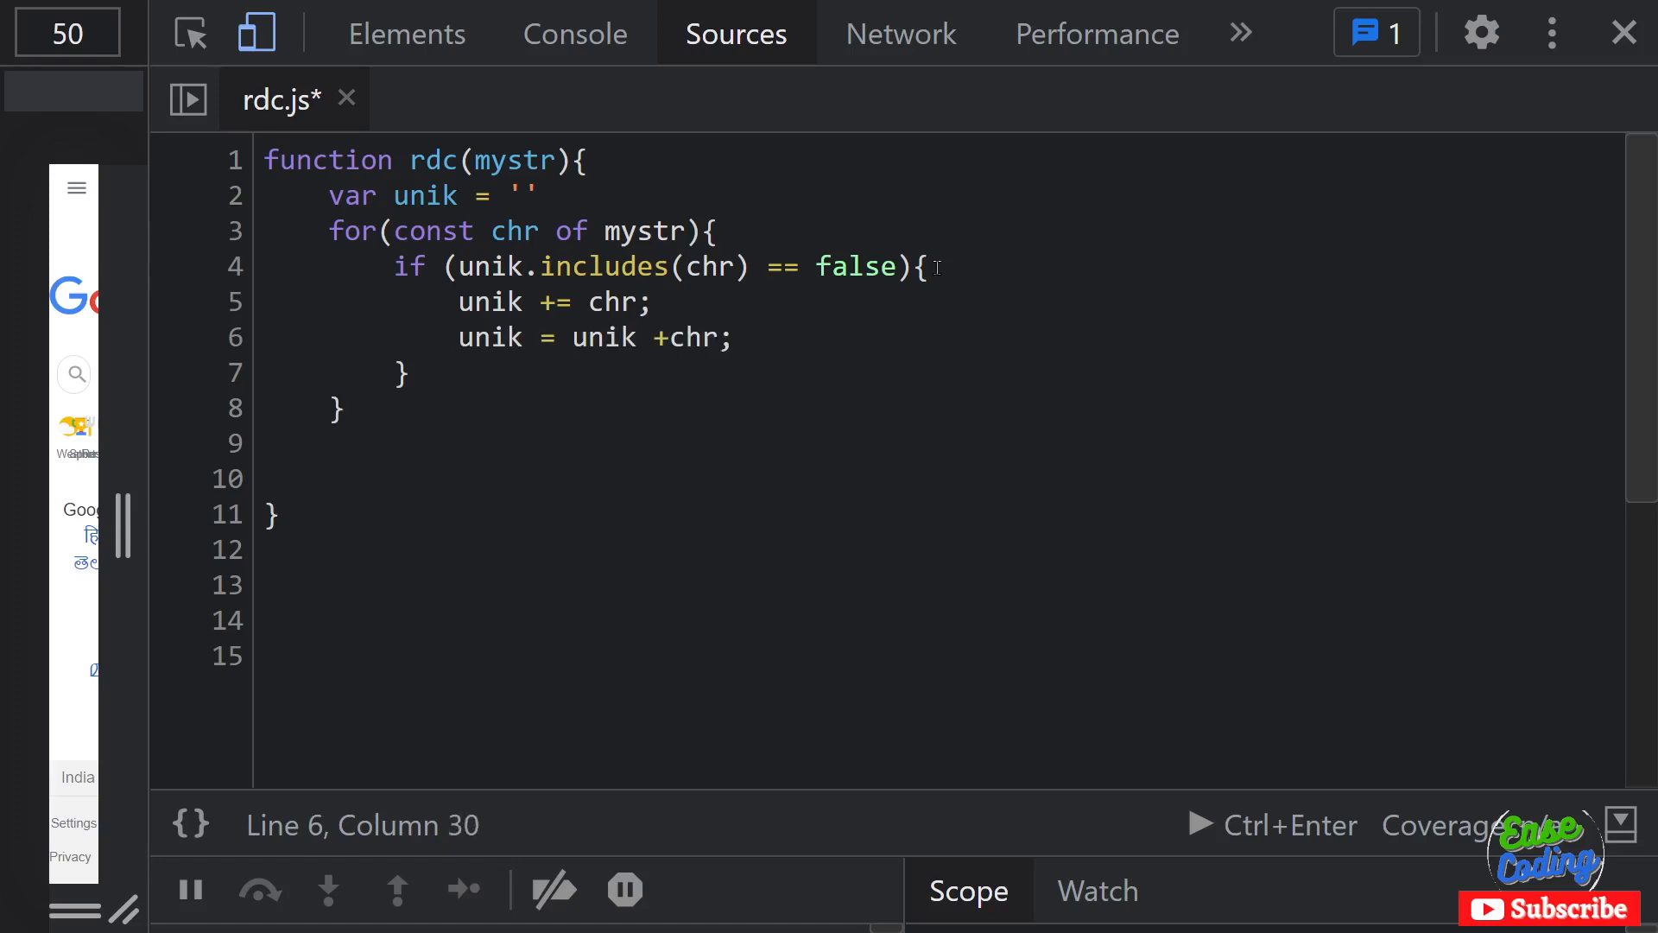
Step: Delete the redundant second assignment and tidy the blank lines around the blocks
left_click_drag(458, 337, 733, 337)
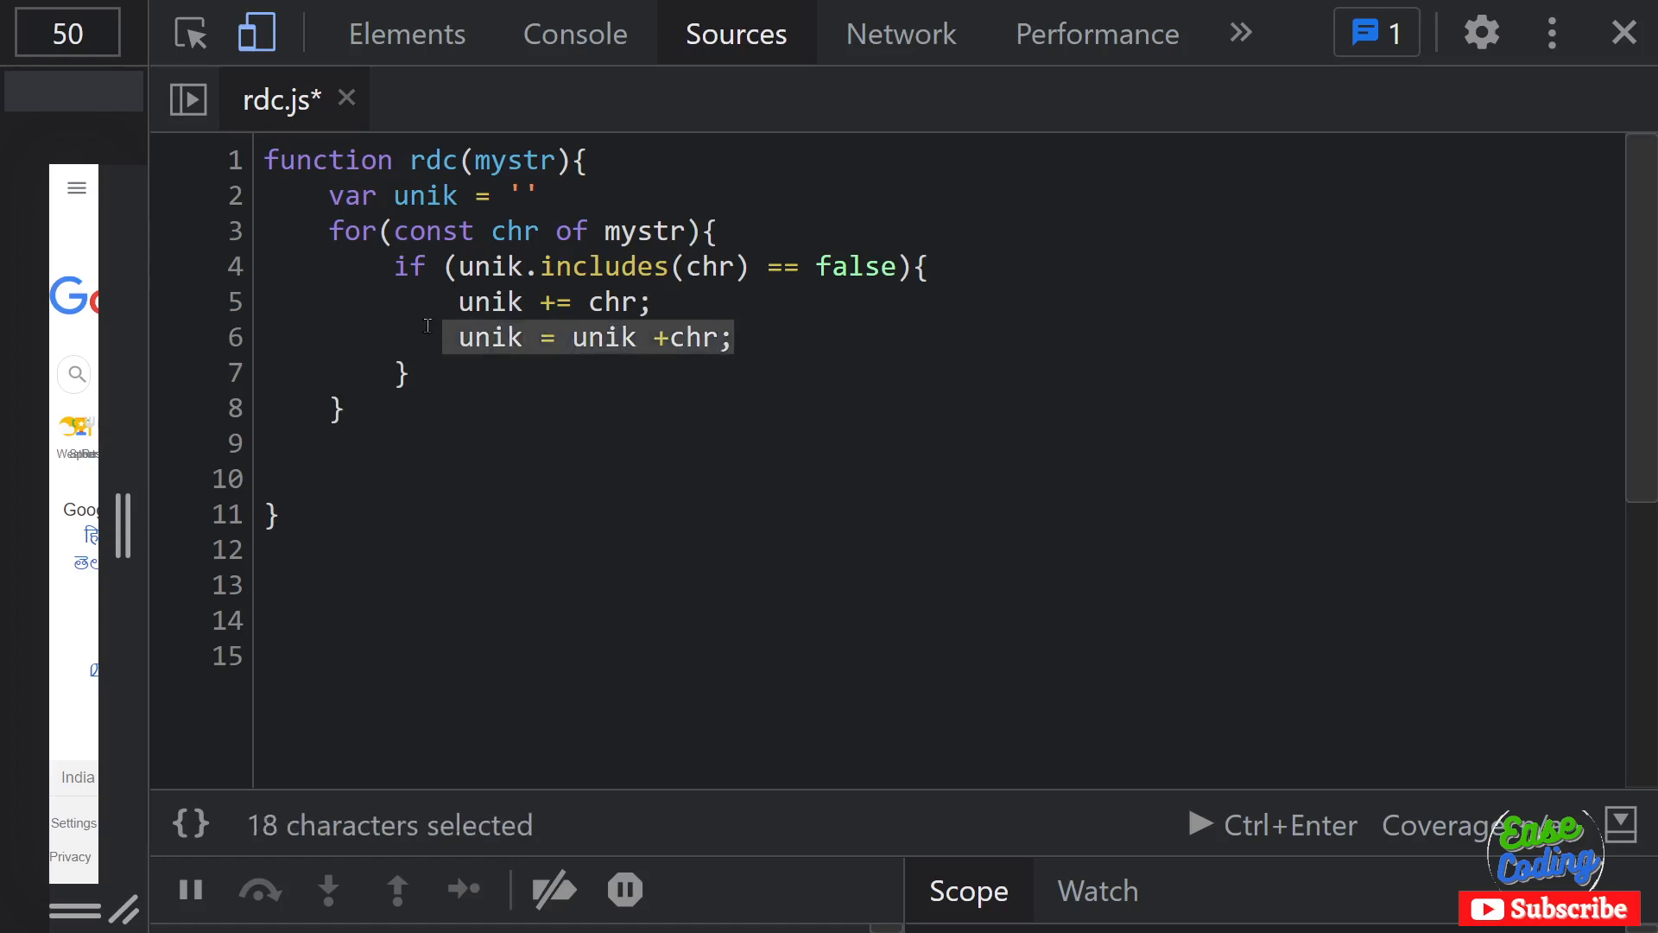
key("Delete")
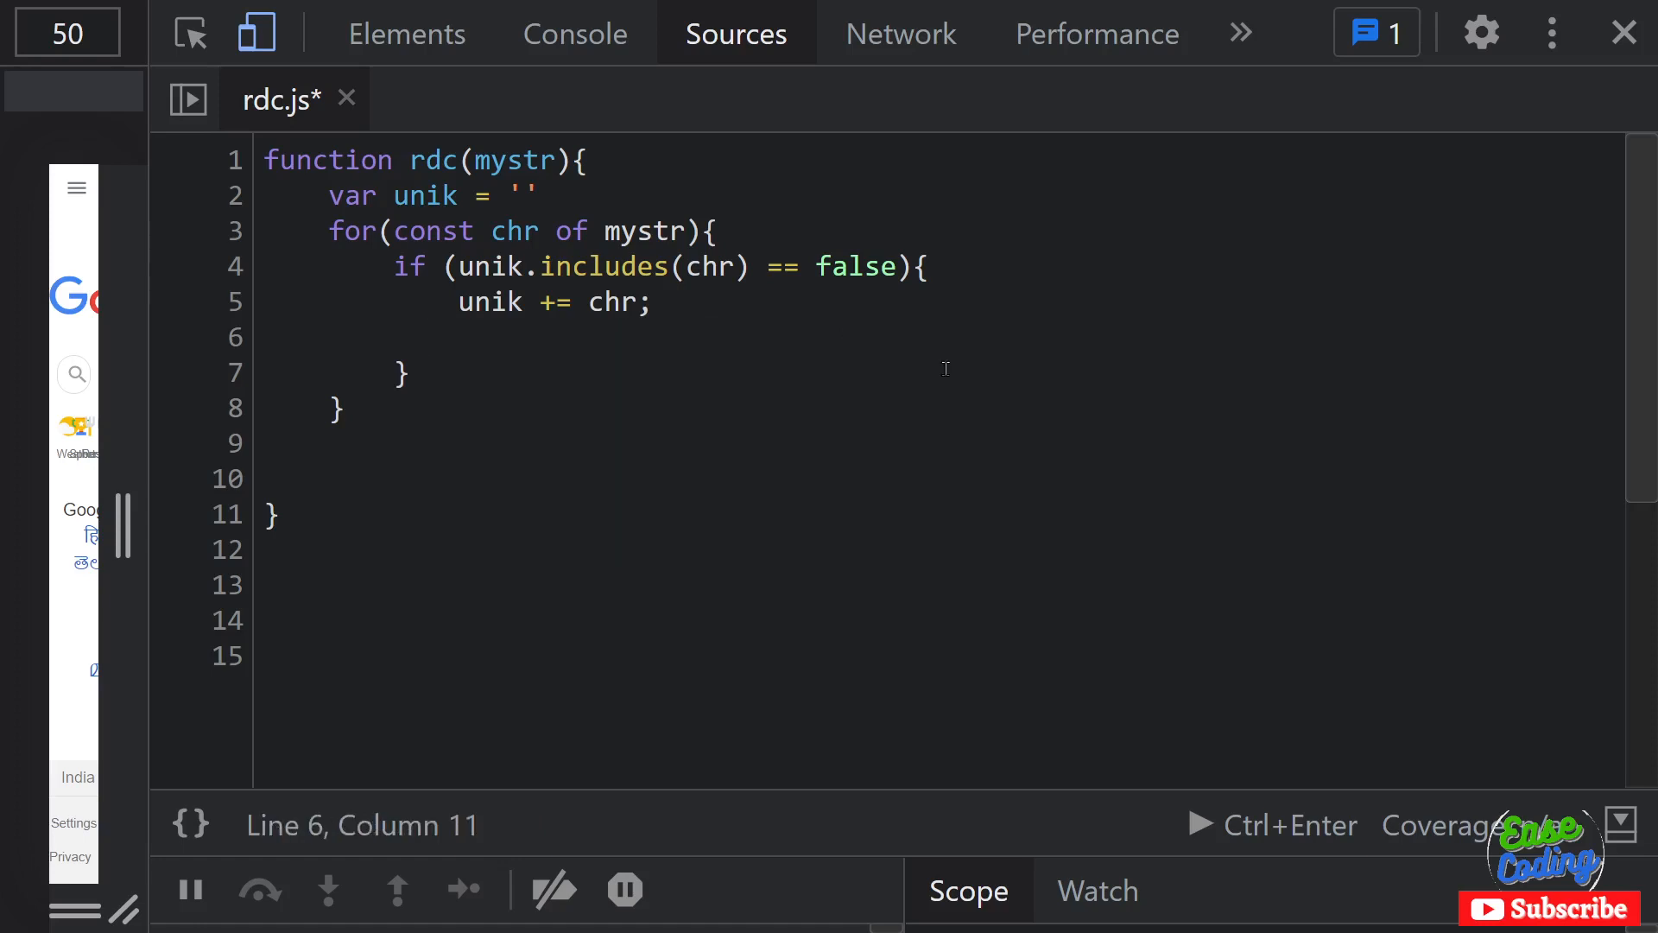
key("Backspace")
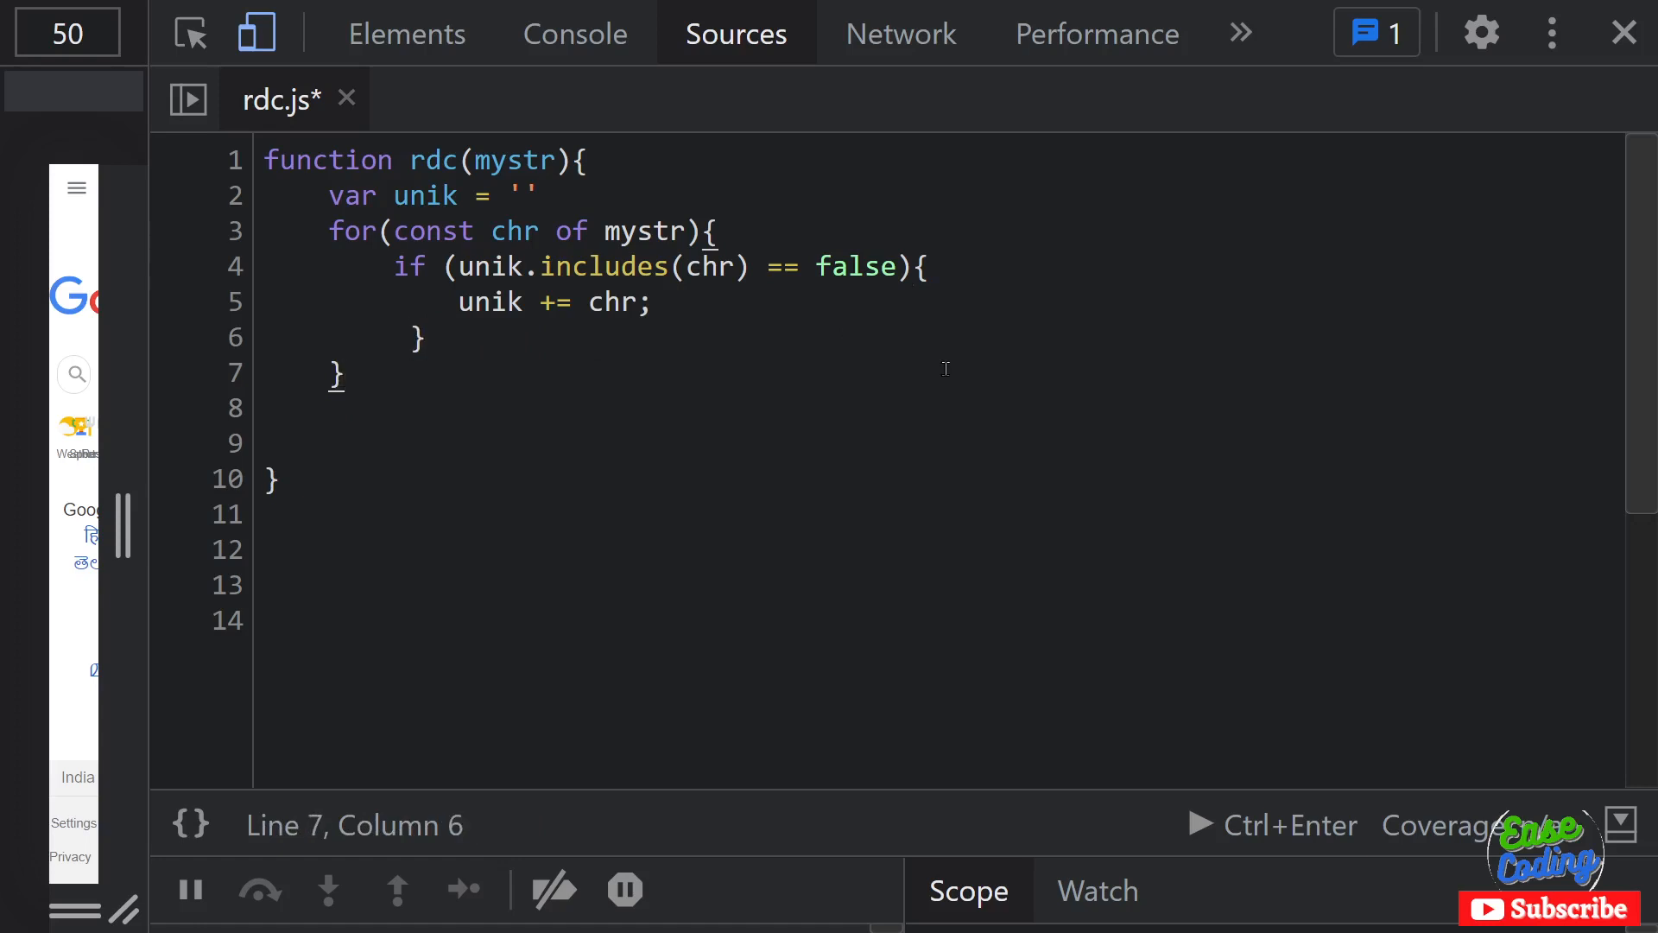
key("Enter")
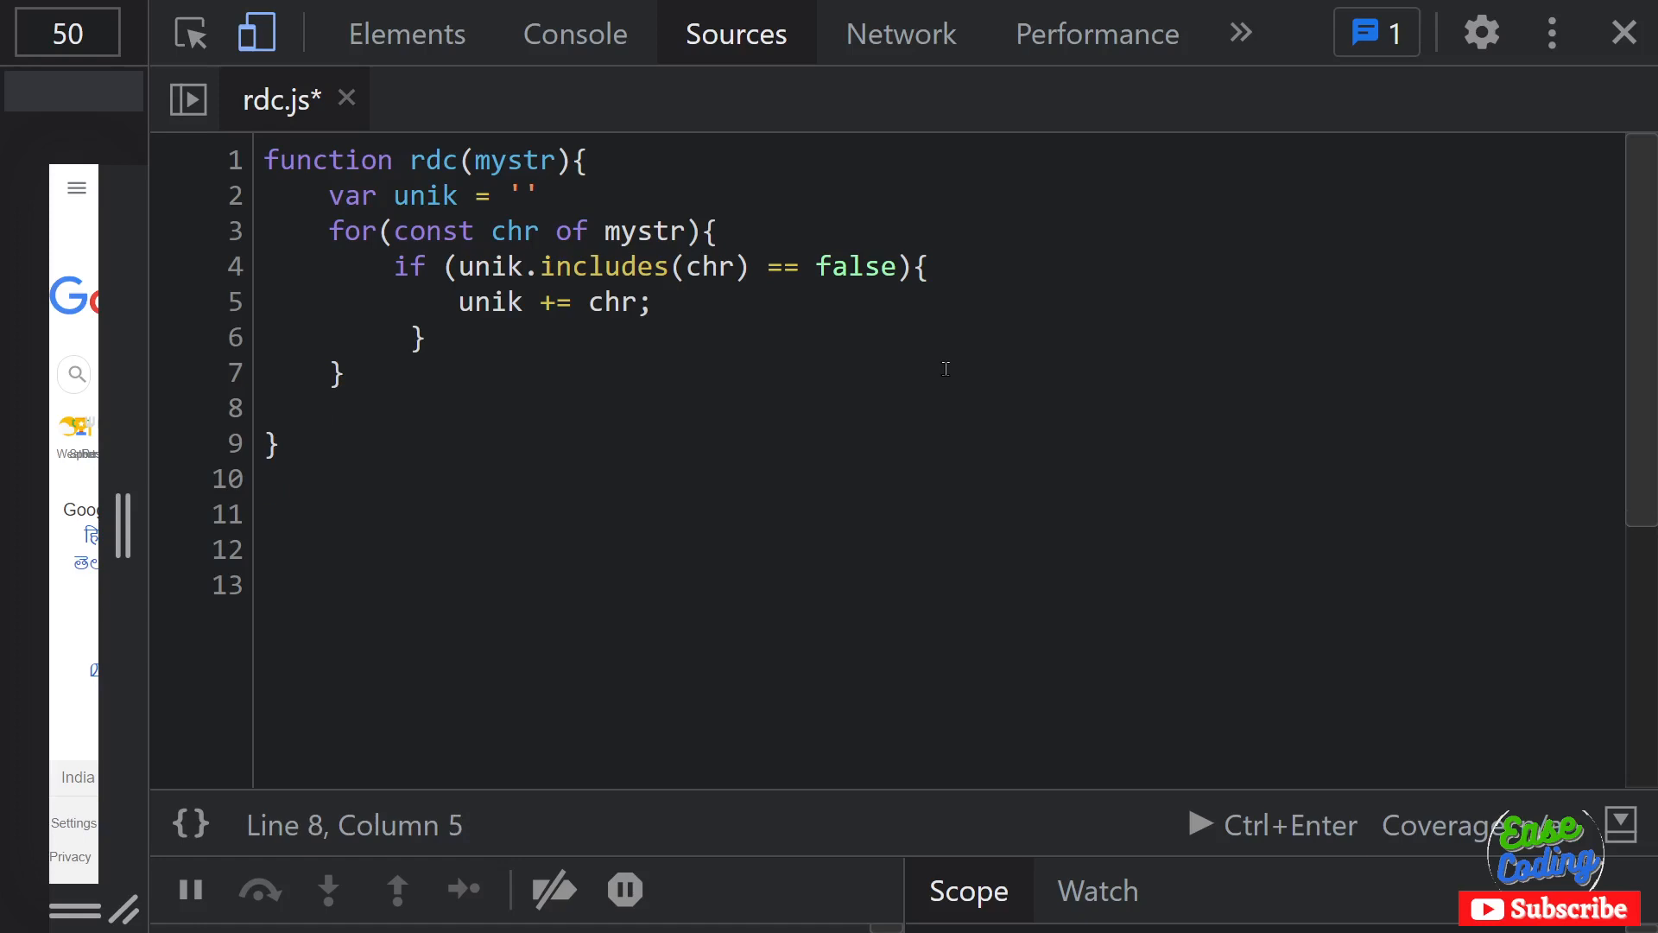
Step: Return unik, add the call rdc("asdfasdfasdfasdafsdf") below the function, and save with Ctrl+S
type("return unik")
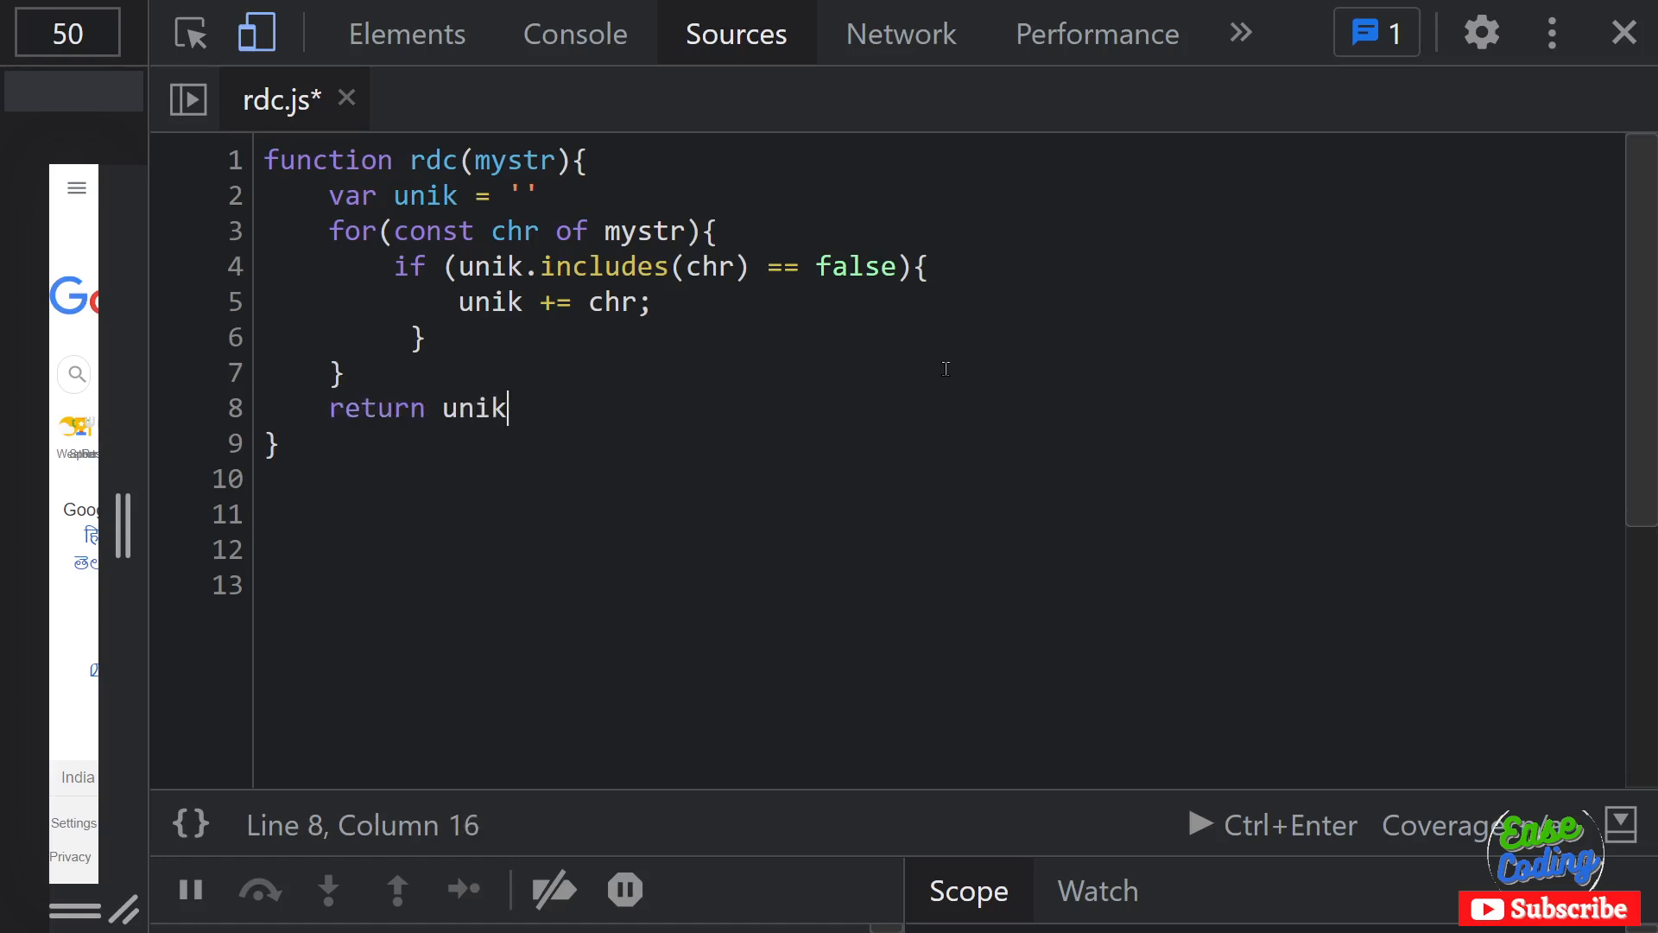
key("Enter")
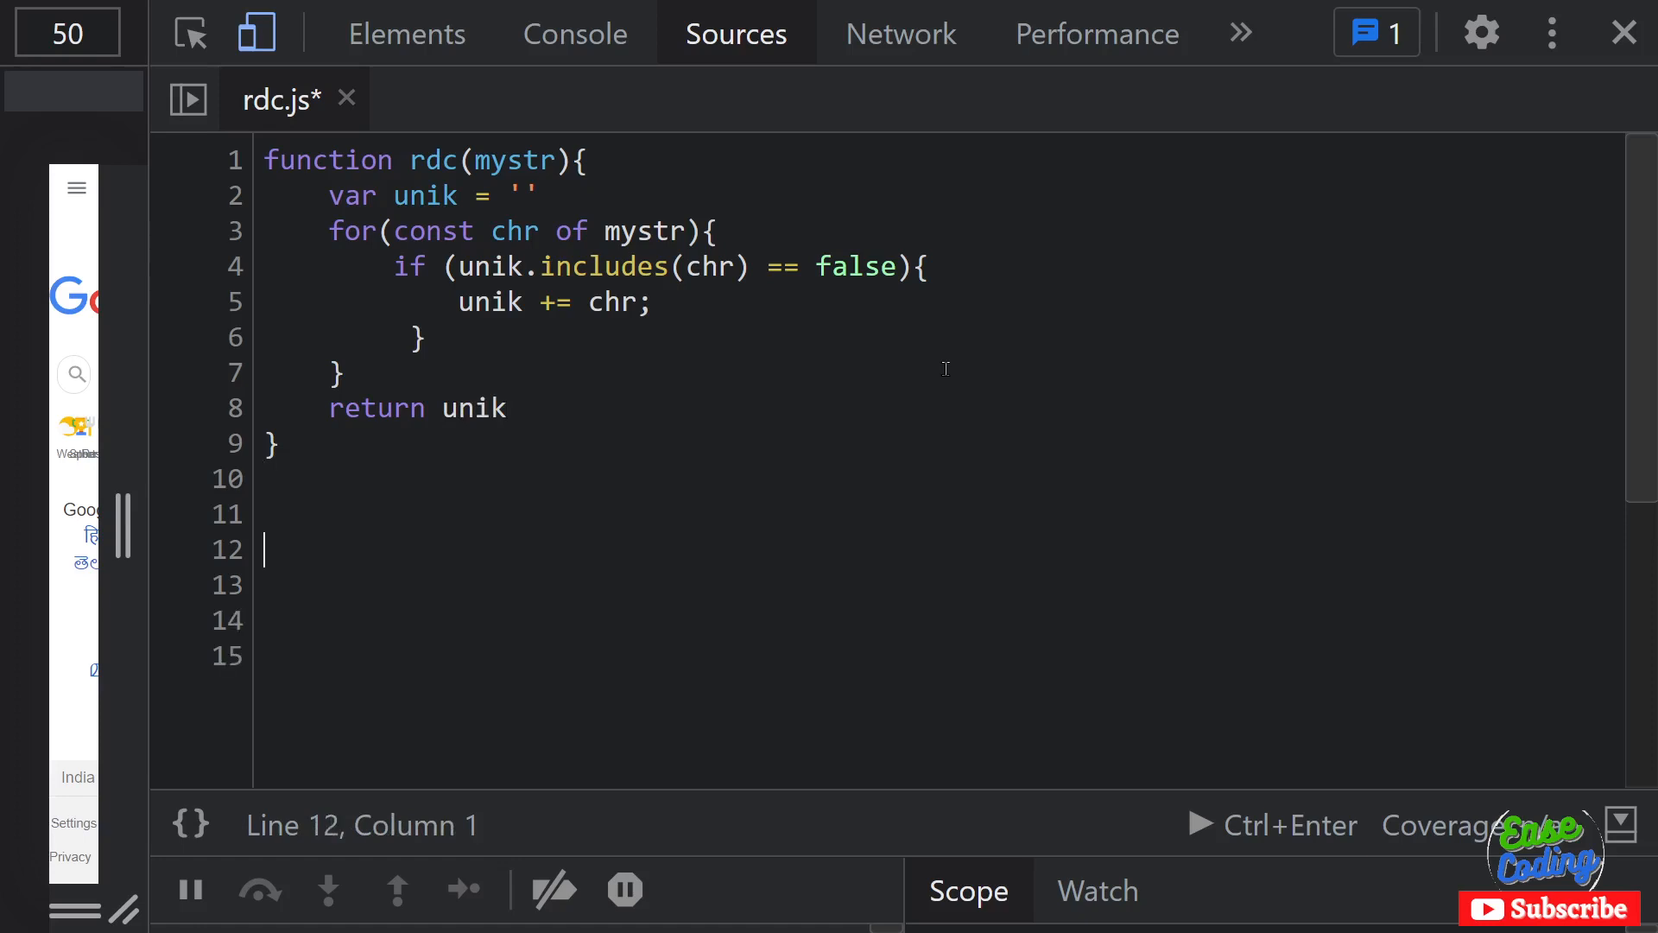
type("rdc(\"")
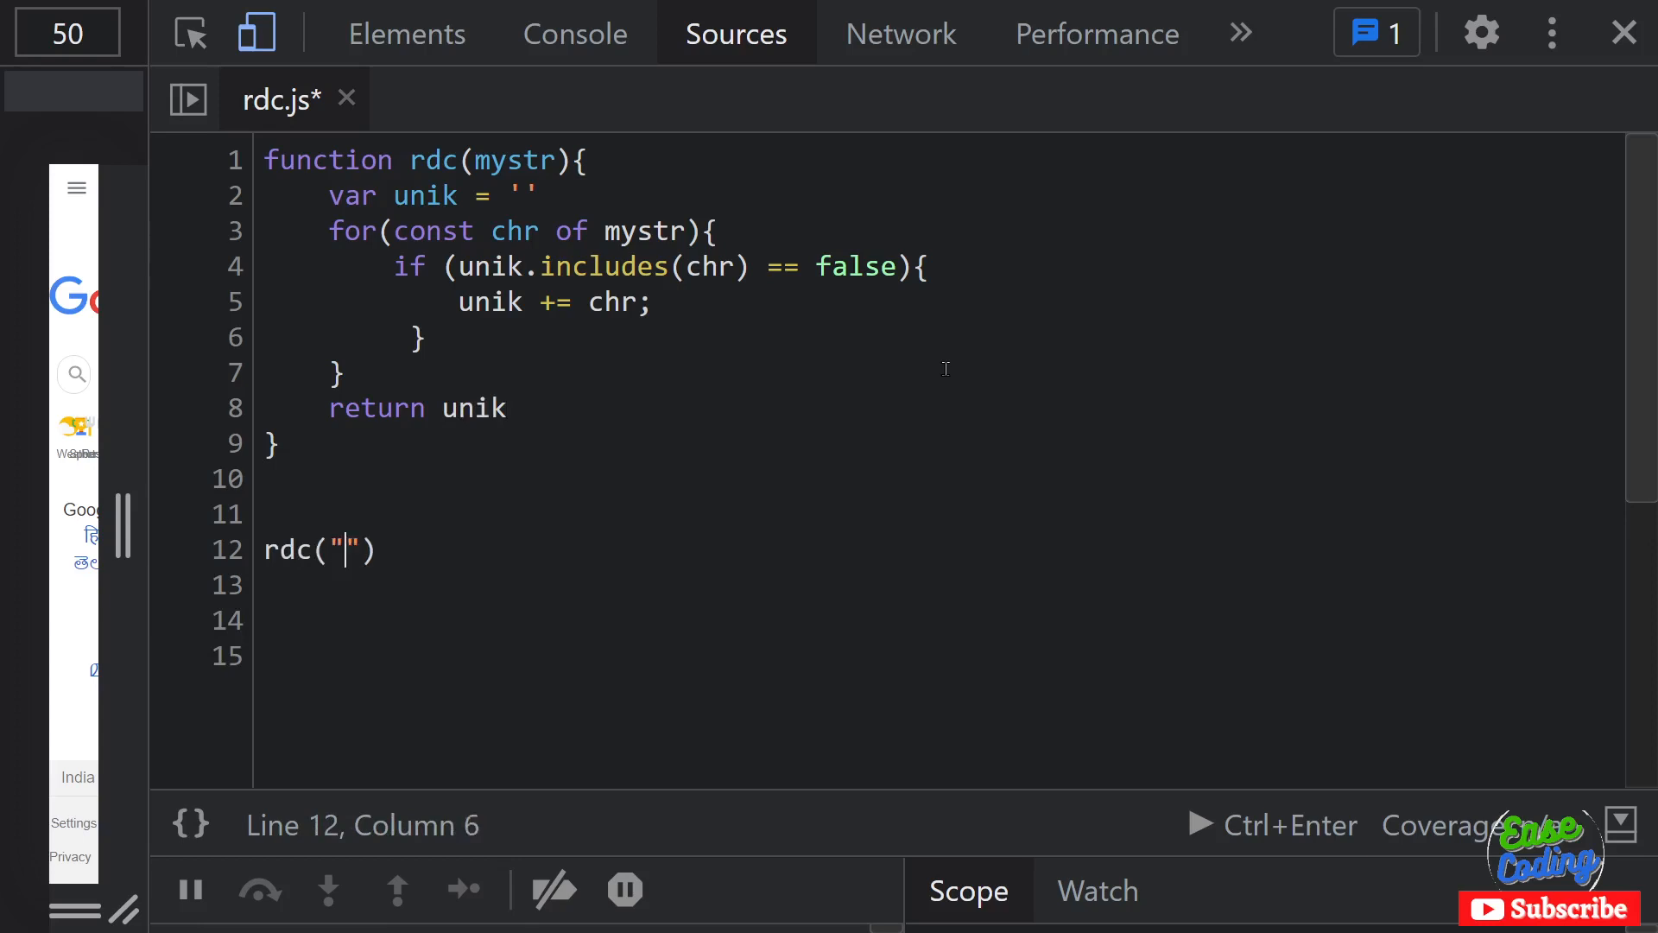
type("asdfasdfasdfasdaf")
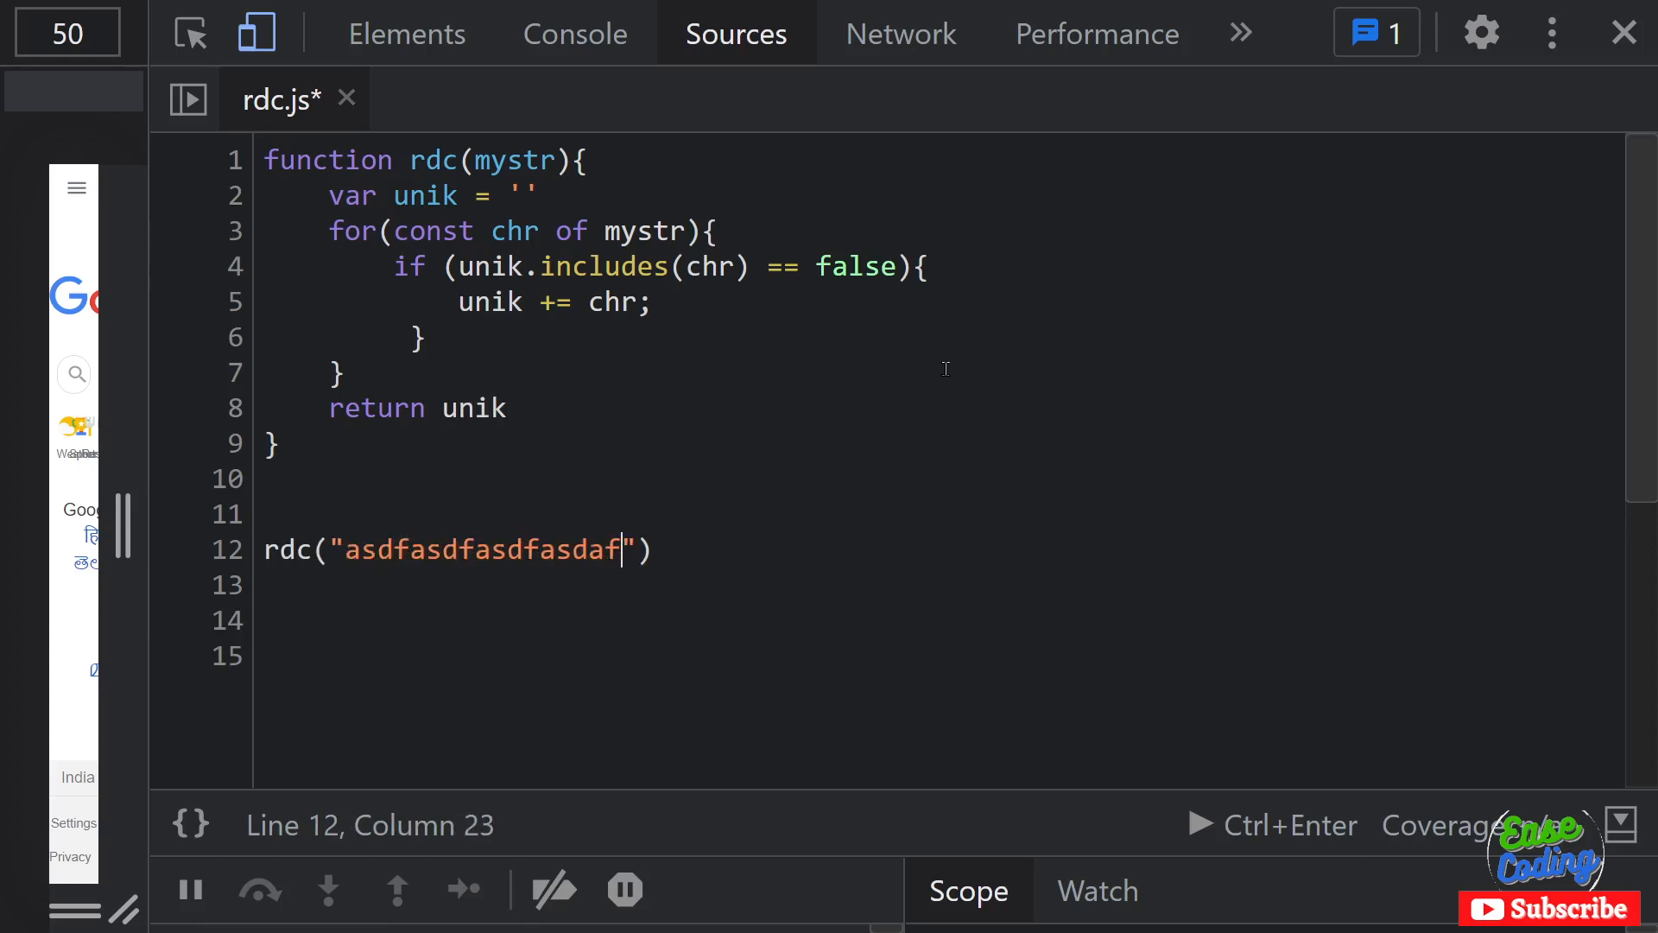
type("sdf")
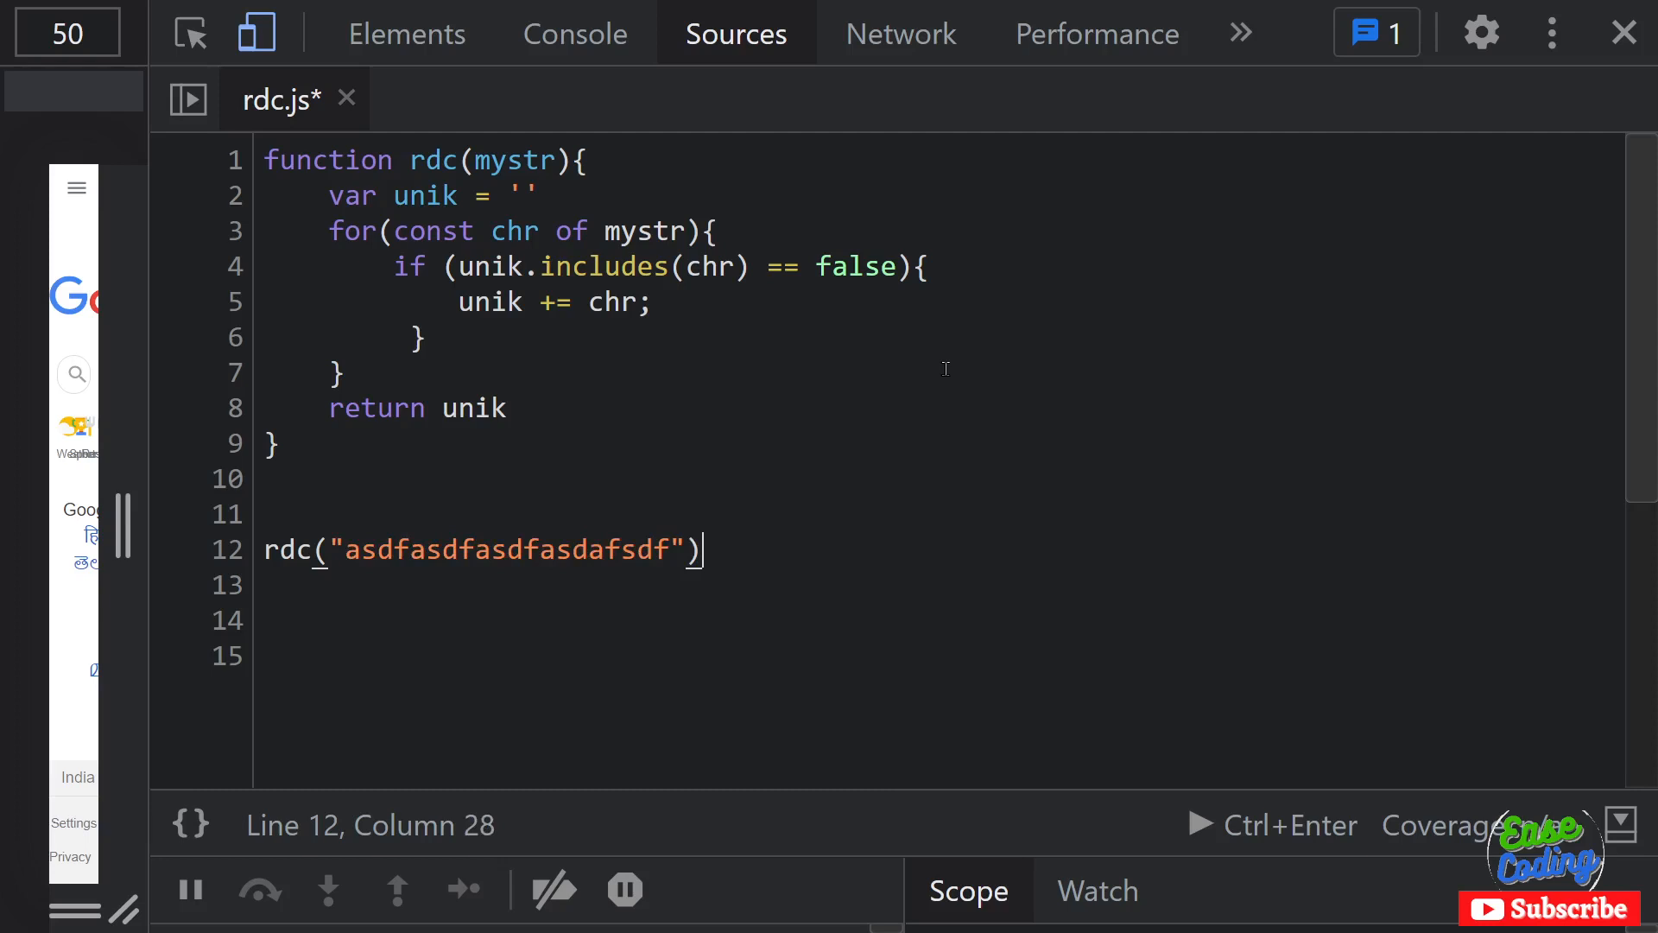
key("Ctrl+s")
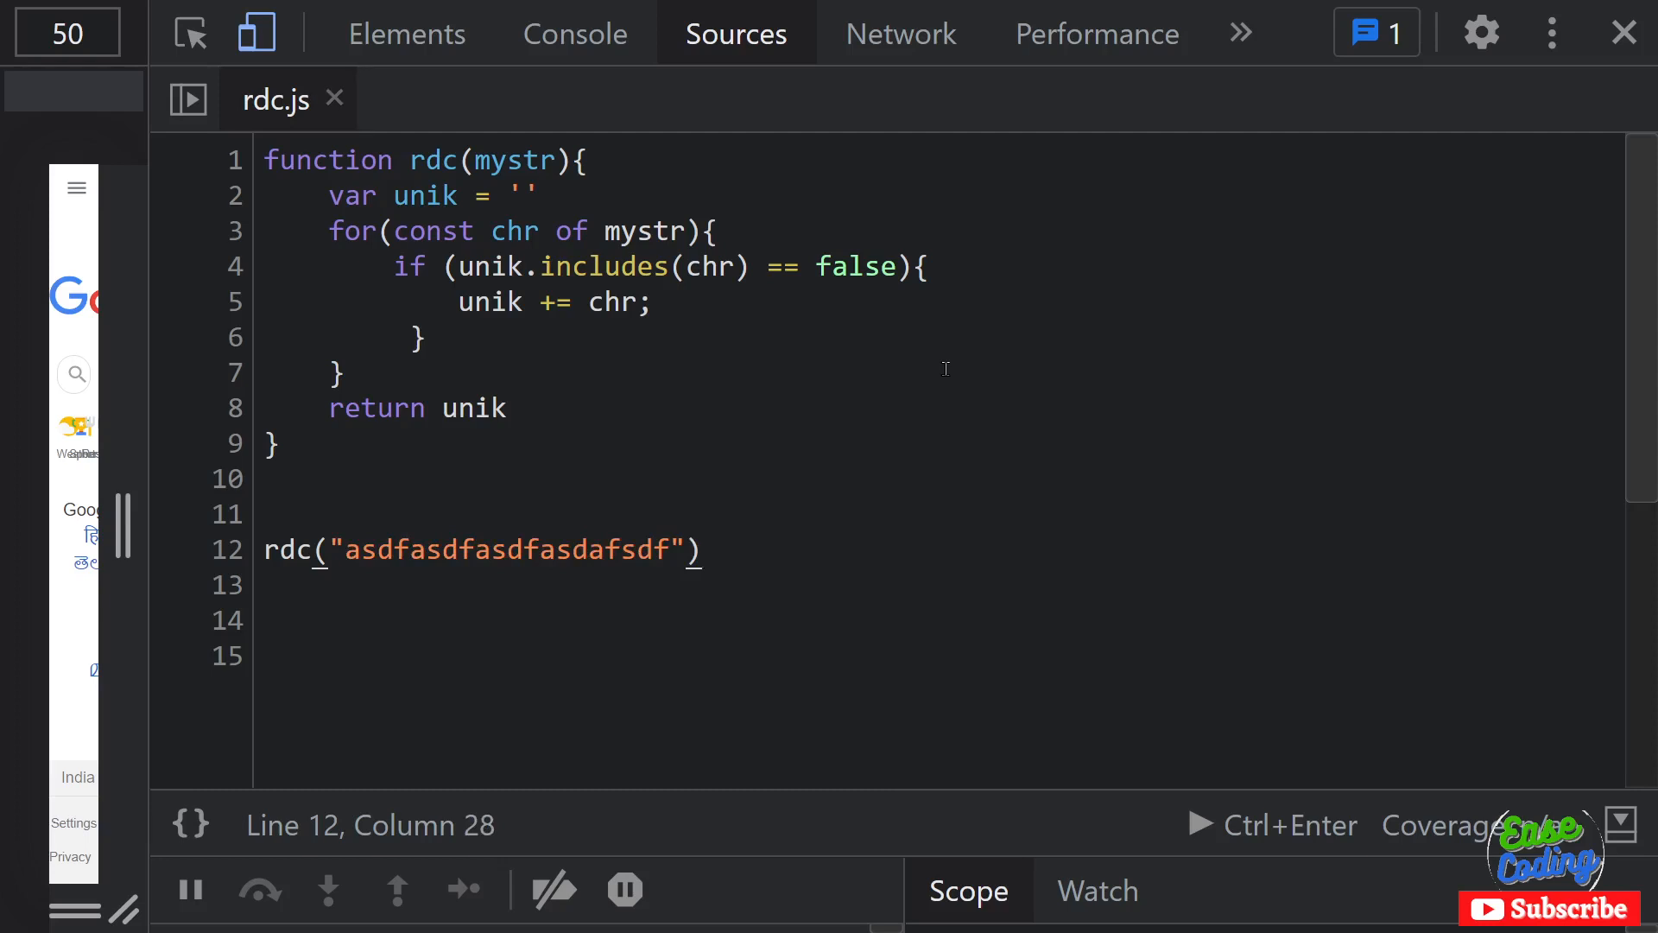
mouse_move(1206, 831)
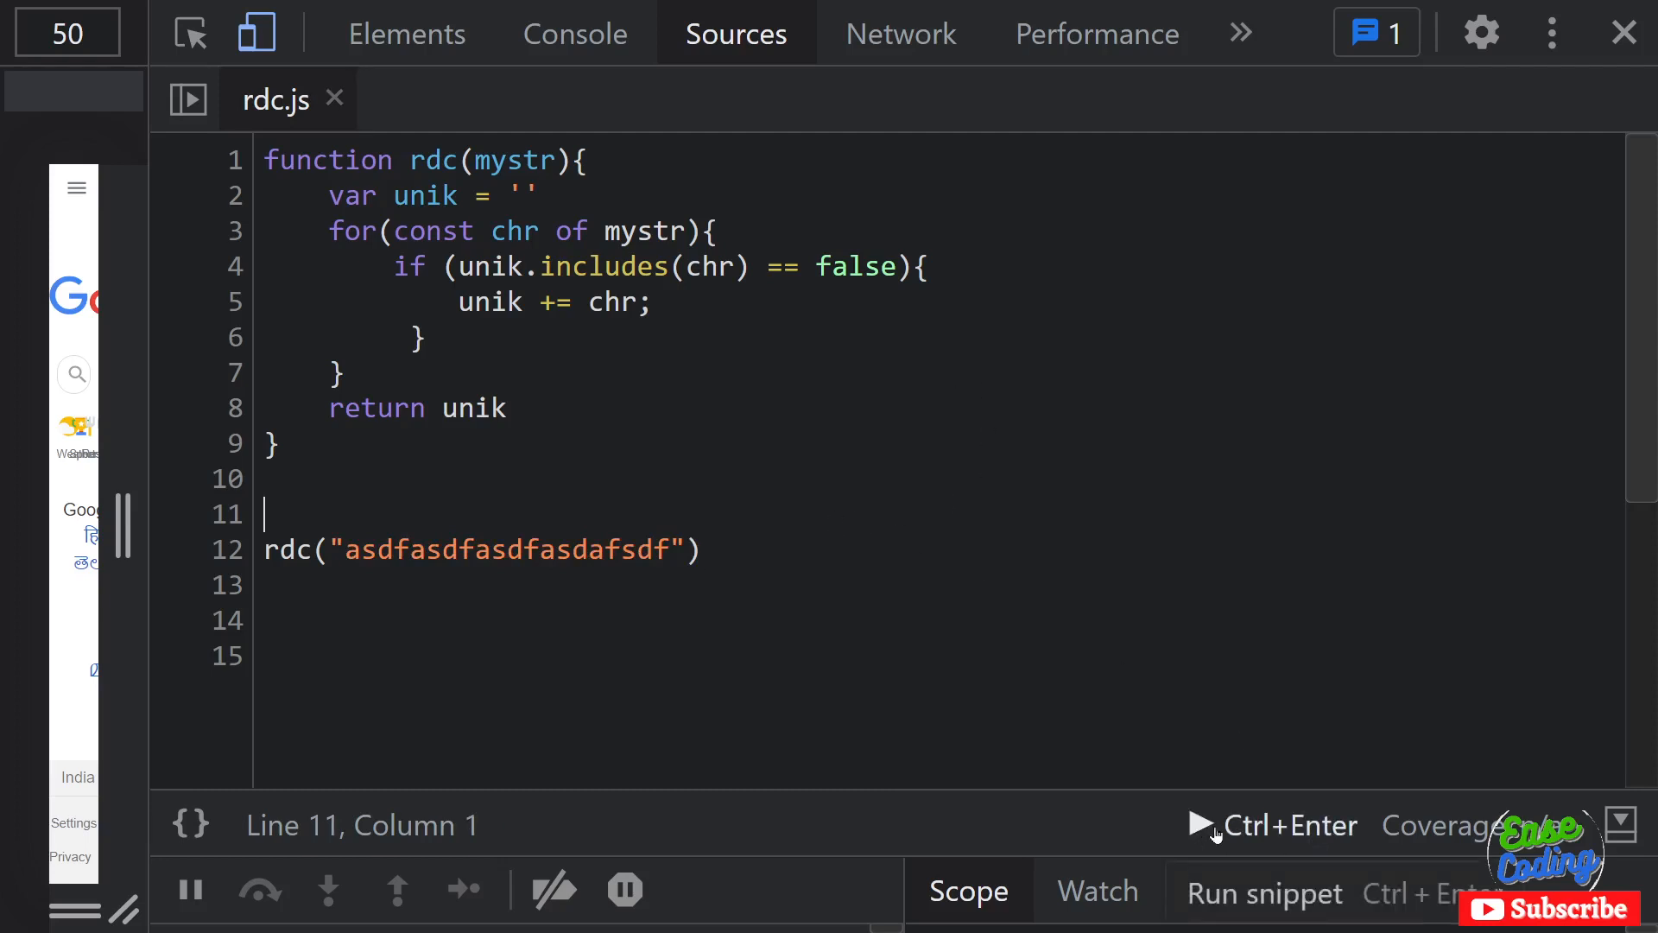
Step: Run the snippet and highlight the console output "asdf"
left_click(1202, 825)
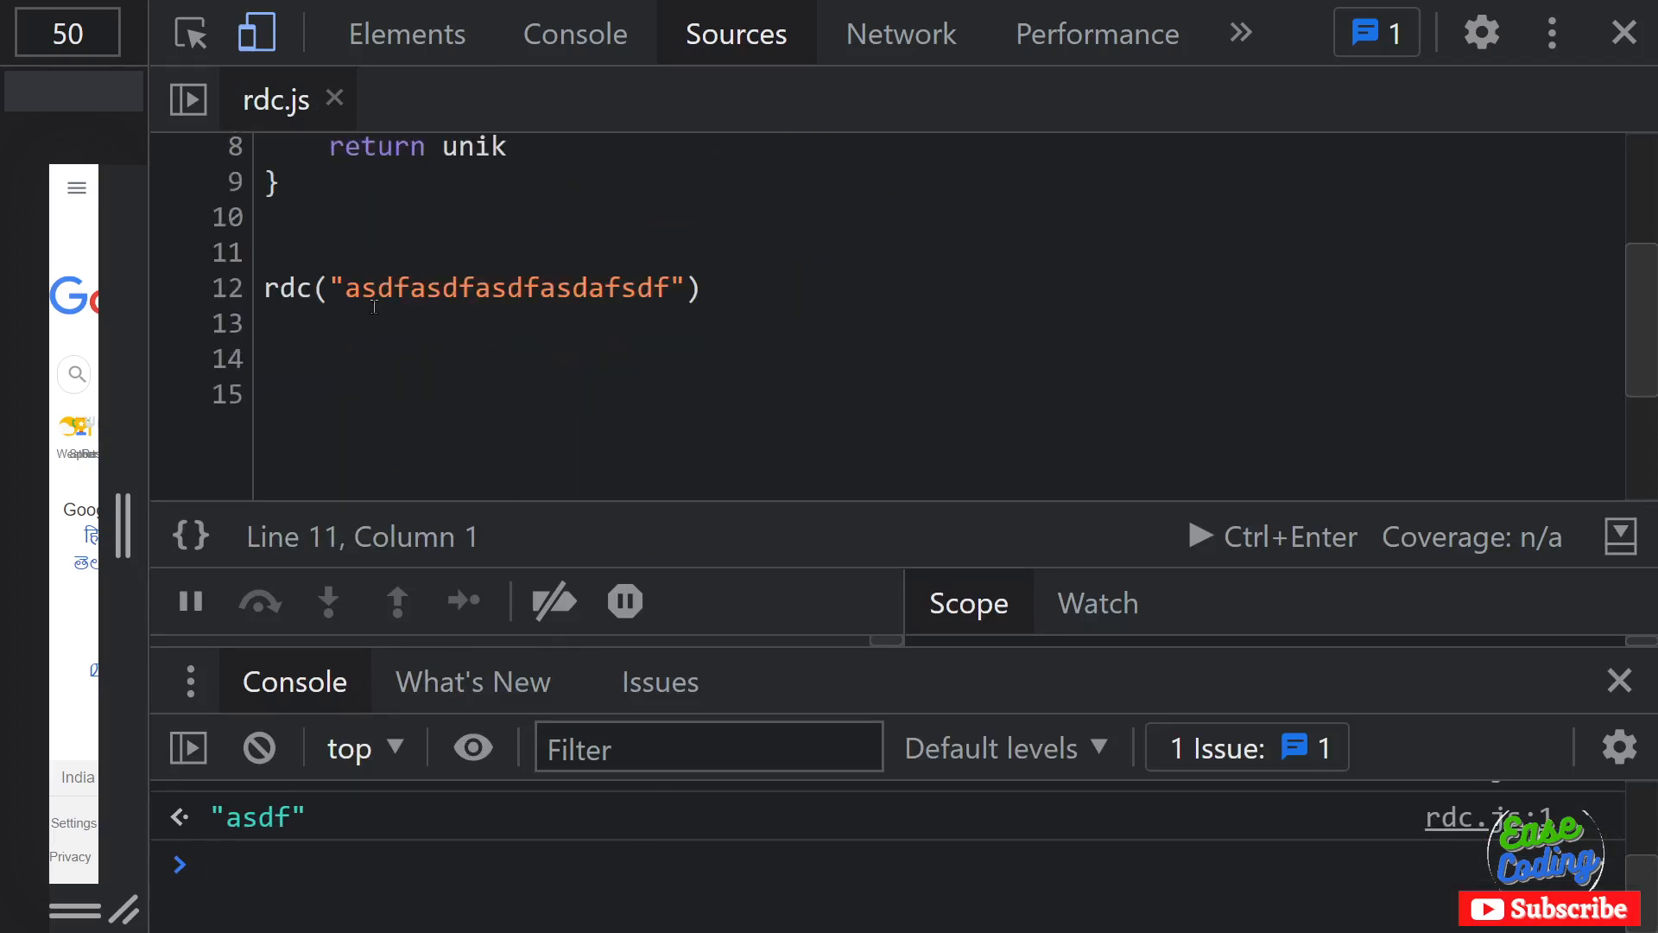
left_click_drag(349, 288, 677, 289)
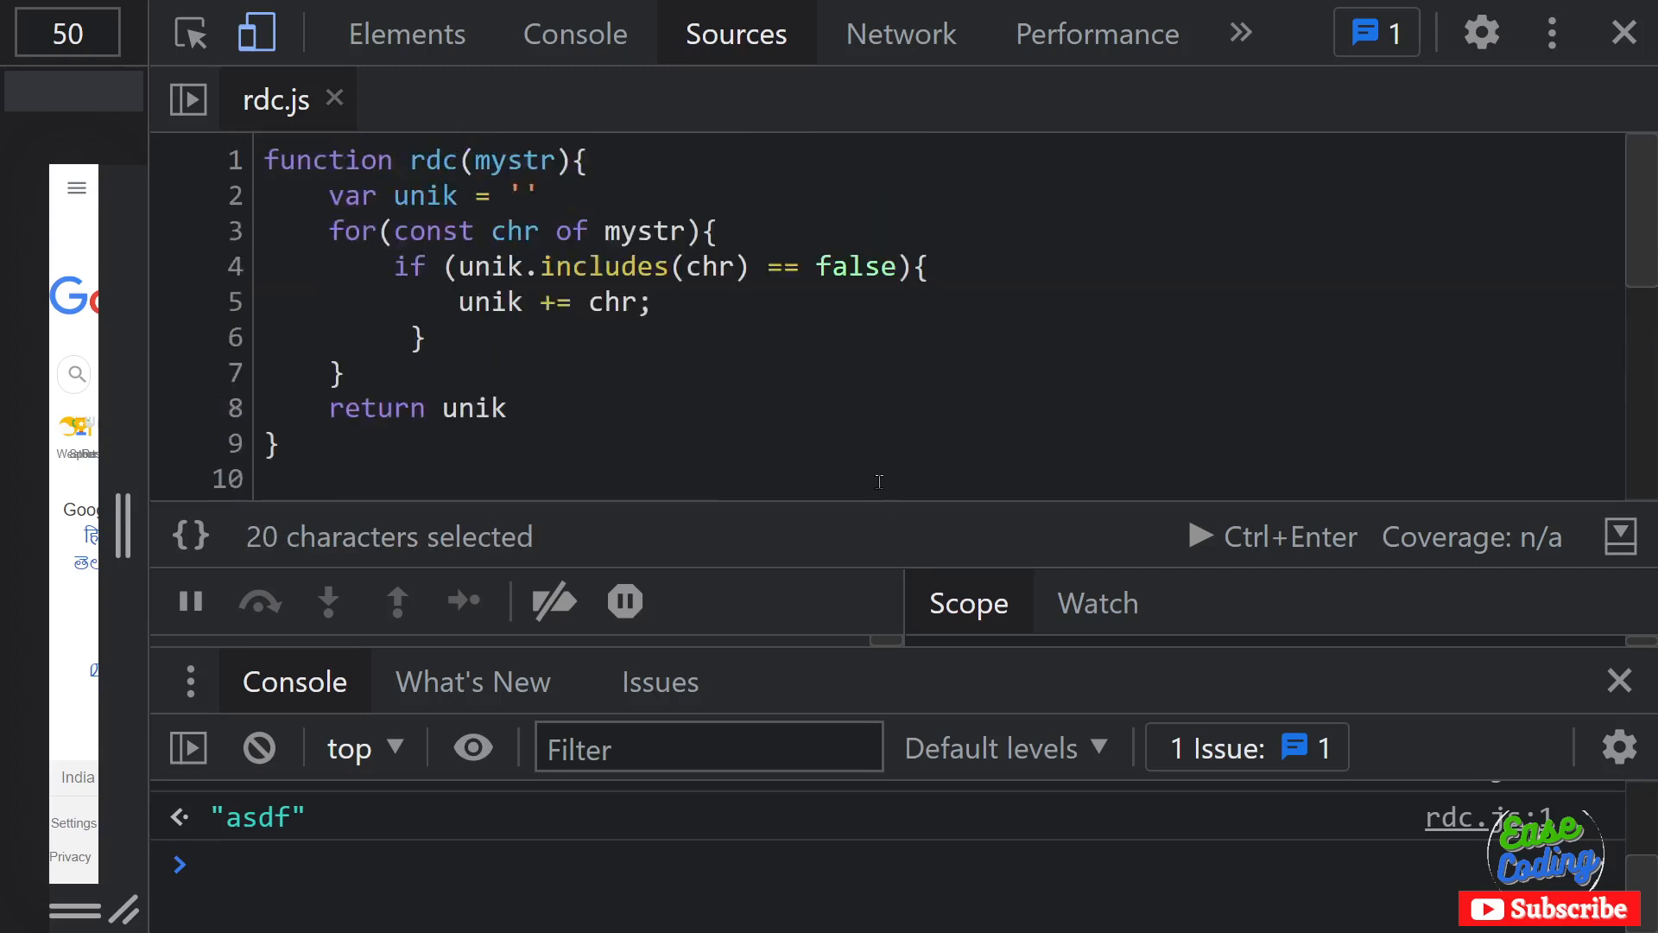
mouse_move(1620, 537)
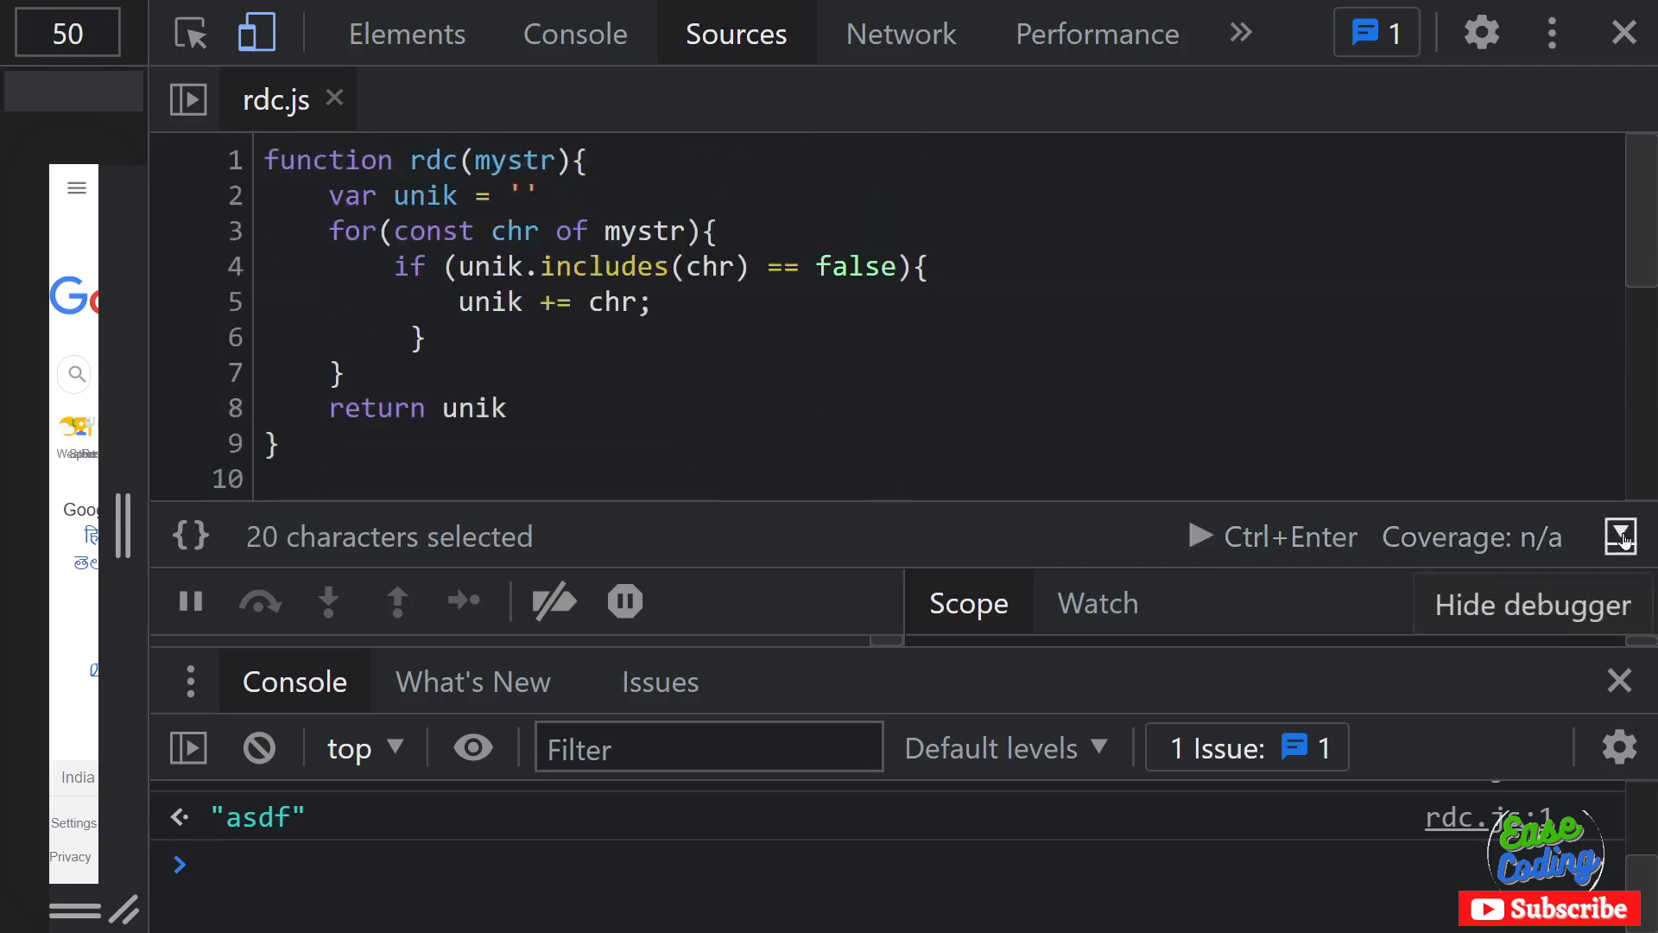